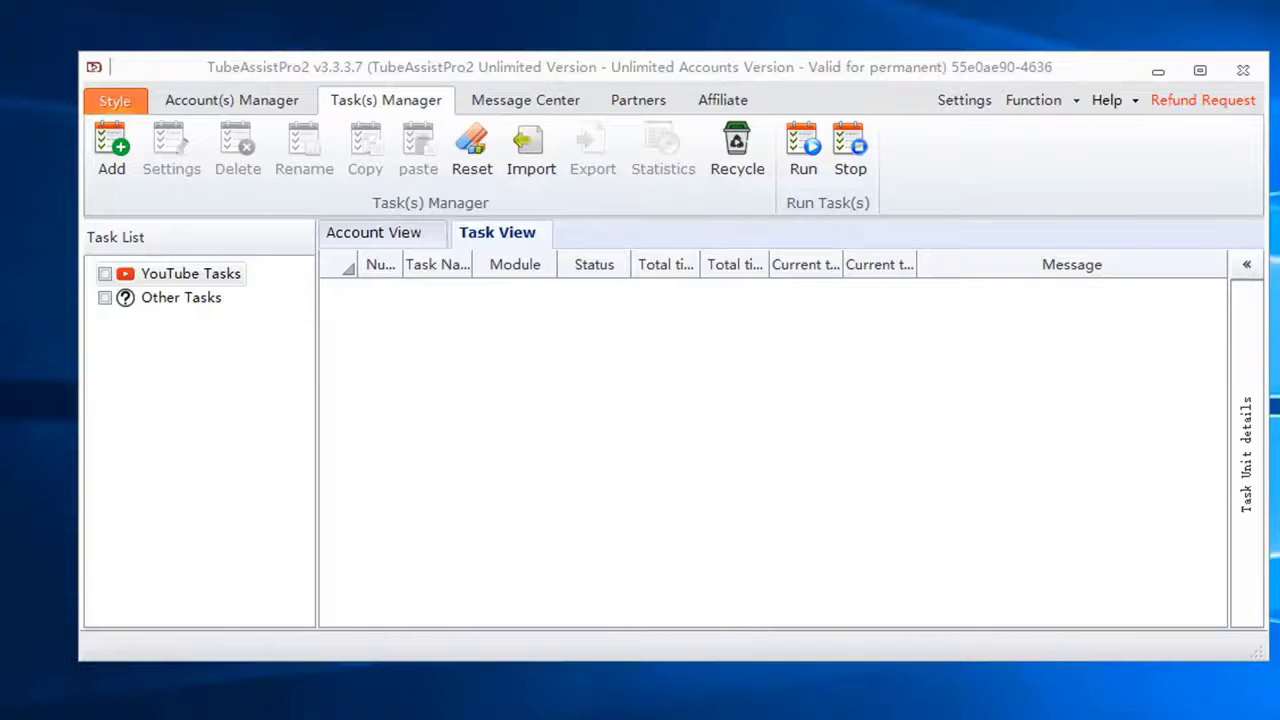
# Step: Add a new task named 'like the video' in the Task(s) Manager
pyautogui.click(112, 144)
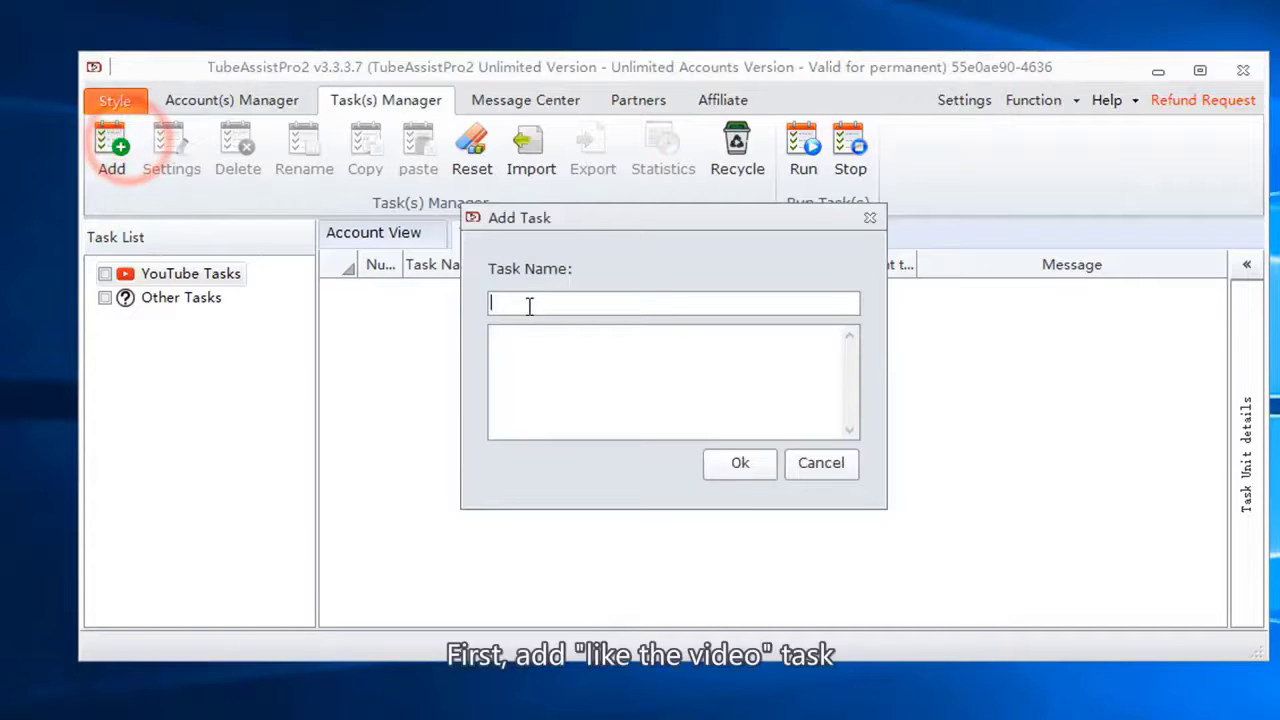
pyautogui.write('like the video')
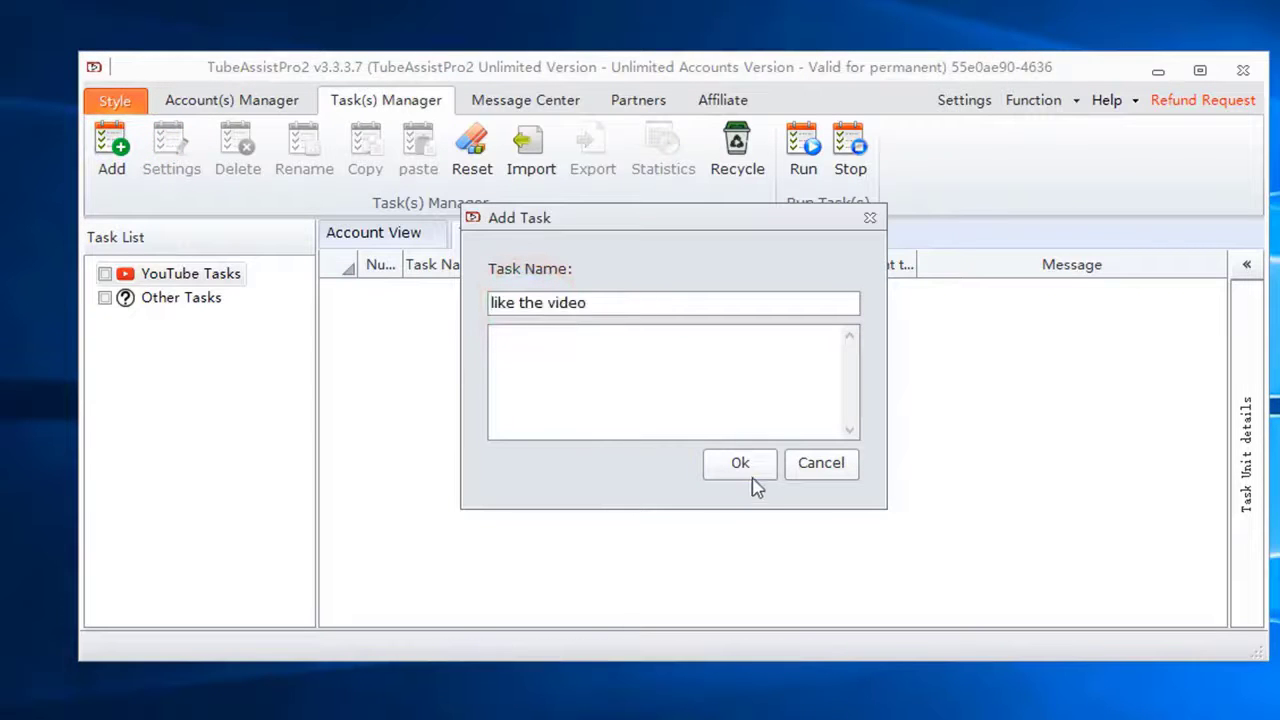
pyautogui.click(740, 462)
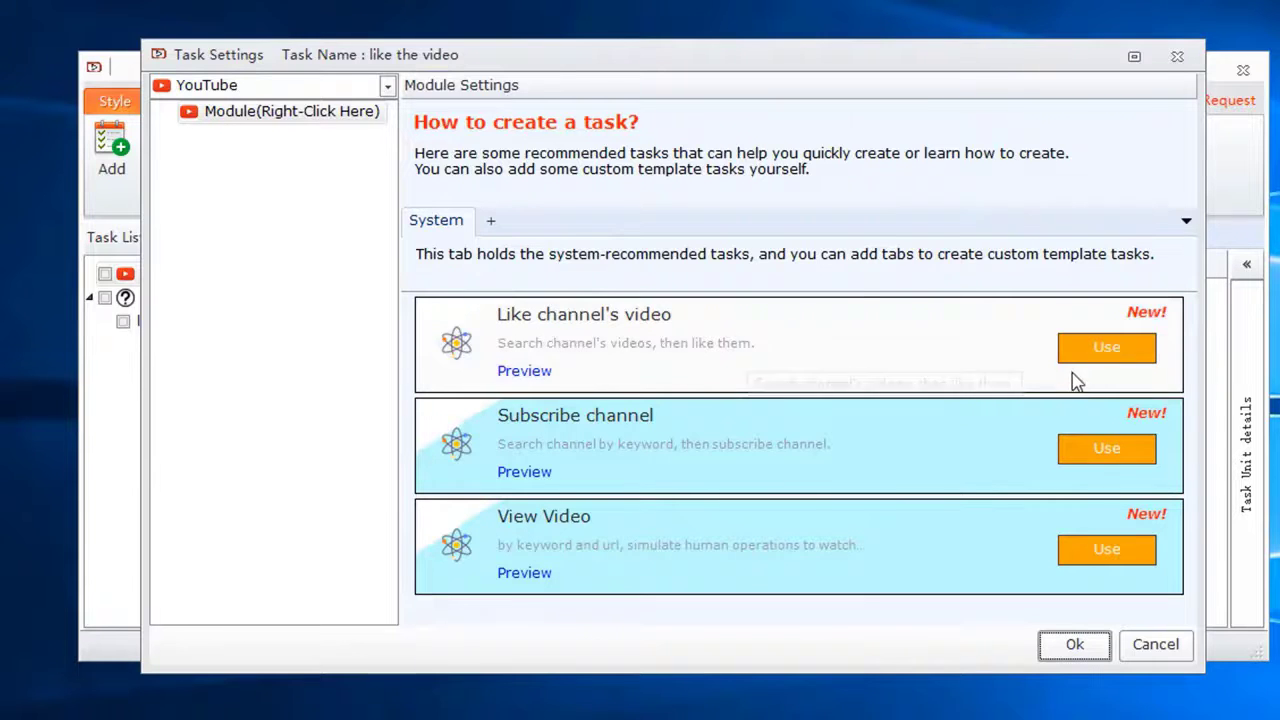
# Step: Apply the 'Like channel's video' template and tick the first account in the Account module
pyautogui.click(1106, 348)
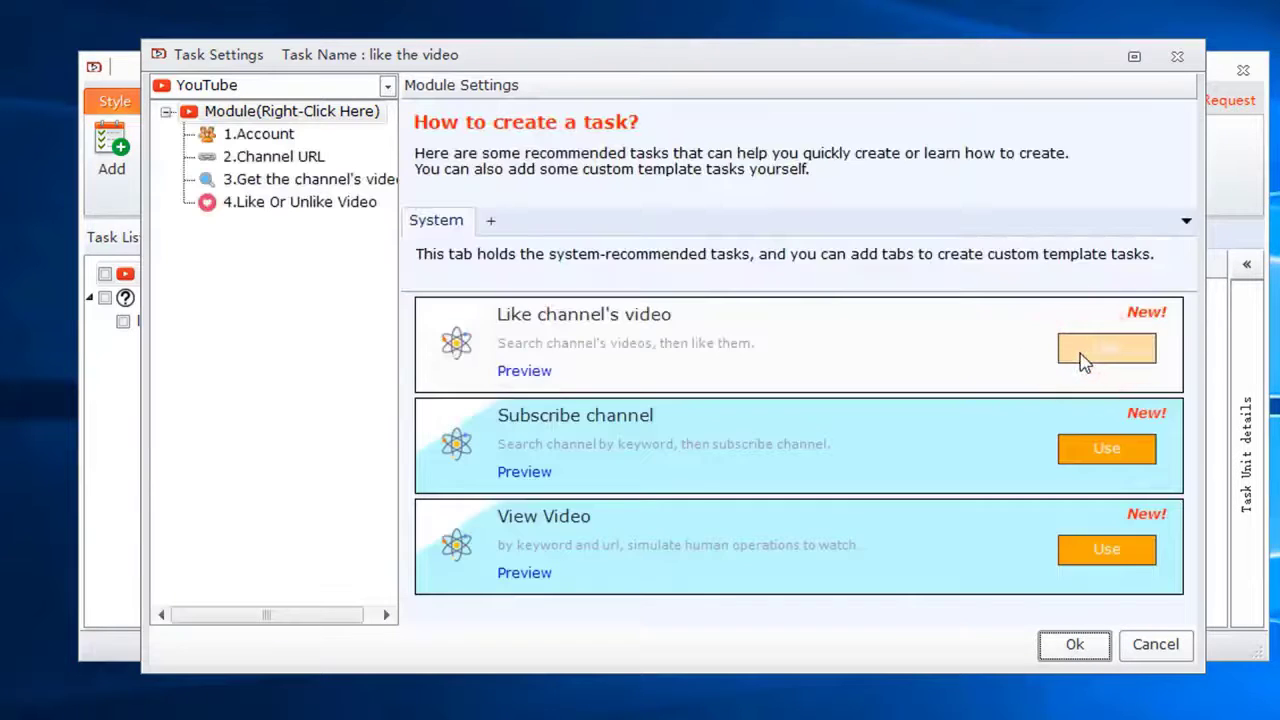
pyautogui.moveTo(328, 144)
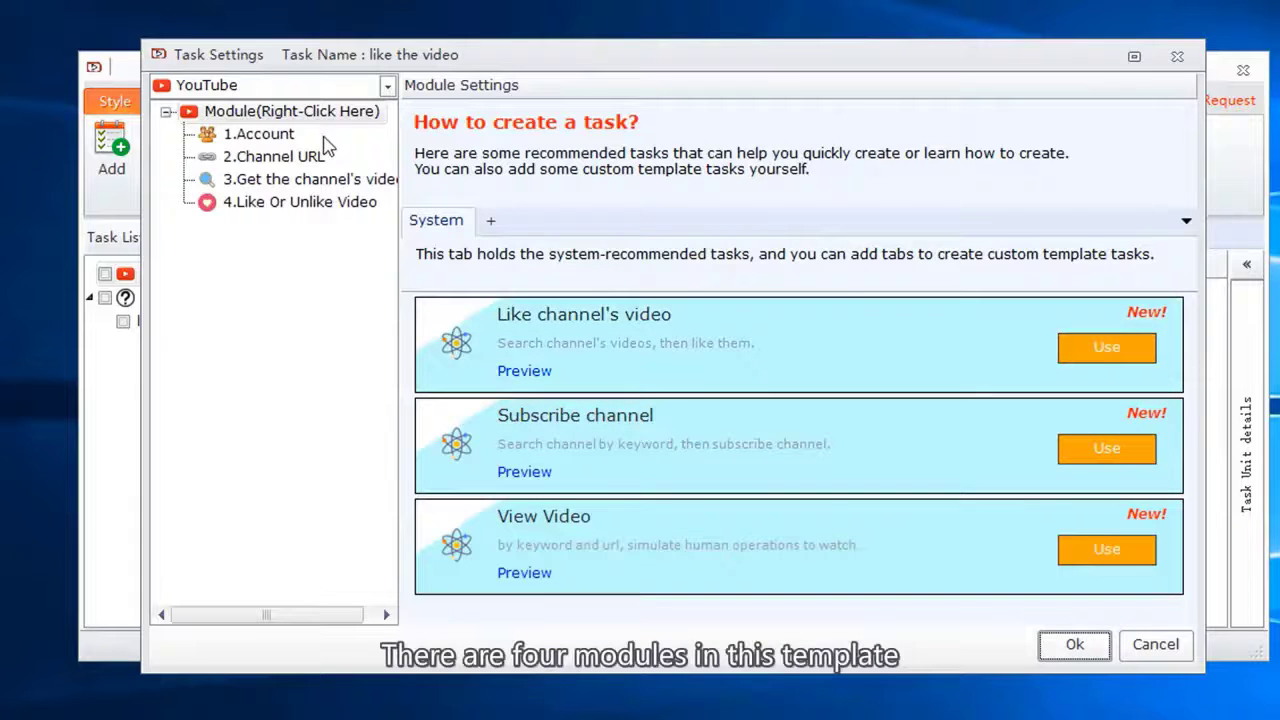
pyautogui.click(260, 132)
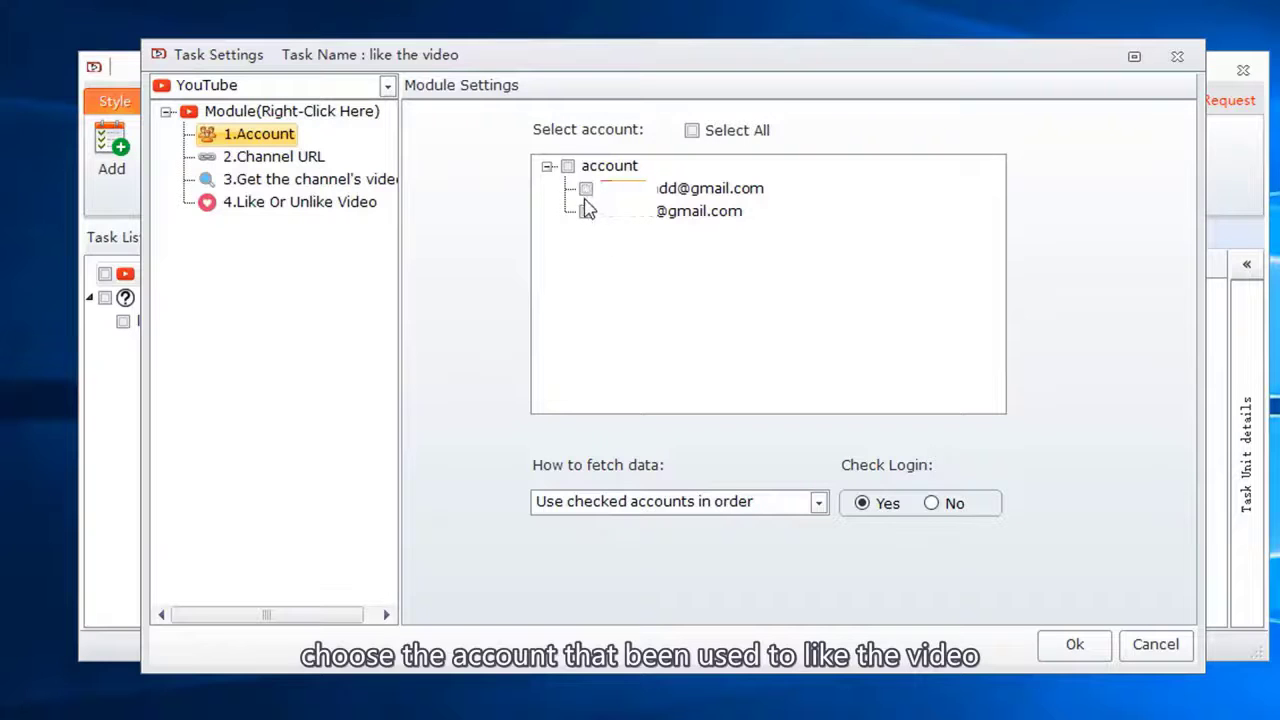
pyautogui.click(586, 188)
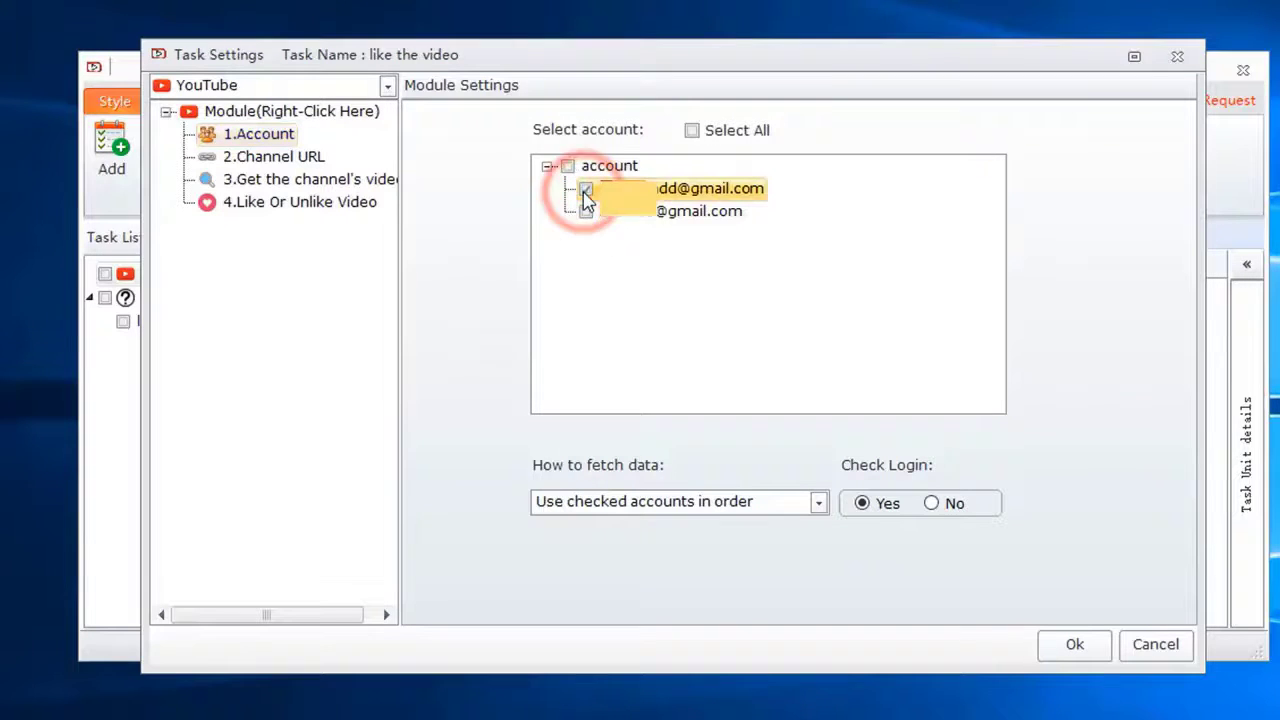
pyautogui.click(300, 202)
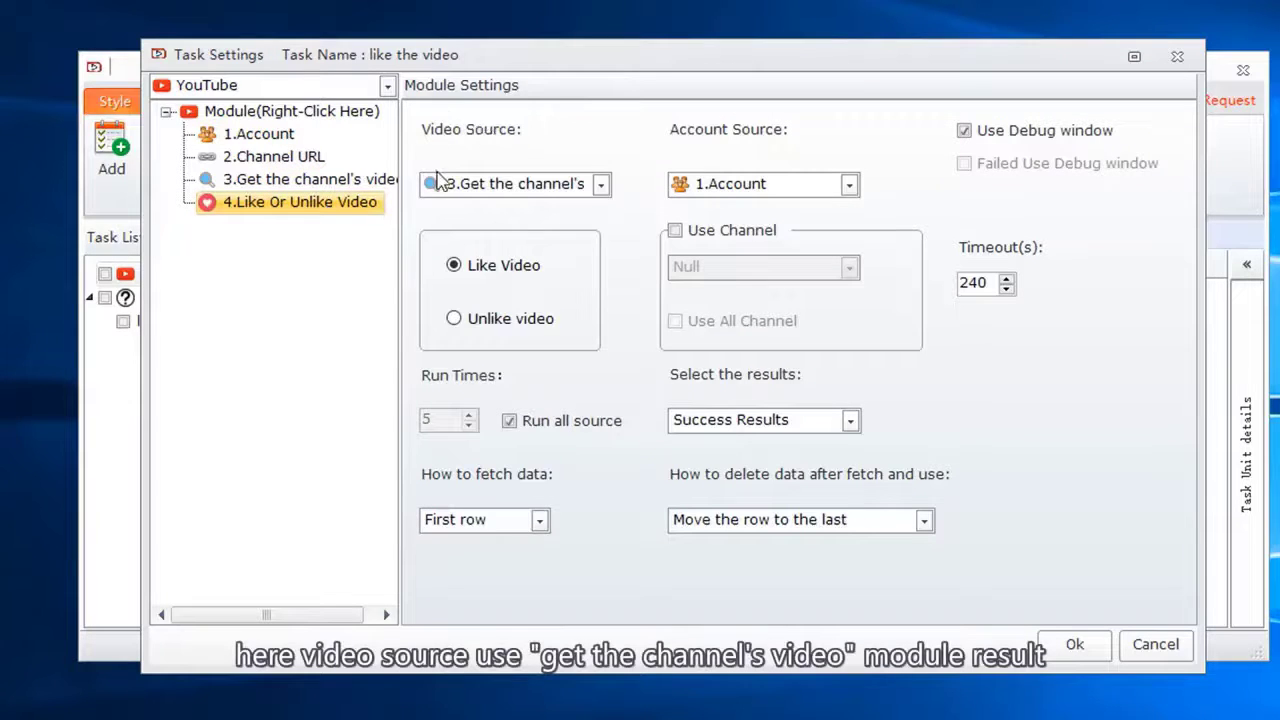
pyautogui.click(300, 180)
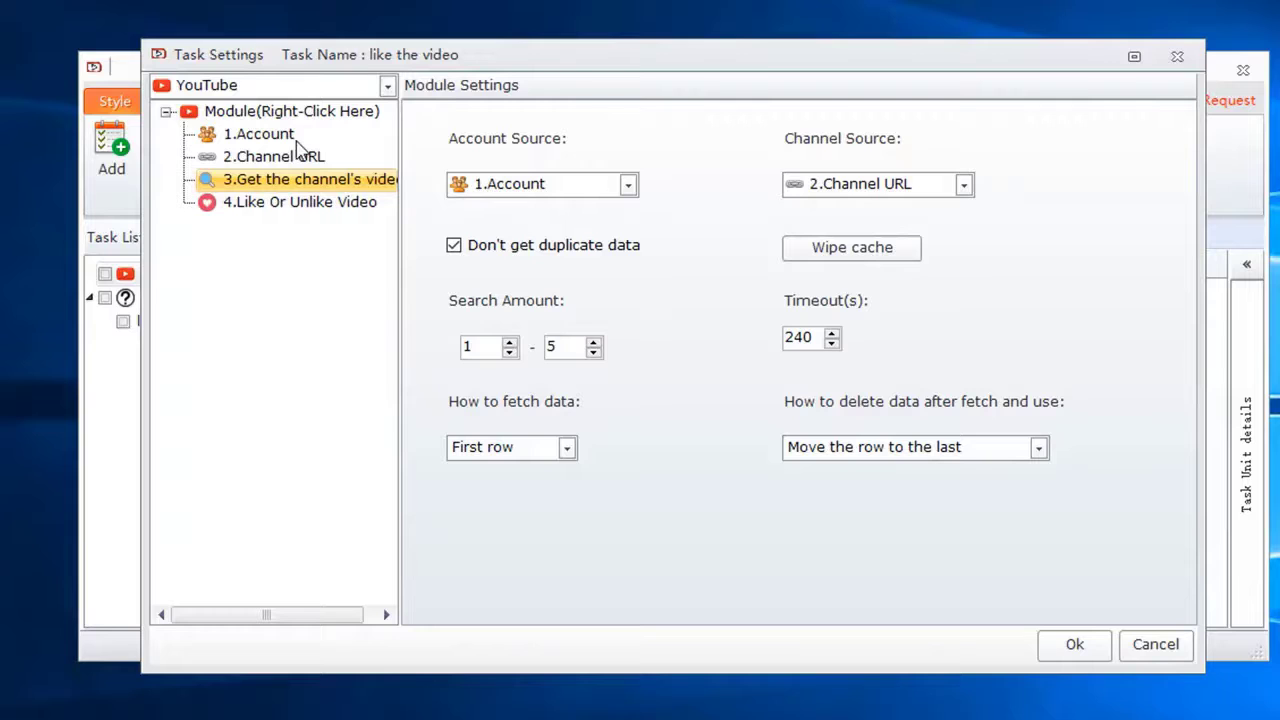
pyautogui.moveTo(784, 132)
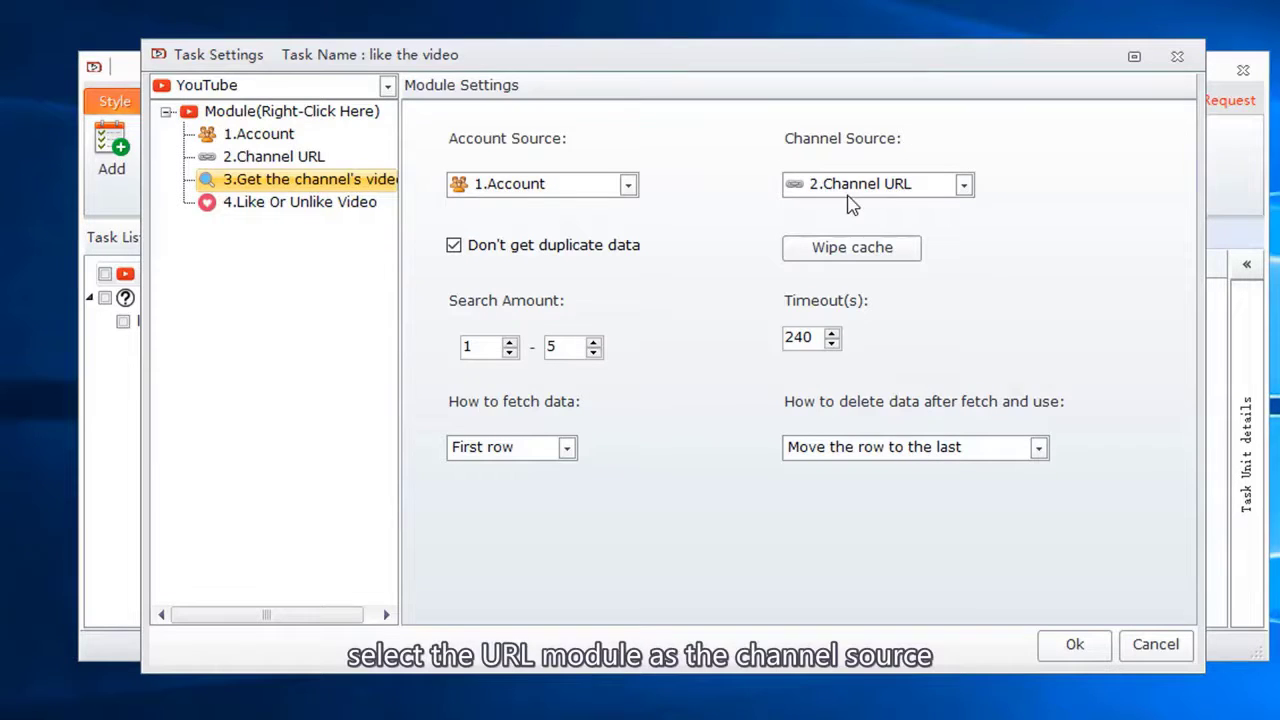
pyautogui.click(272, 156)
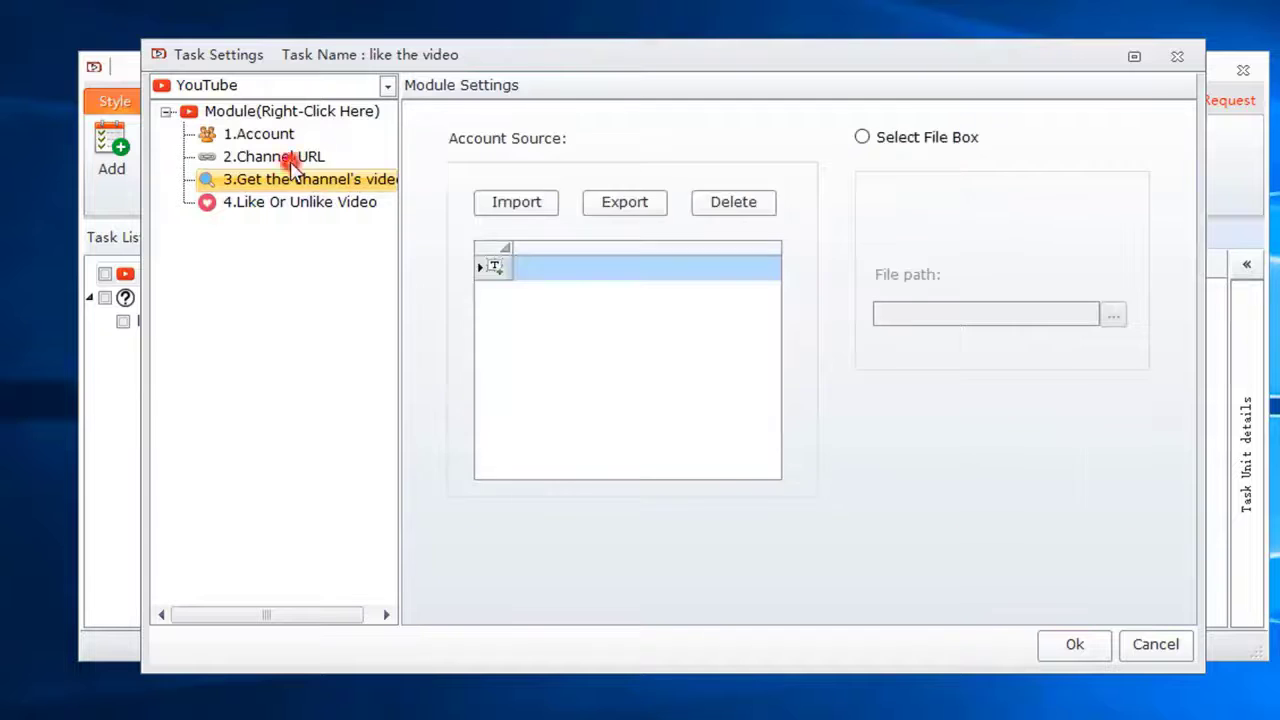
pyautogui.click(272, 156)
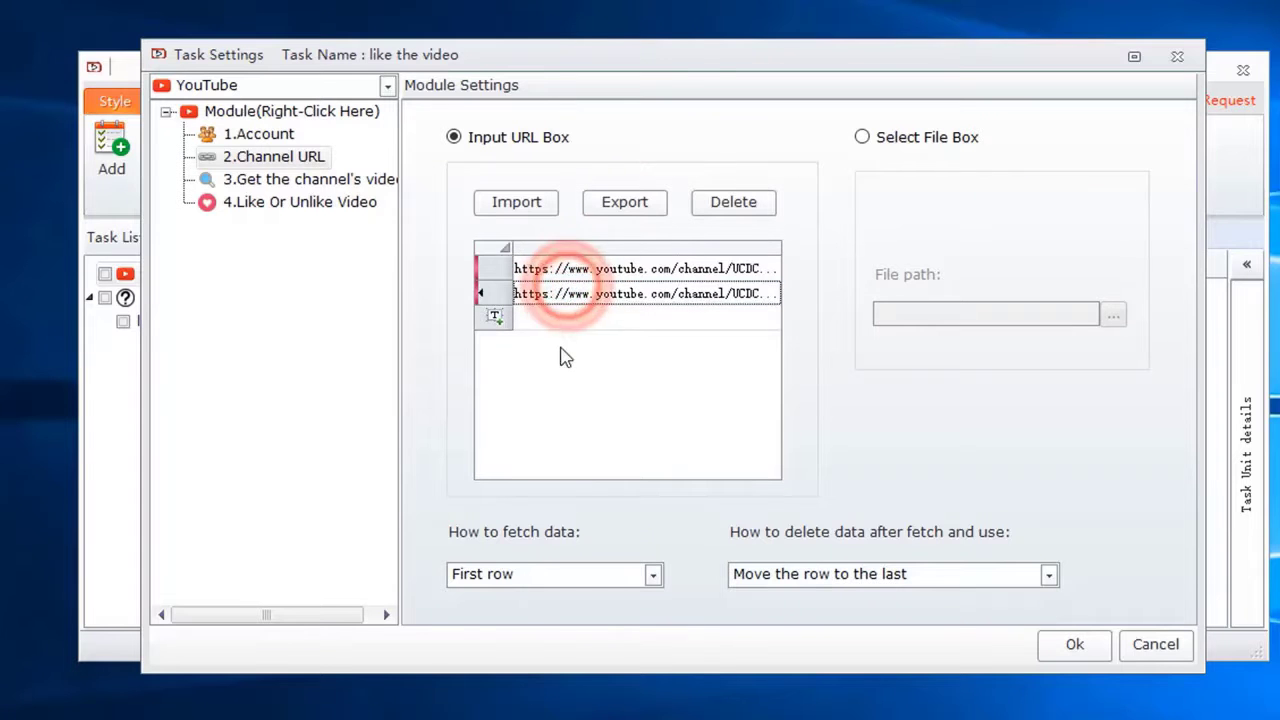
pyautogui.click(300, 180)
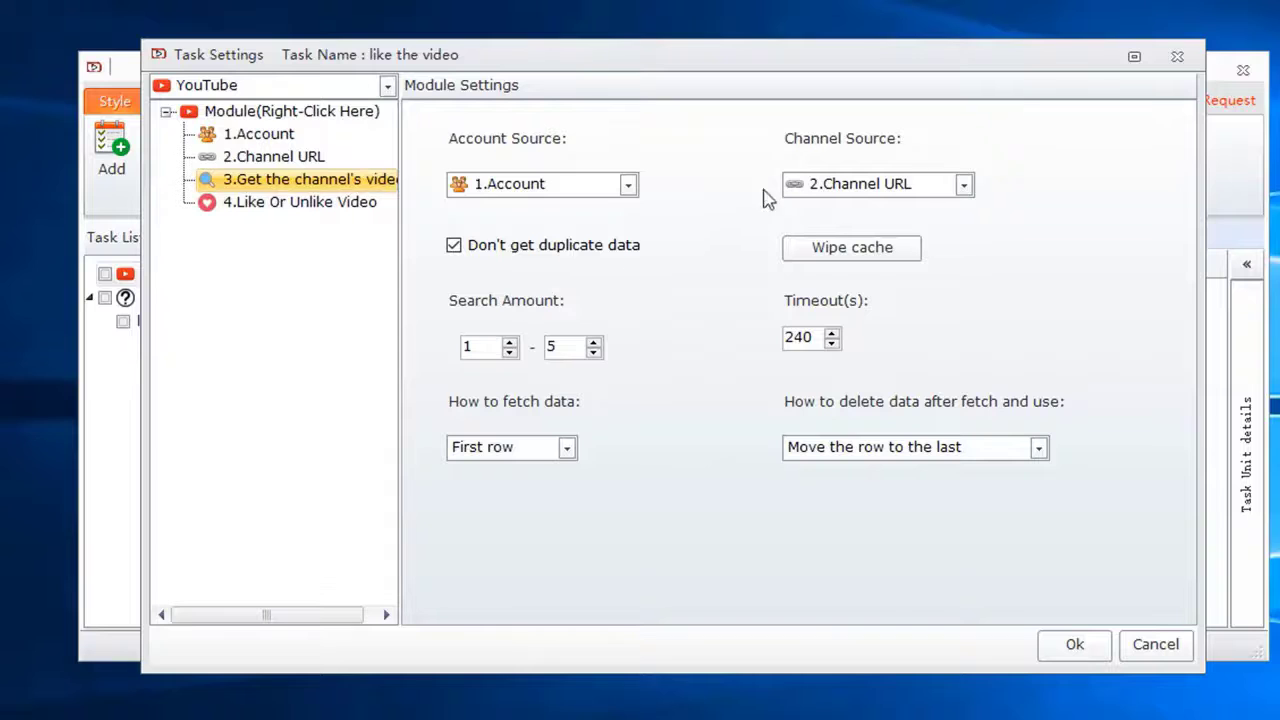
pyautogui.click(484, 346)
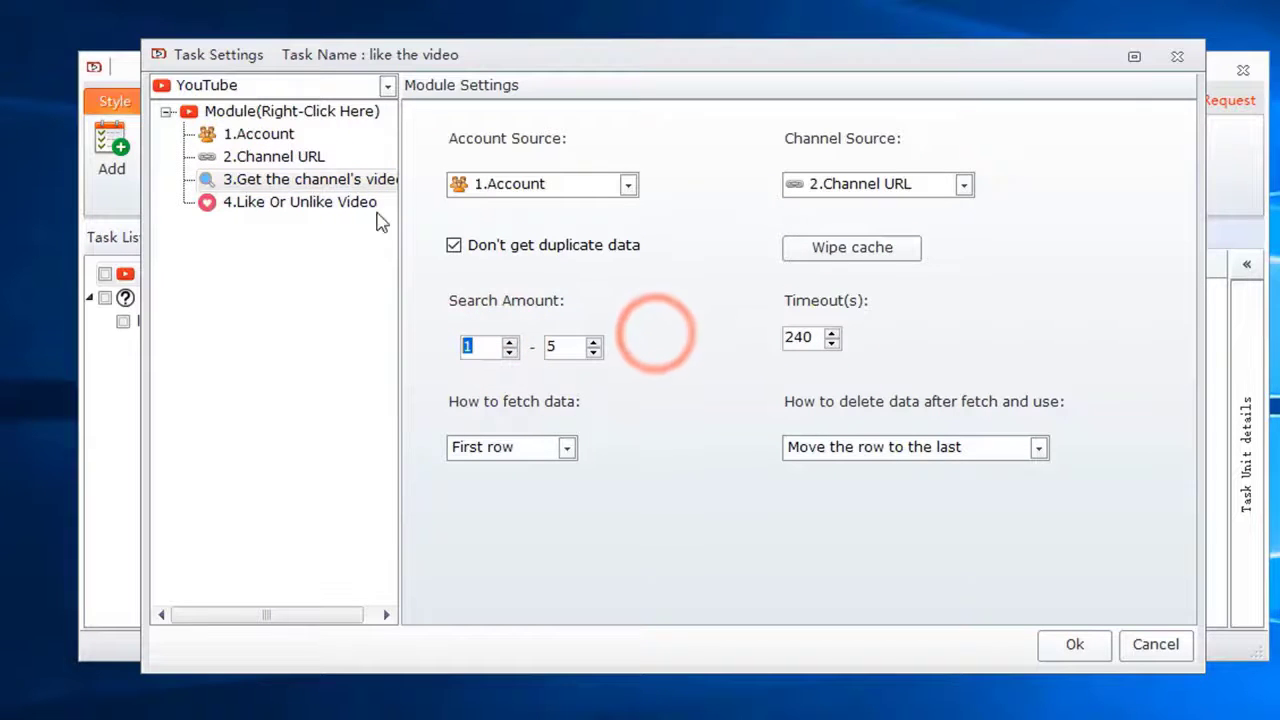
pyautogui.click(300, 200)
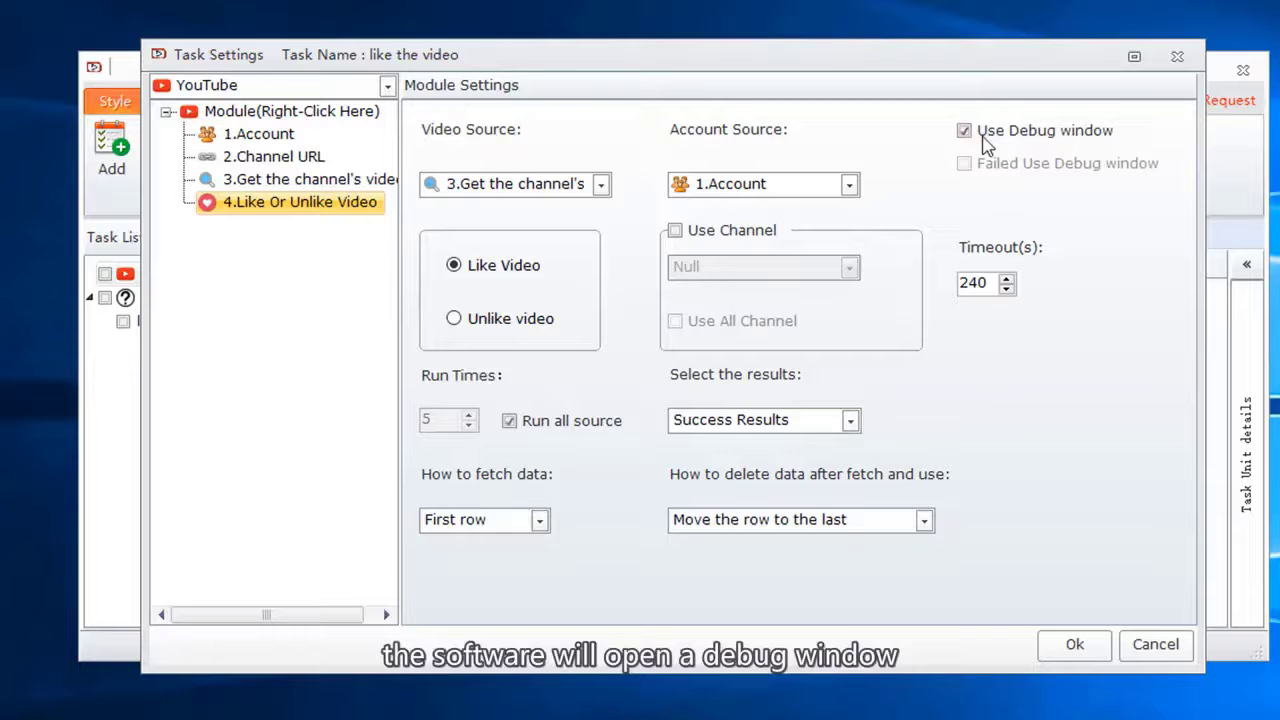
# Step: Keep the debug window on and enable Use Channel for the Like Or Unlike Video module
pyautogui.click(964, 130)
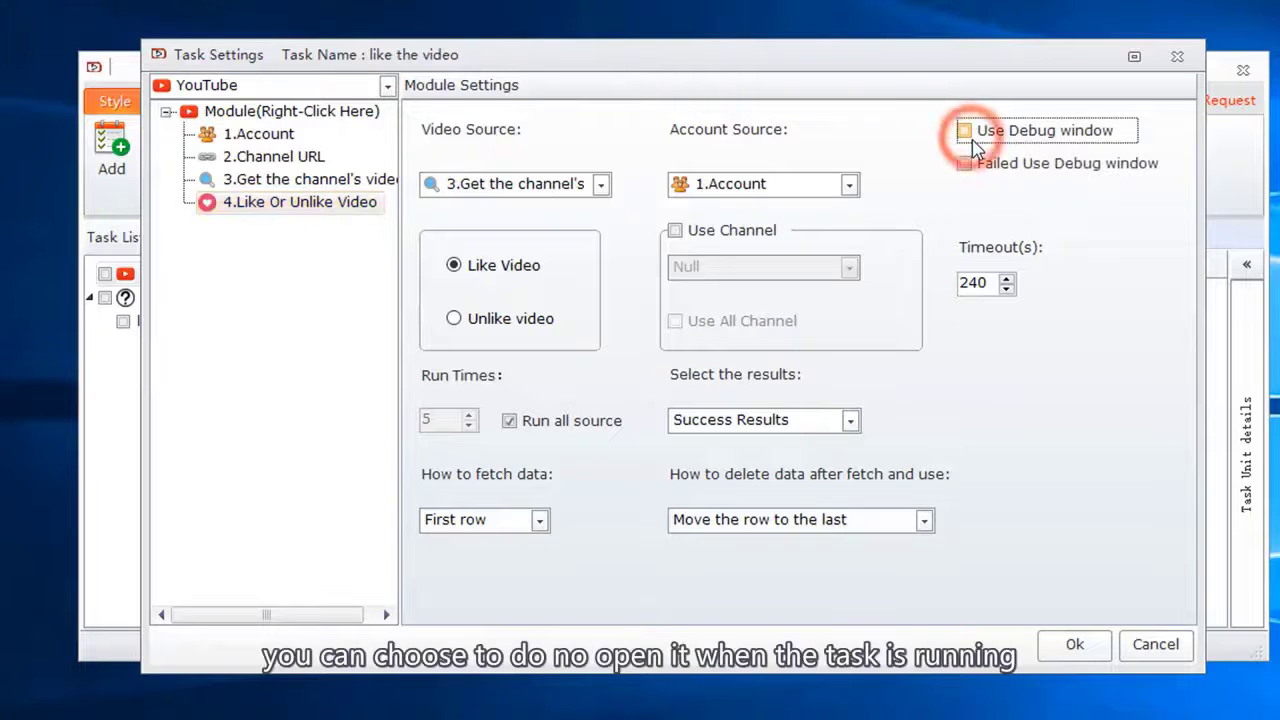
pyautogui.click(964, 130)
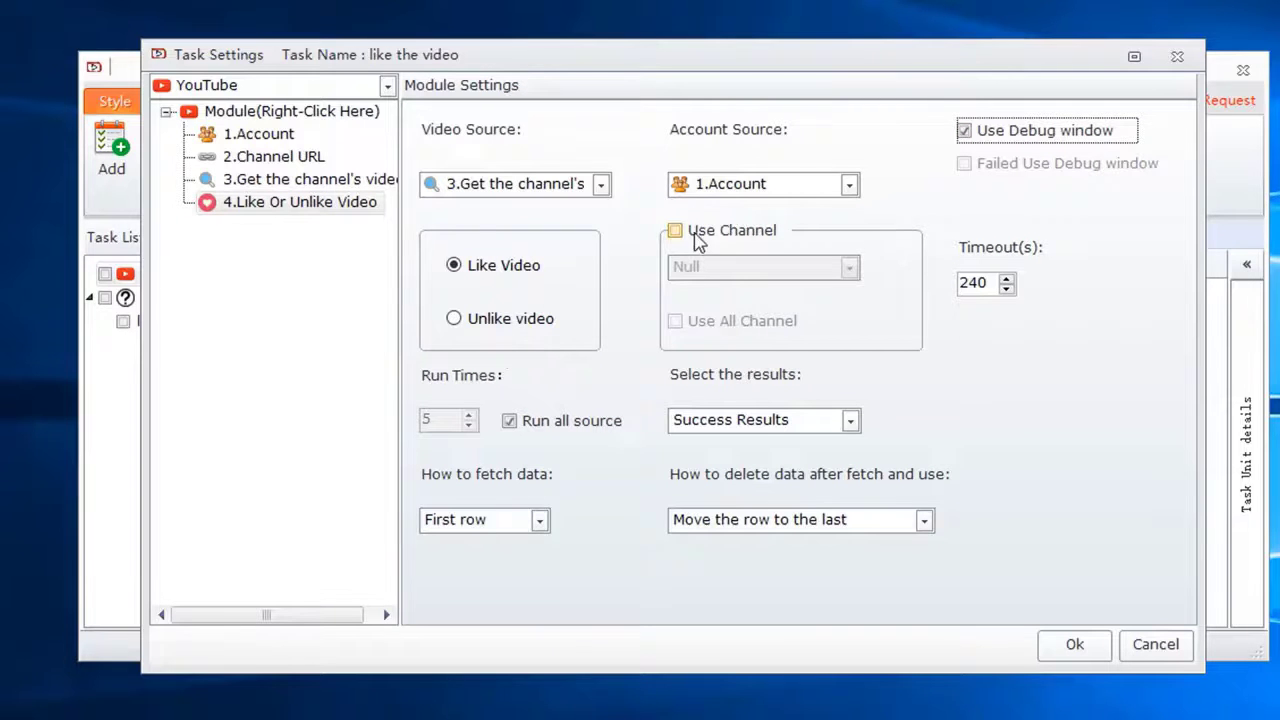
pyautogui.click(676, 230)
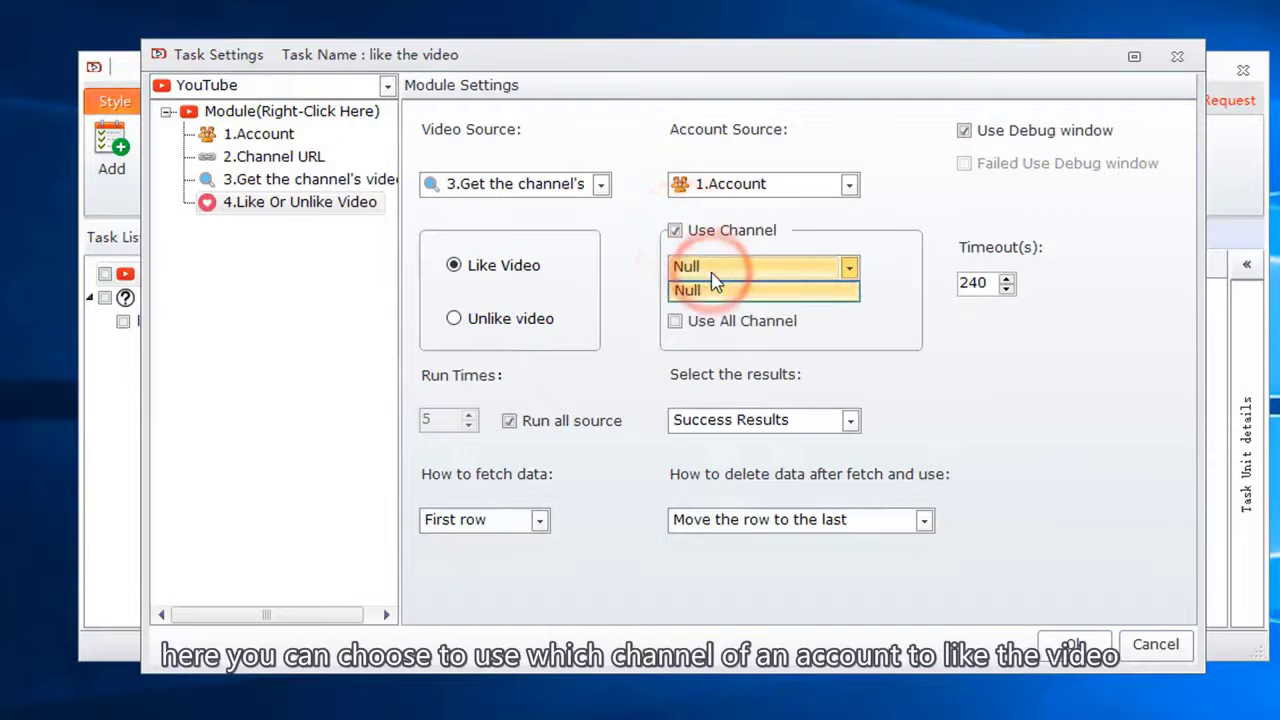
pyautogui.rightClick(290, 180)
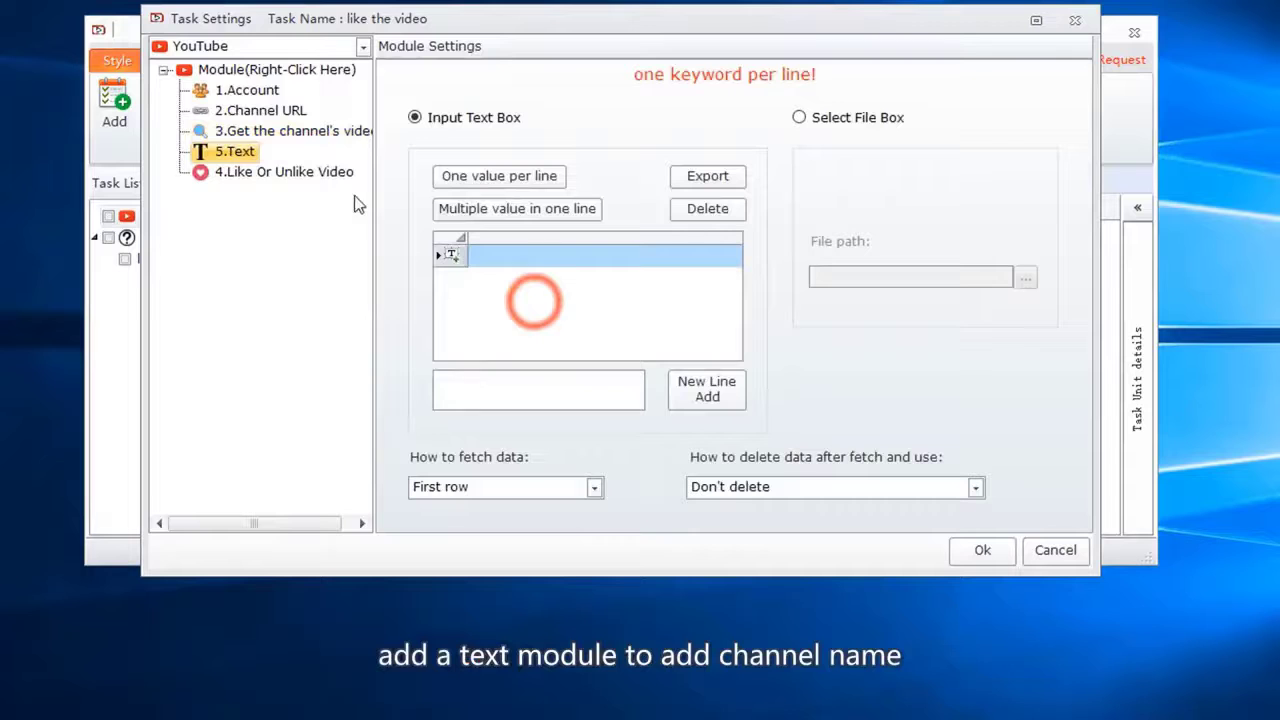
# Step: Rename the Text module to 'channel name' and enter the channel names Alice and Shirley
pyautogui.rightClick(236, 152)
pyautogui.write('channel name')
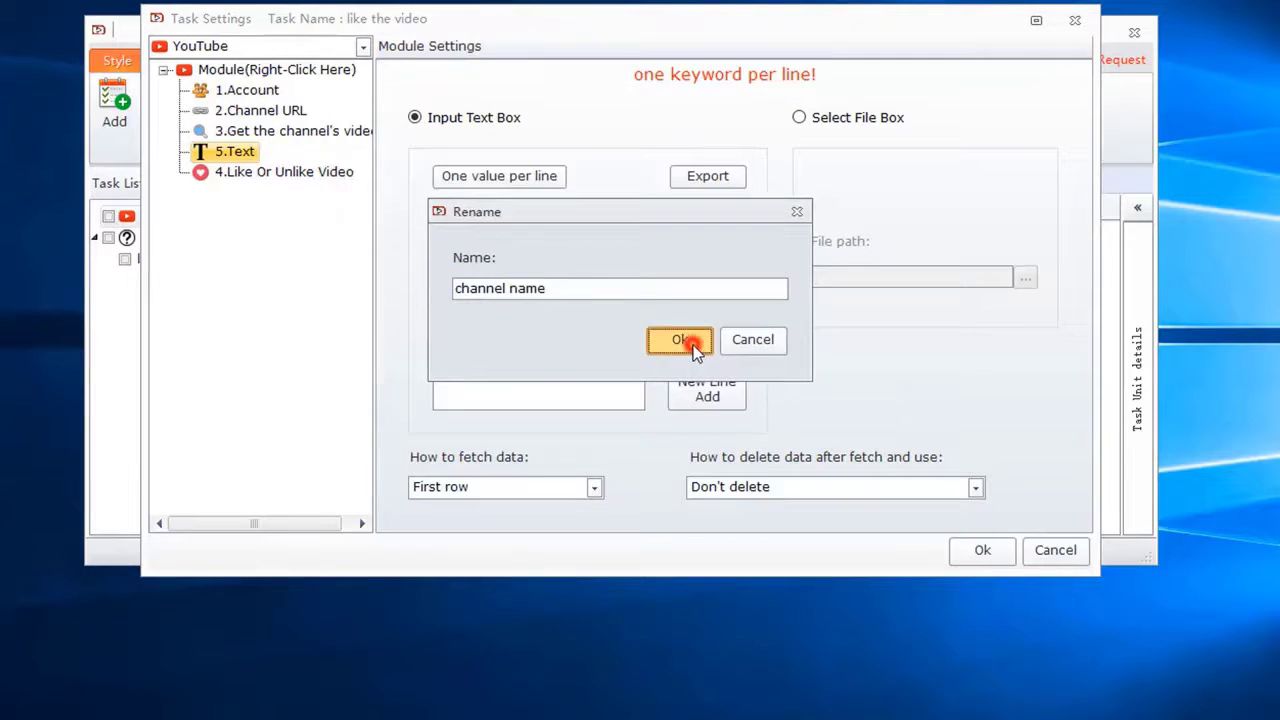
pyautogui.click(680, 340)
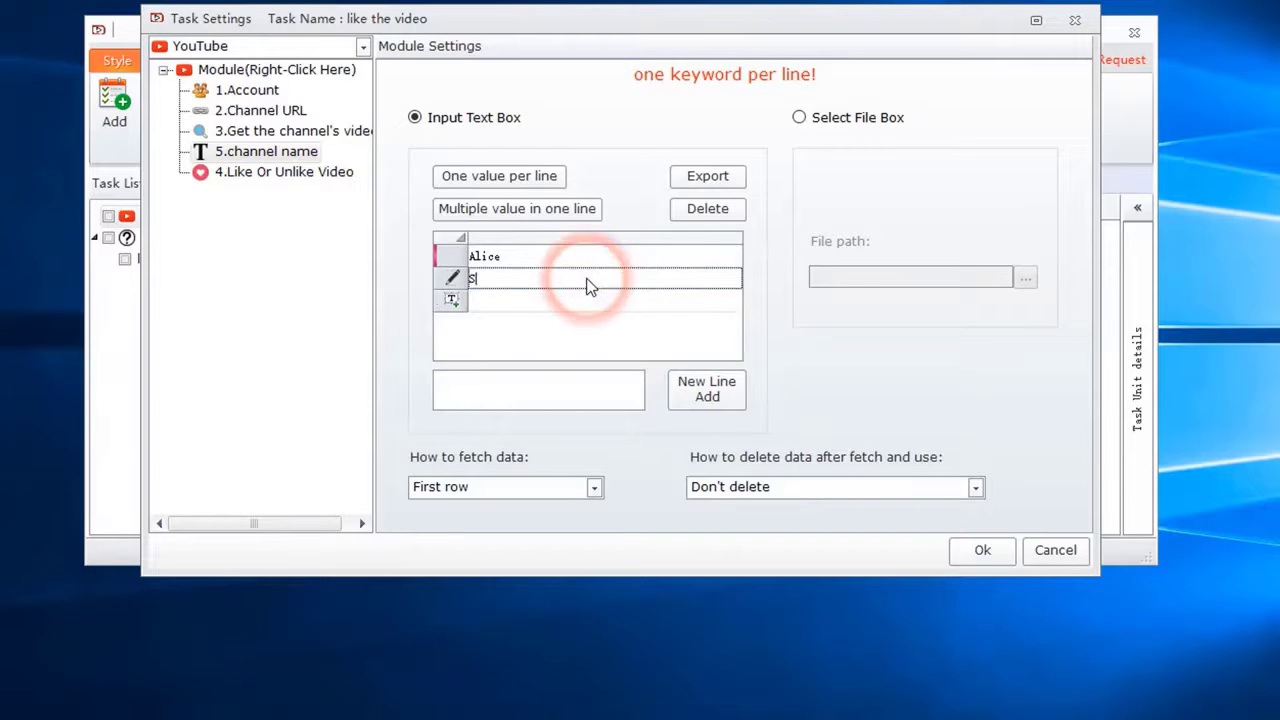
pyautogui.write('Shirley')
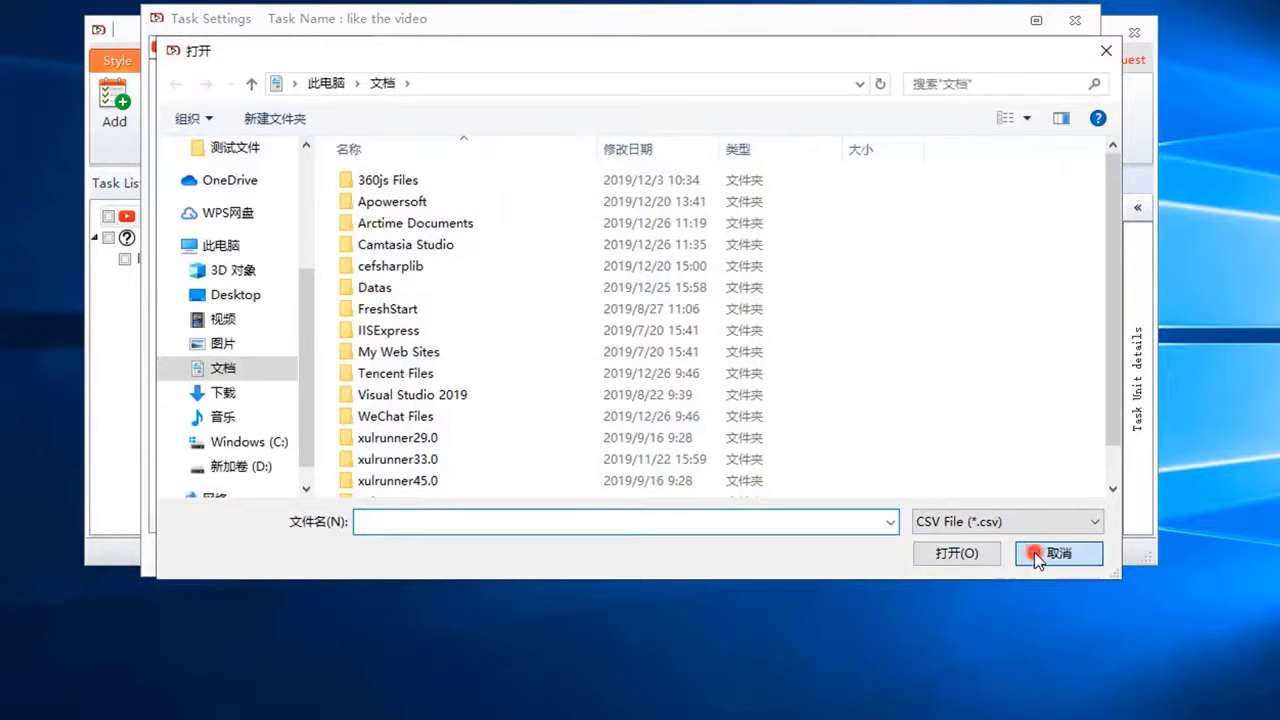
pyautogui.click(1058, 552)
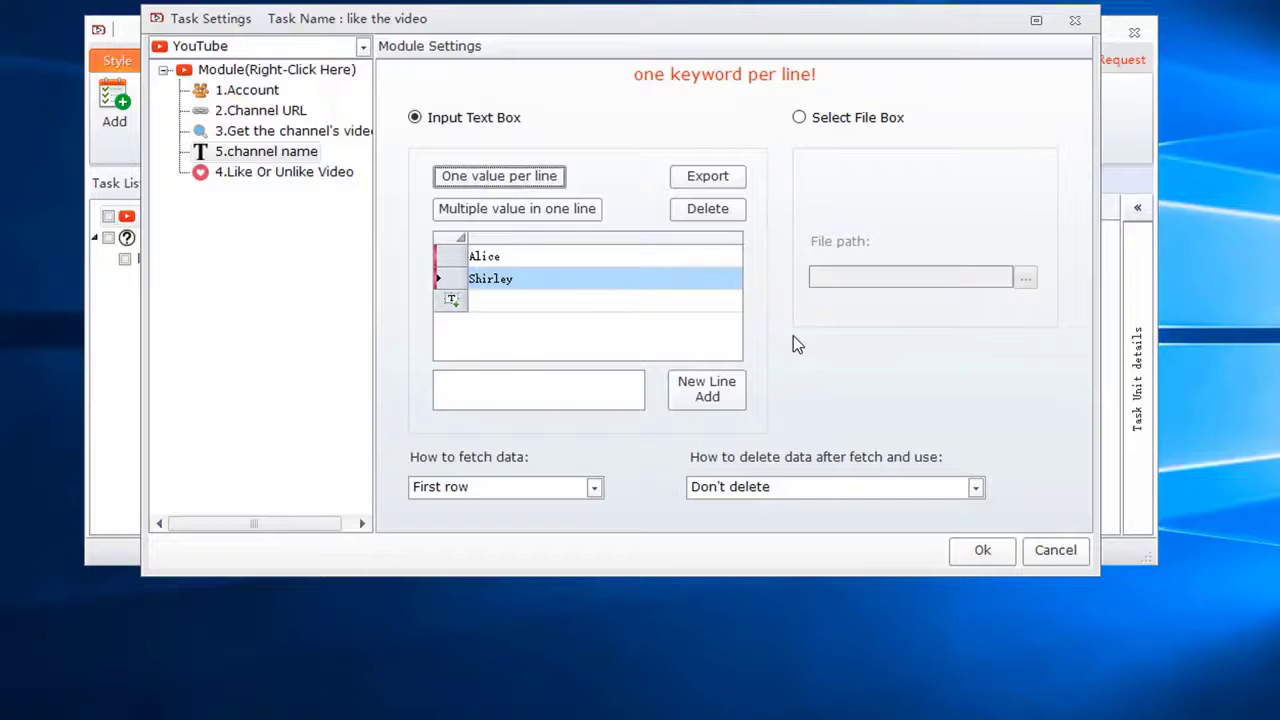
pyautogui.click(284, 172)
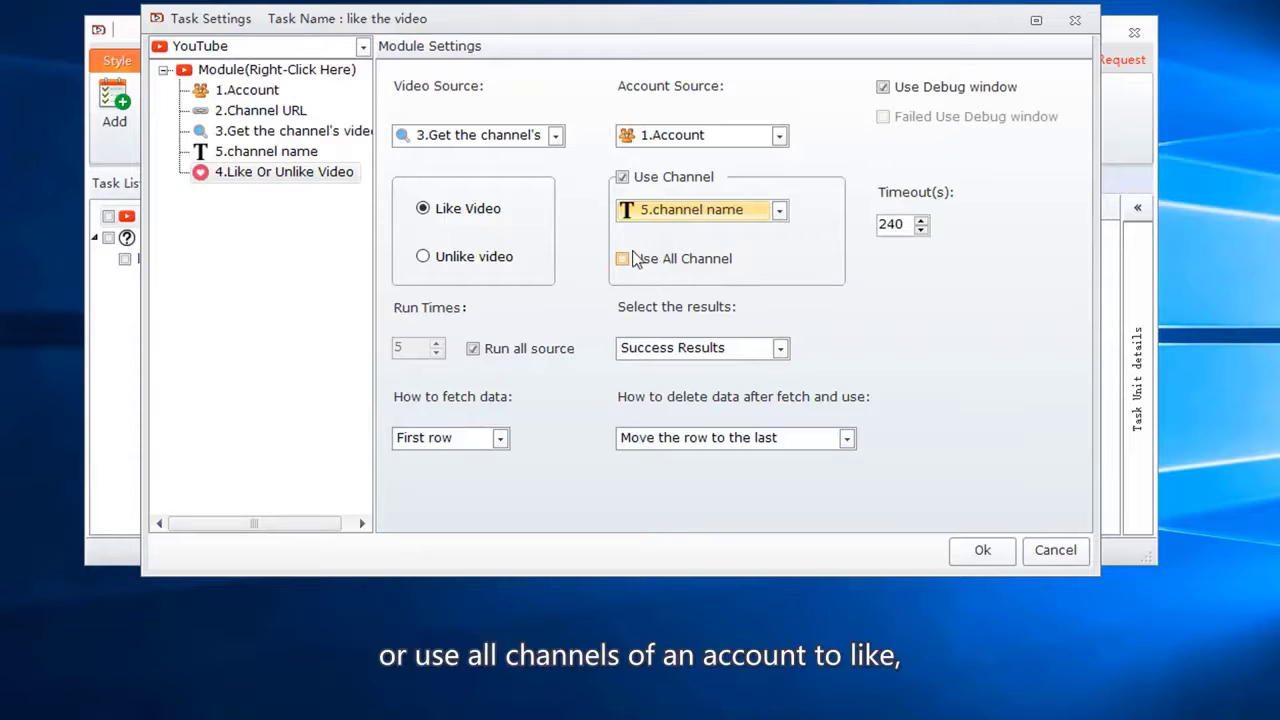
# Step: Set Use Channel to '5.channel name' with Use All Channel ticked, and save the task settings
pyautogui.click(622, 258)
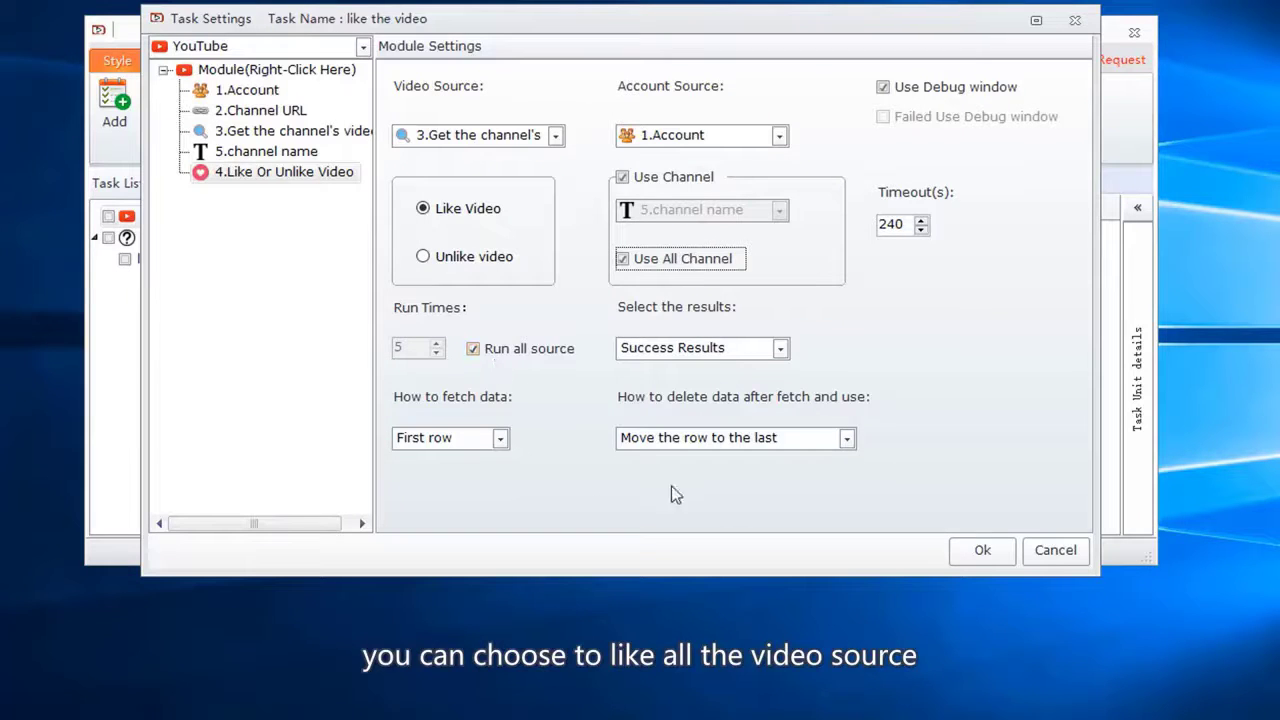
pyautogui.click(982, 550)
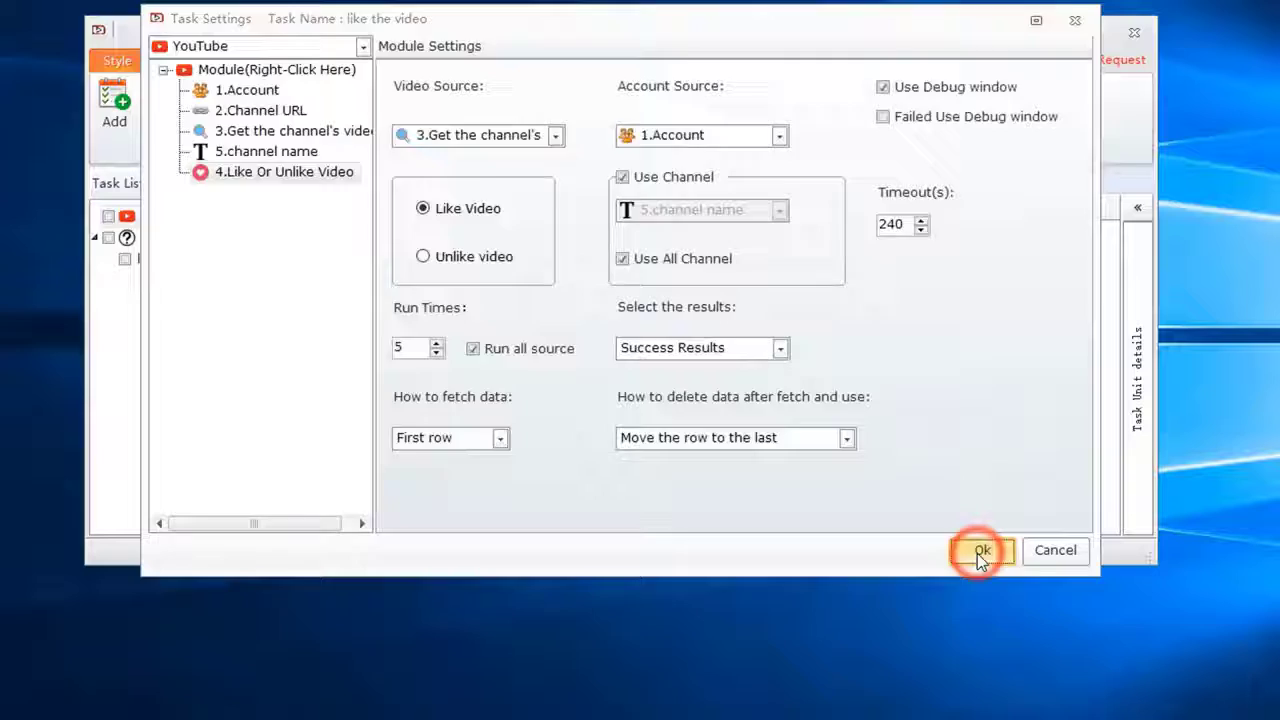
pyautogui.click(980, 550)
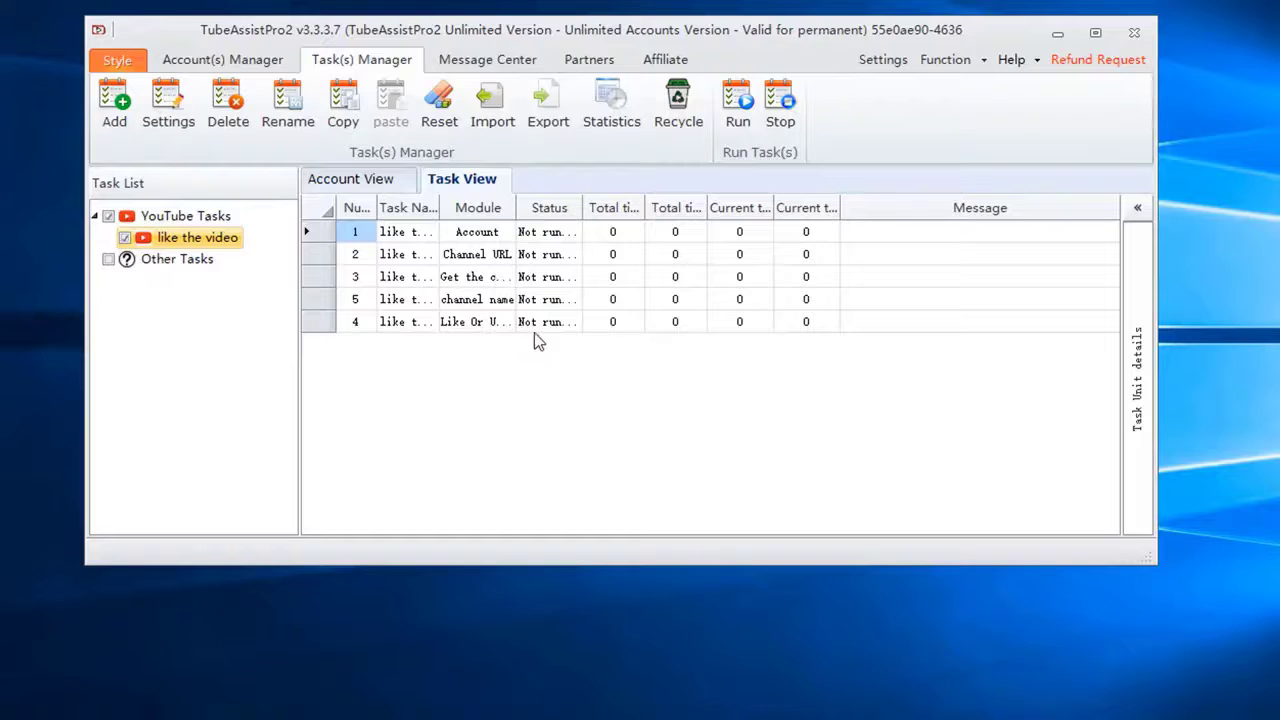
# Step: Run the 'like the video' task now with Run Times 1
pyautogui.click(736, 96)
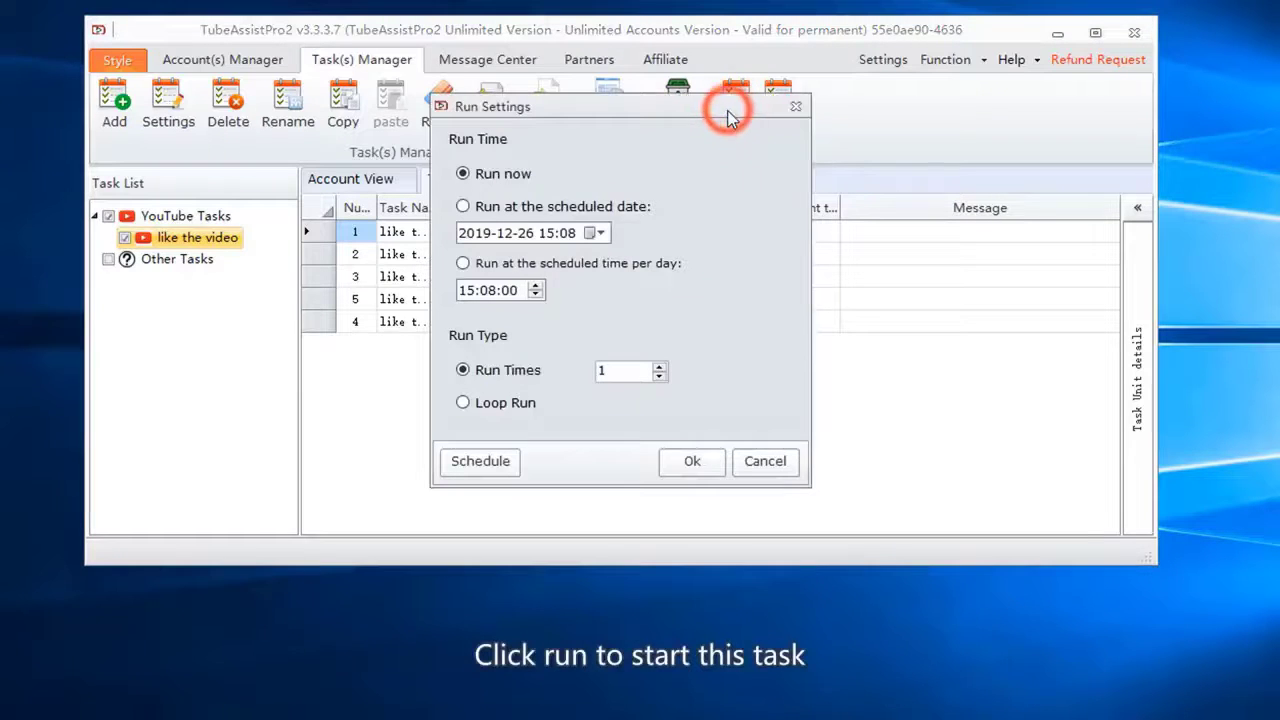
pyautogui.click(692, 460)
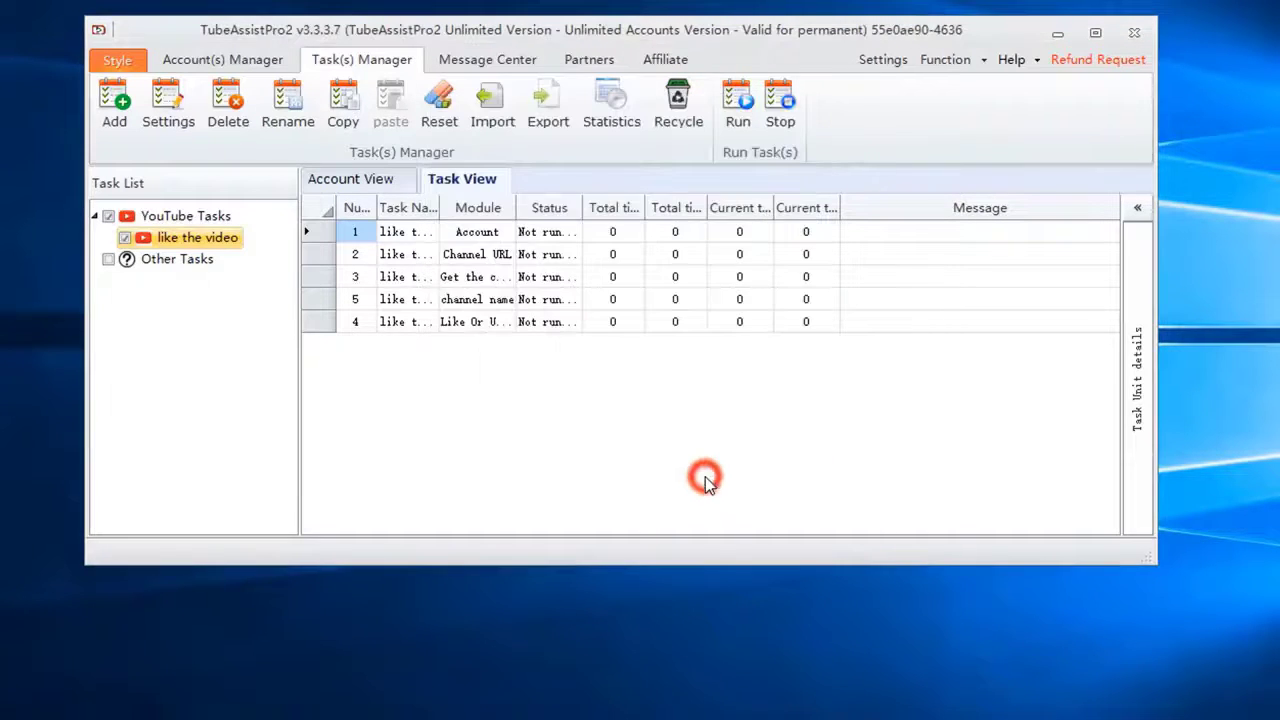
pyautogui.click(736, 104)
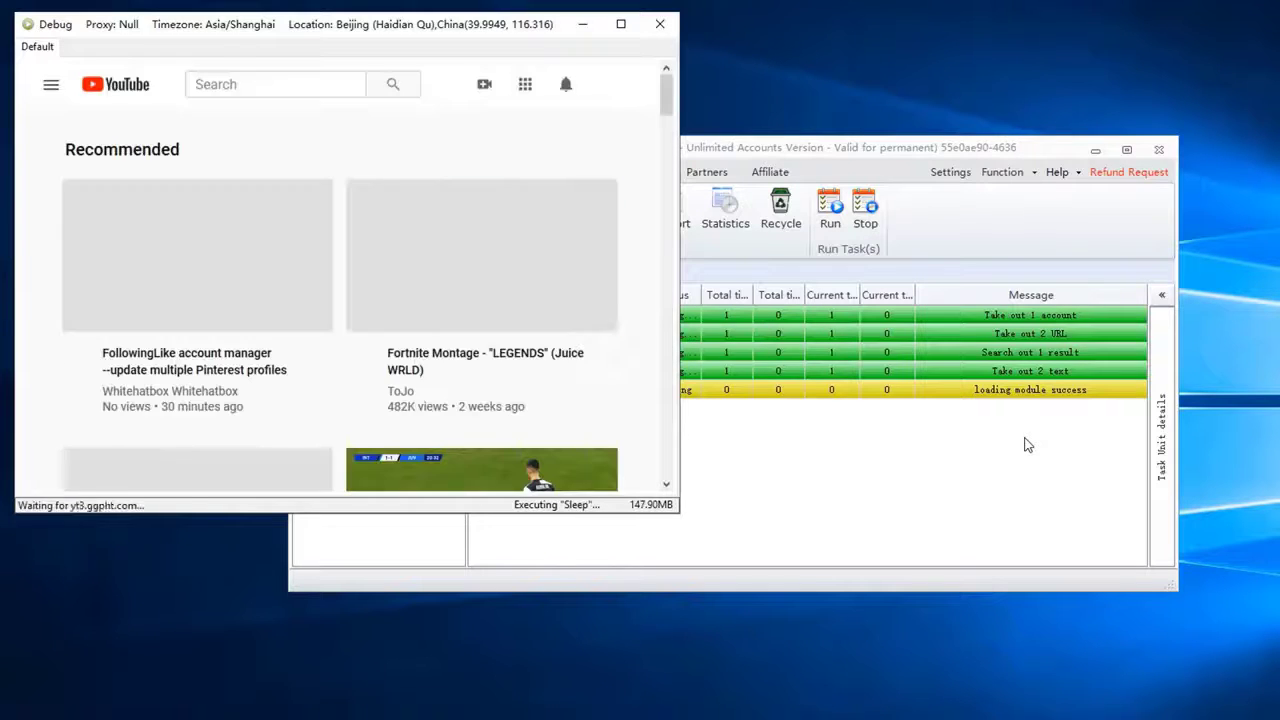
# Step: Follow the debug browser as the task opens the channel's video and likes it successfully
pyautogui.click(196, 256)
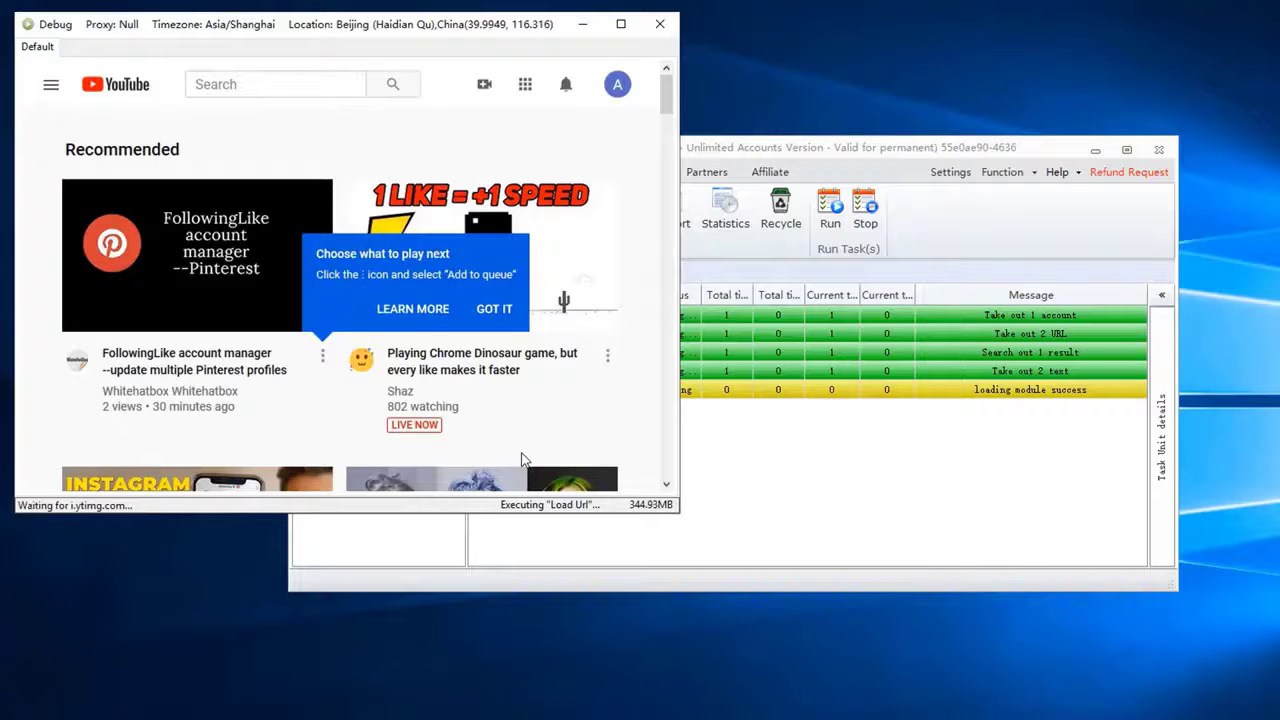
pyautogui.click(196, 256)
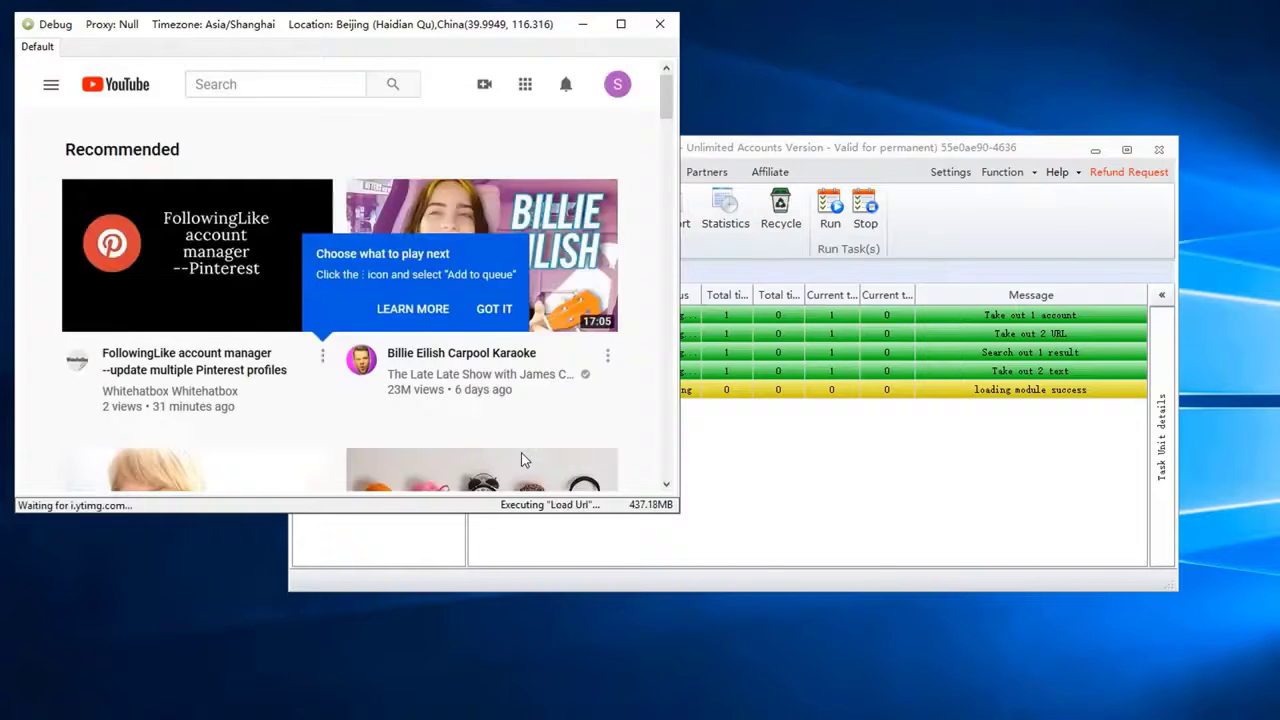
pyautogui.click(196, 254)
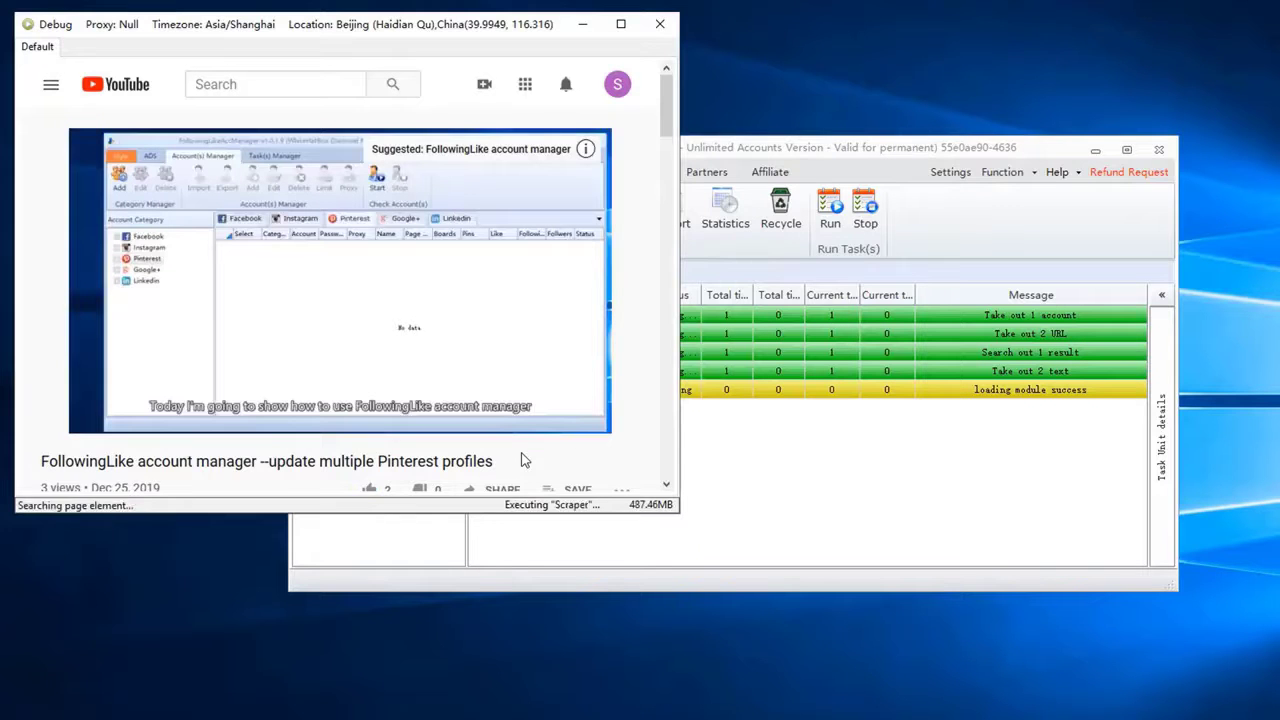
pyautogui.click(368, 488)
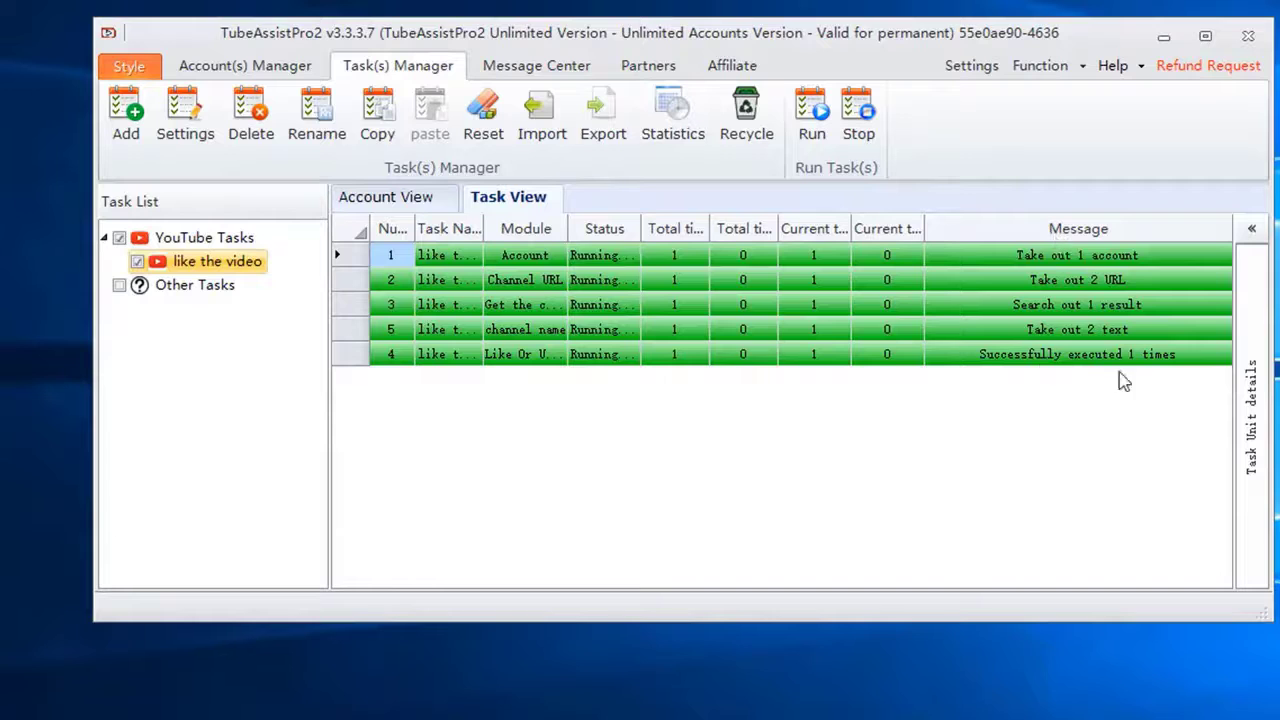
# Step: View the task statistics for the Channel URL and Like Or Unlike Video modules
pyautogui.click(672, 112)
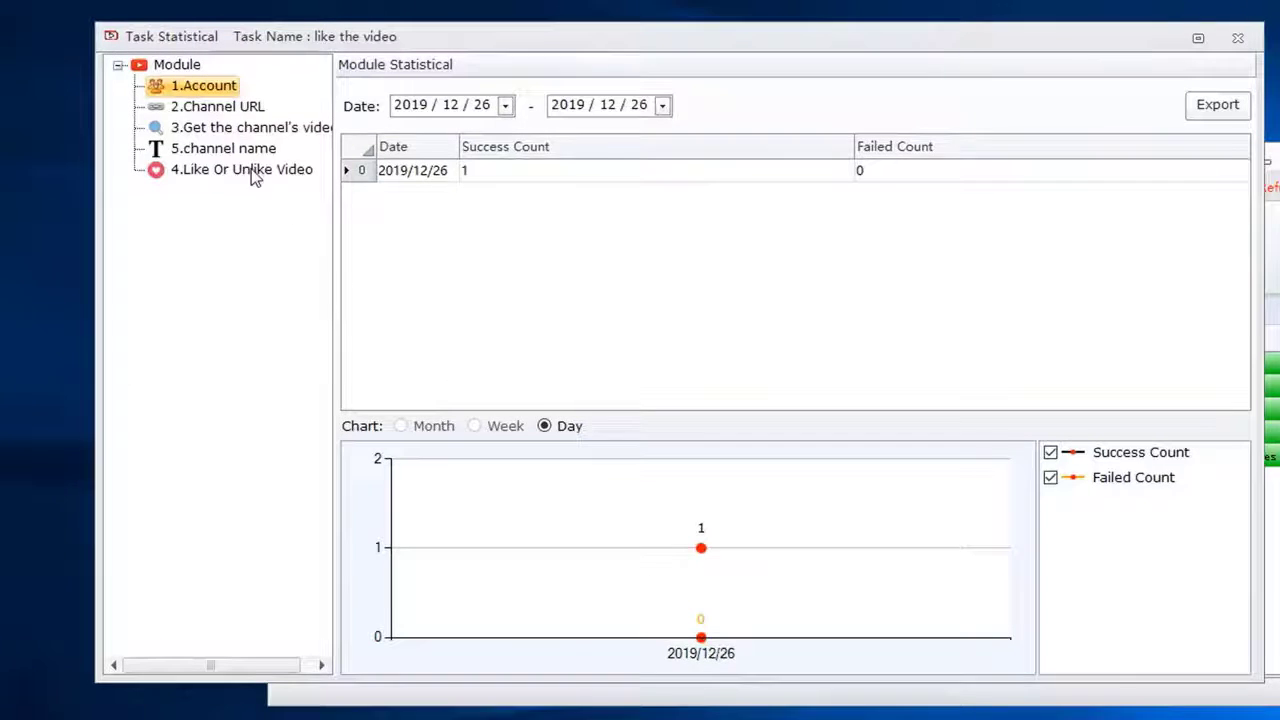
pyautogui.click(216, 106)
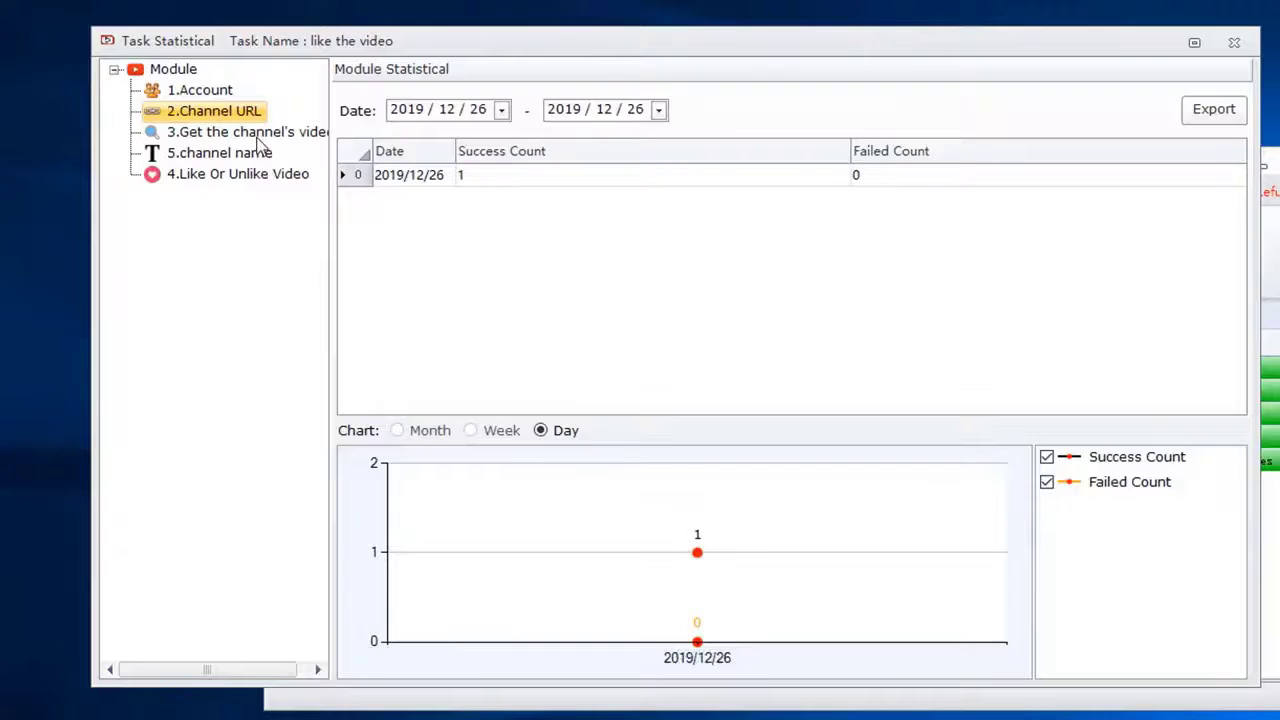
pyautogui.click(238, 172)
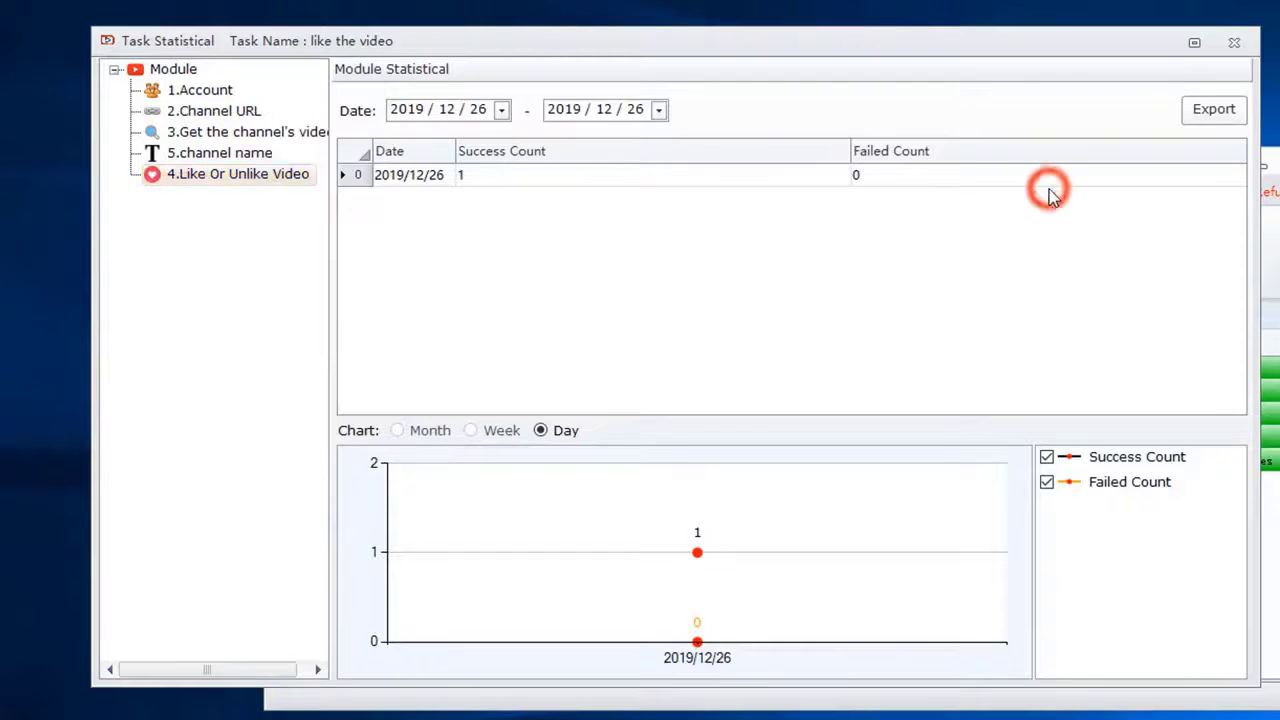
# Step: Inspect the 2019/12/26 detailed record confirming one successful like, then close it
pyautogui.doubleClick(408, 174)
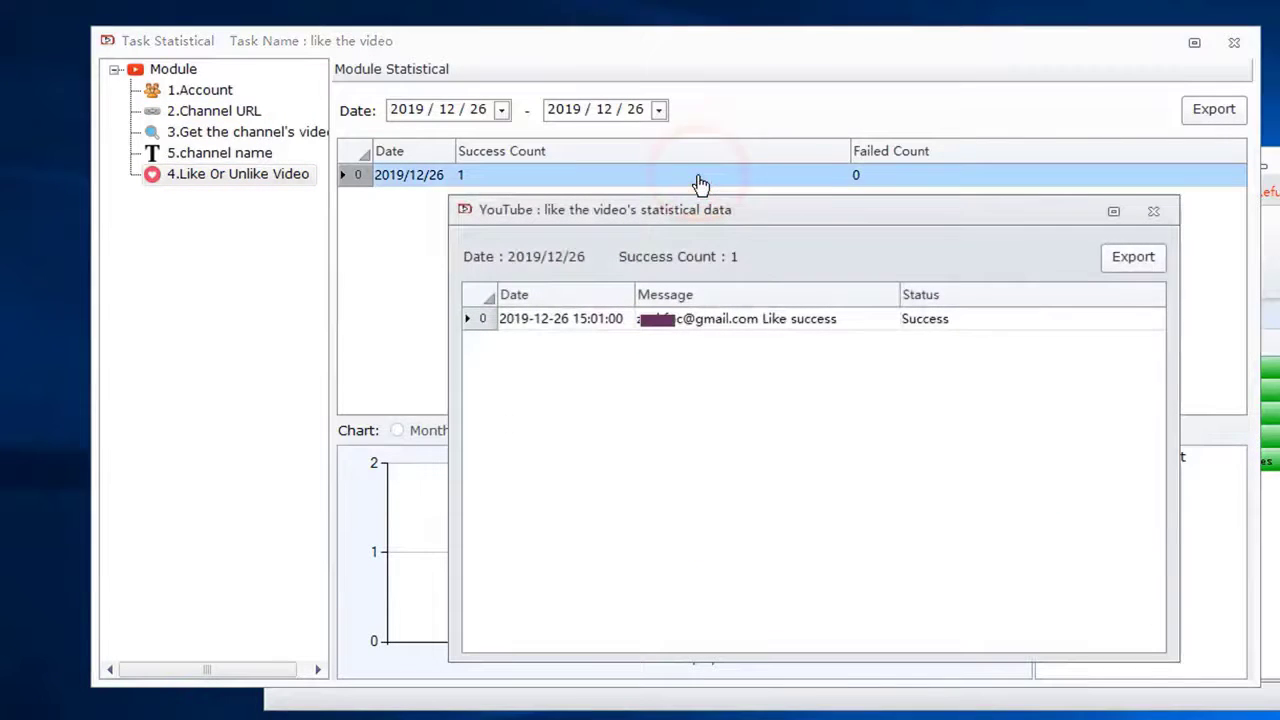
pyautogui.click(766, 318)
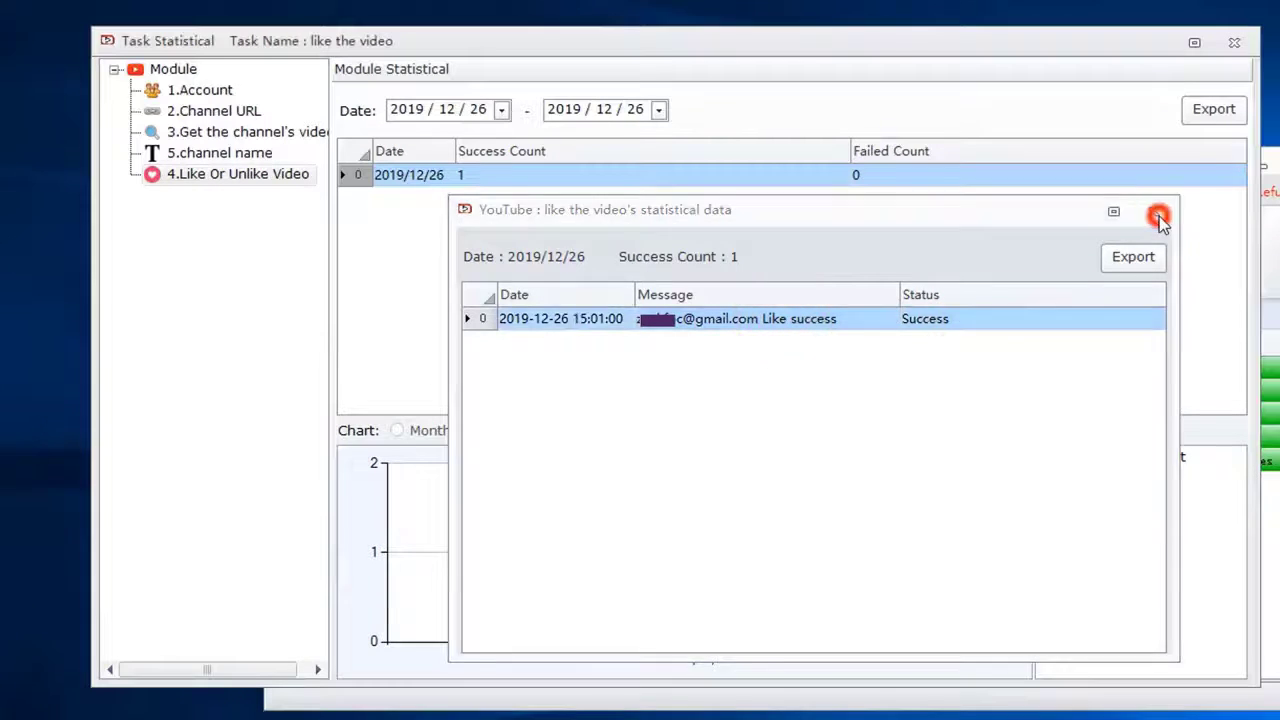
pyautogui.click(1160, 216)
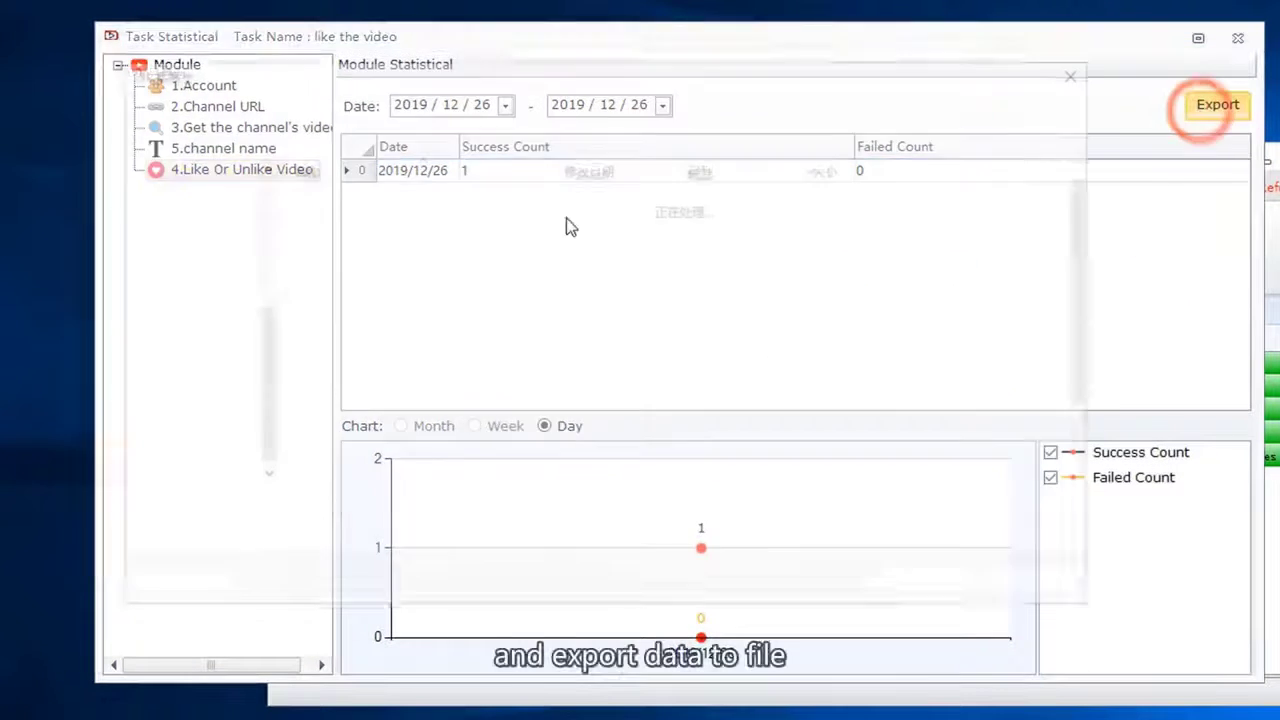
# Step: Export the like module's statistics to a CSV file named 'like' on the Desktop
pyautogui.click(1216, 104)
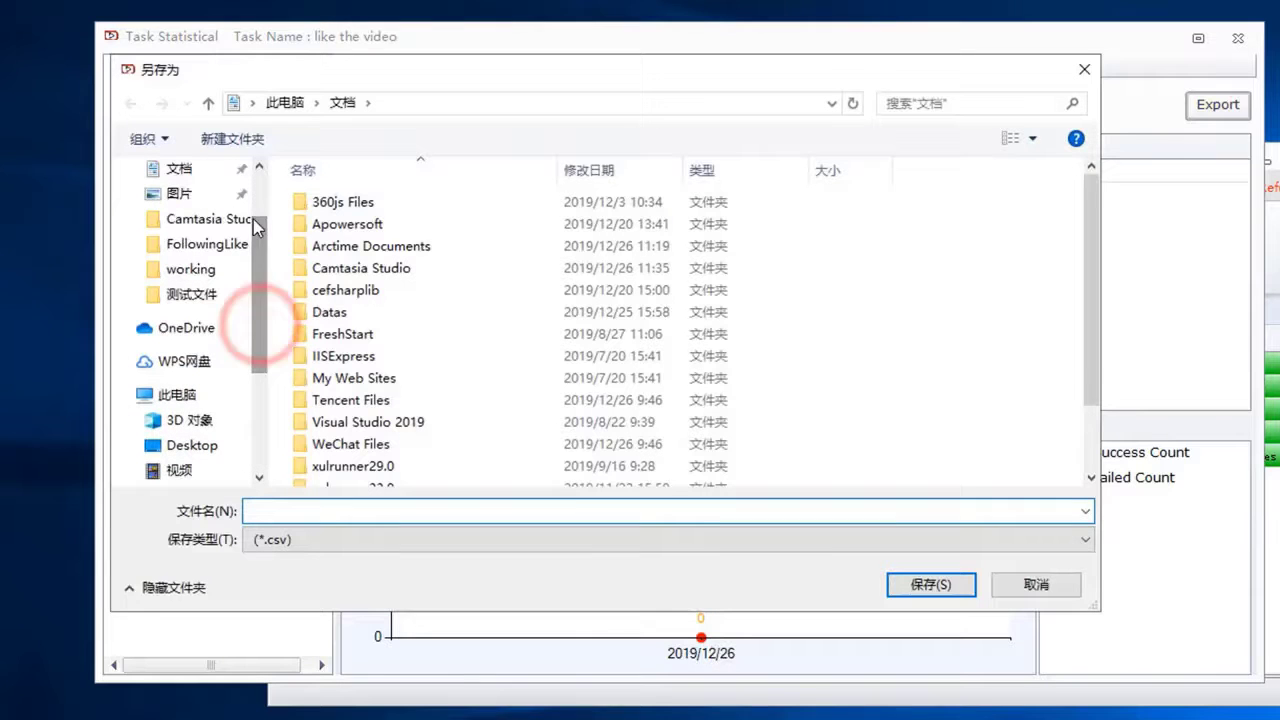
pyautogui.click(192, 444)
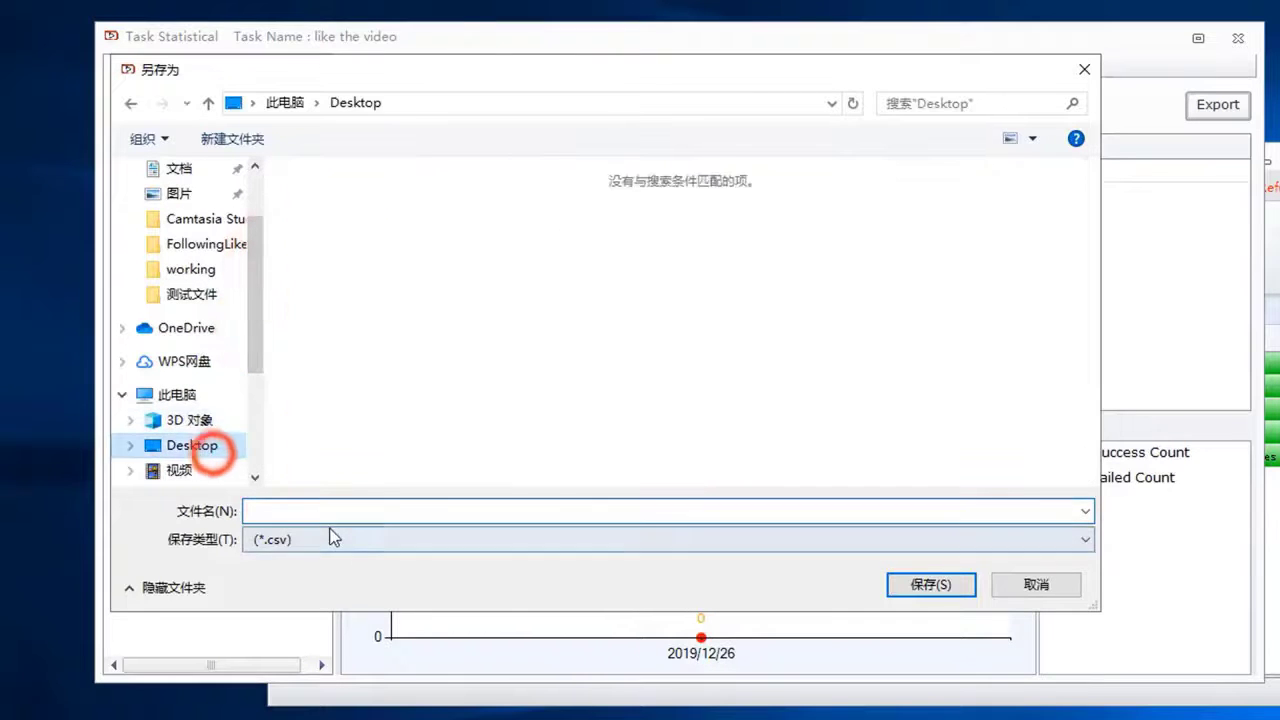
pyautogui.write('like')
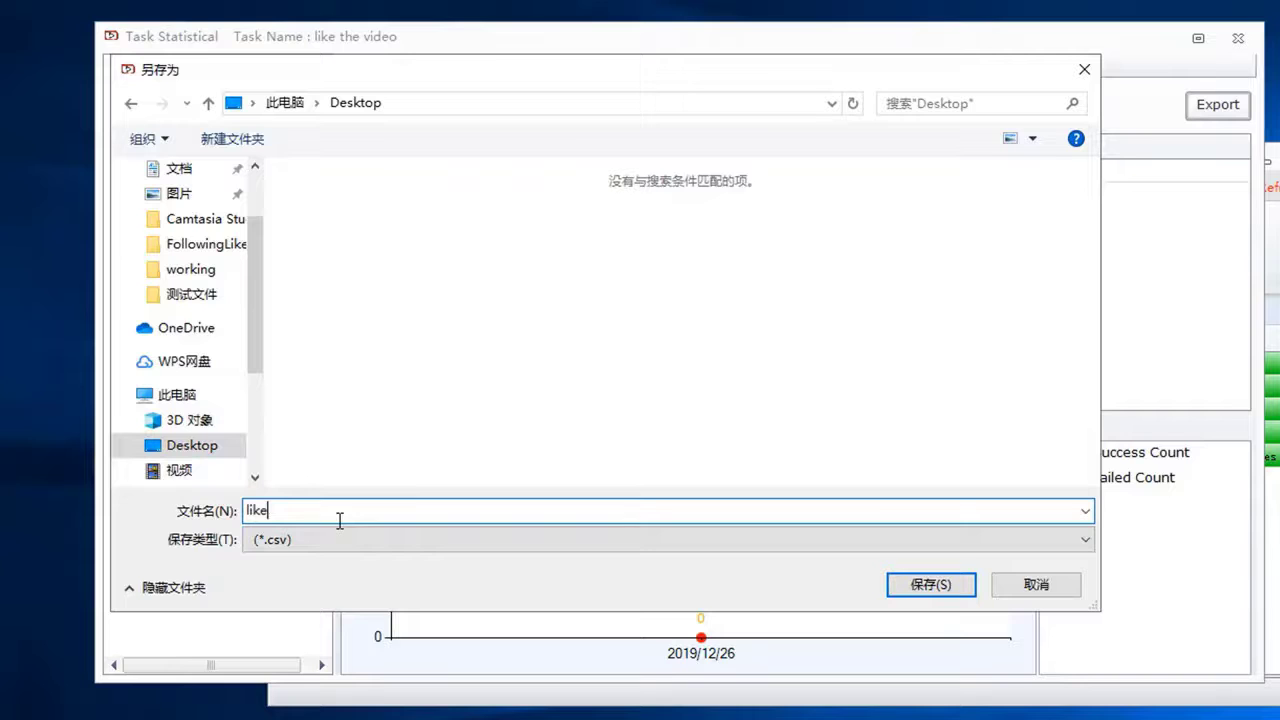
pyautogui.click(930, 584)
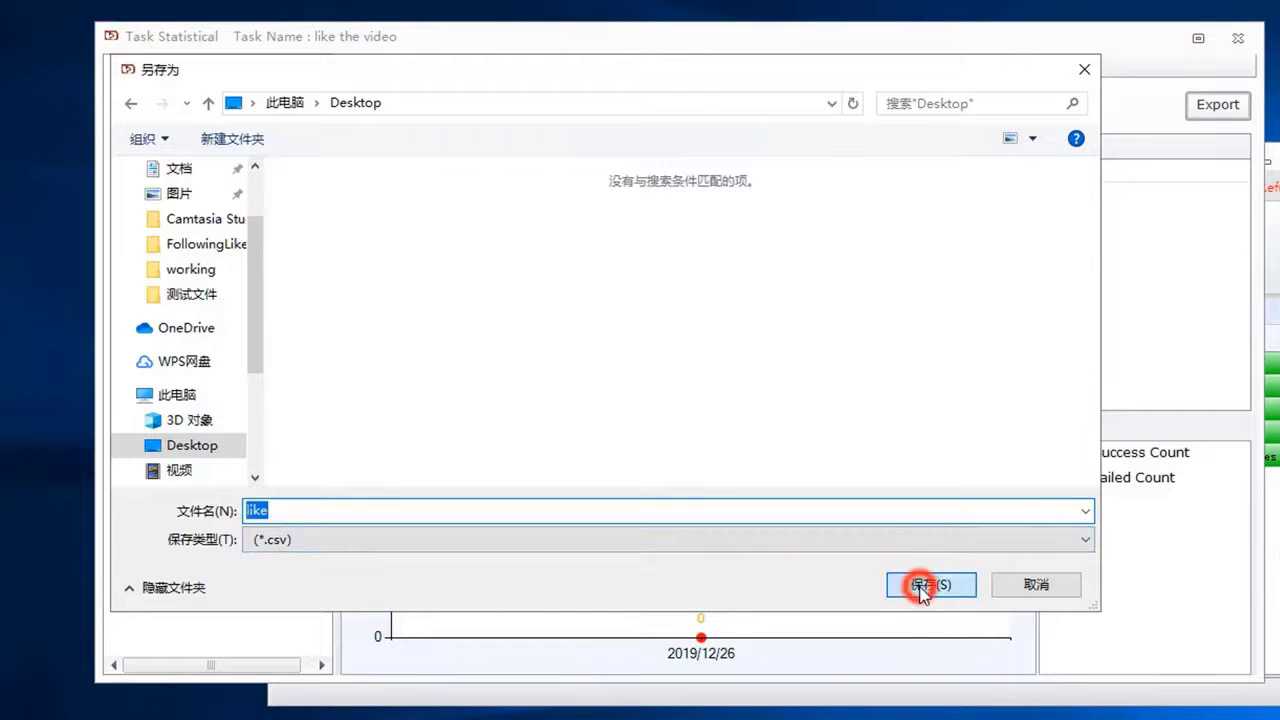
pyautogui.click(928, 584)
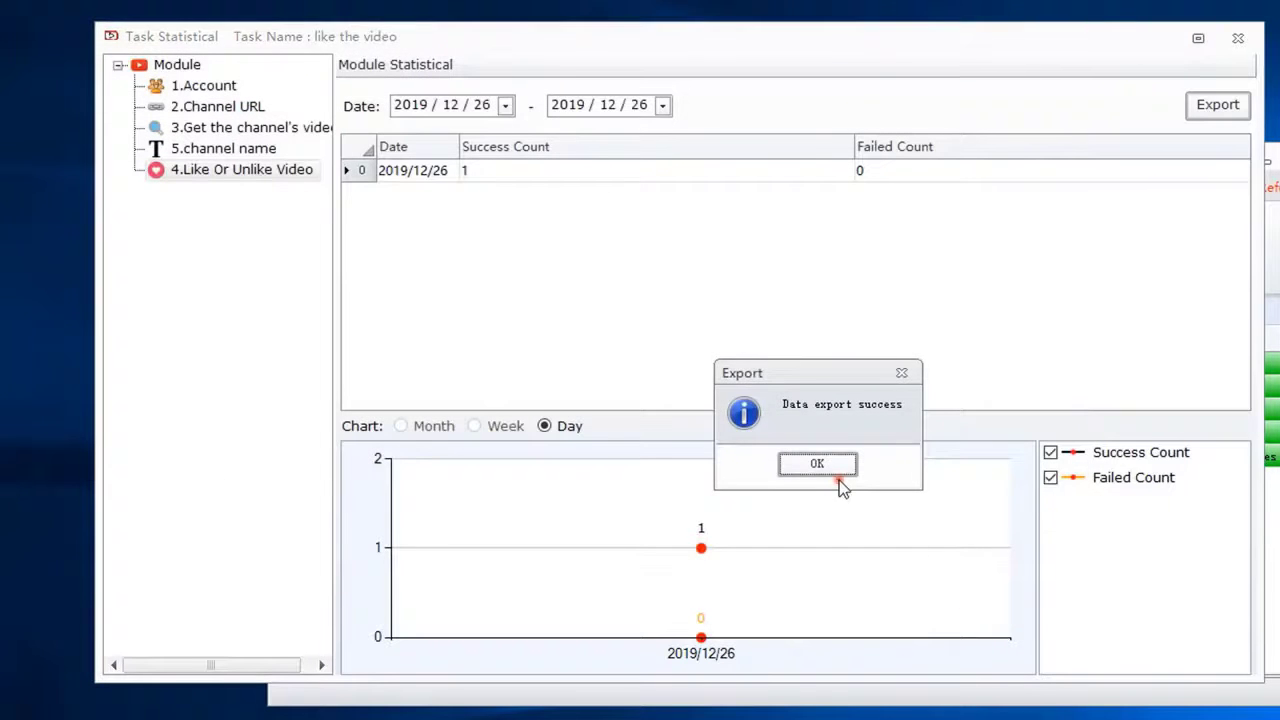
pyautogui.click(816, 464)
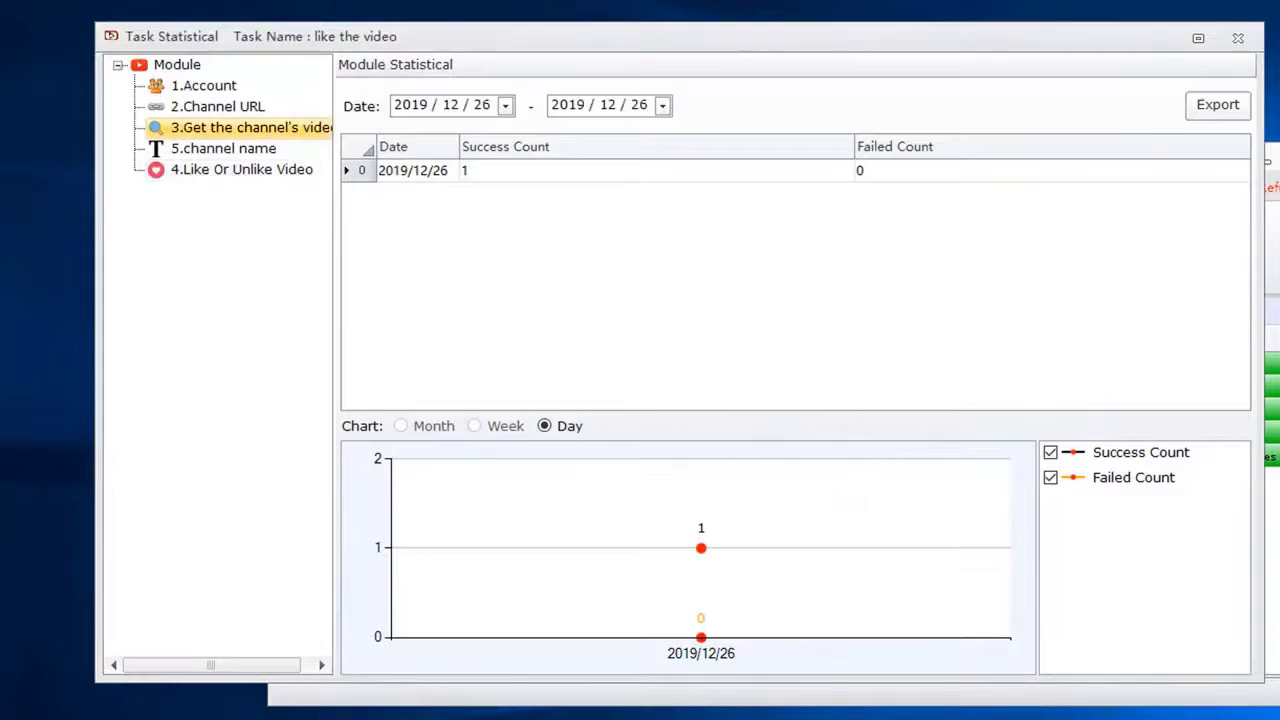
pyautogui.click(1236, 38)
pyautogui.write('subscribe')
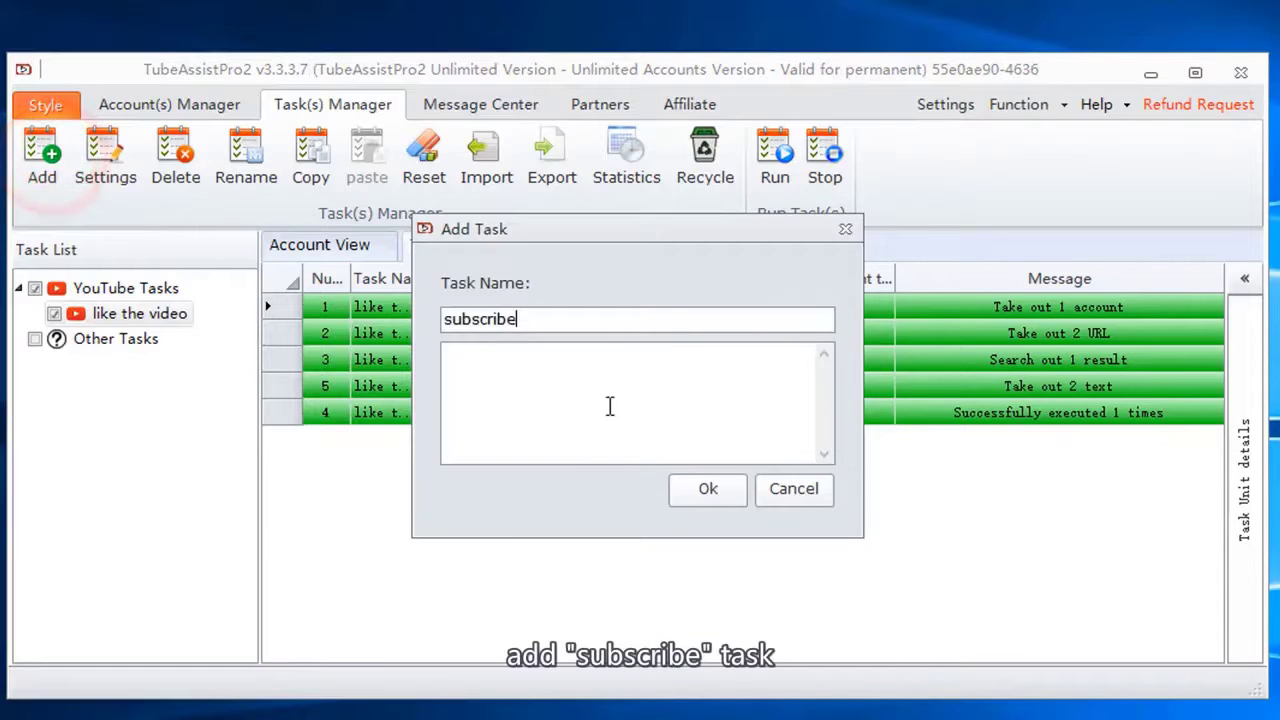
# Step: Create the 'subscribe' task and add a custom template tab named 'subscribe'
pyautogui.click(708, 488)
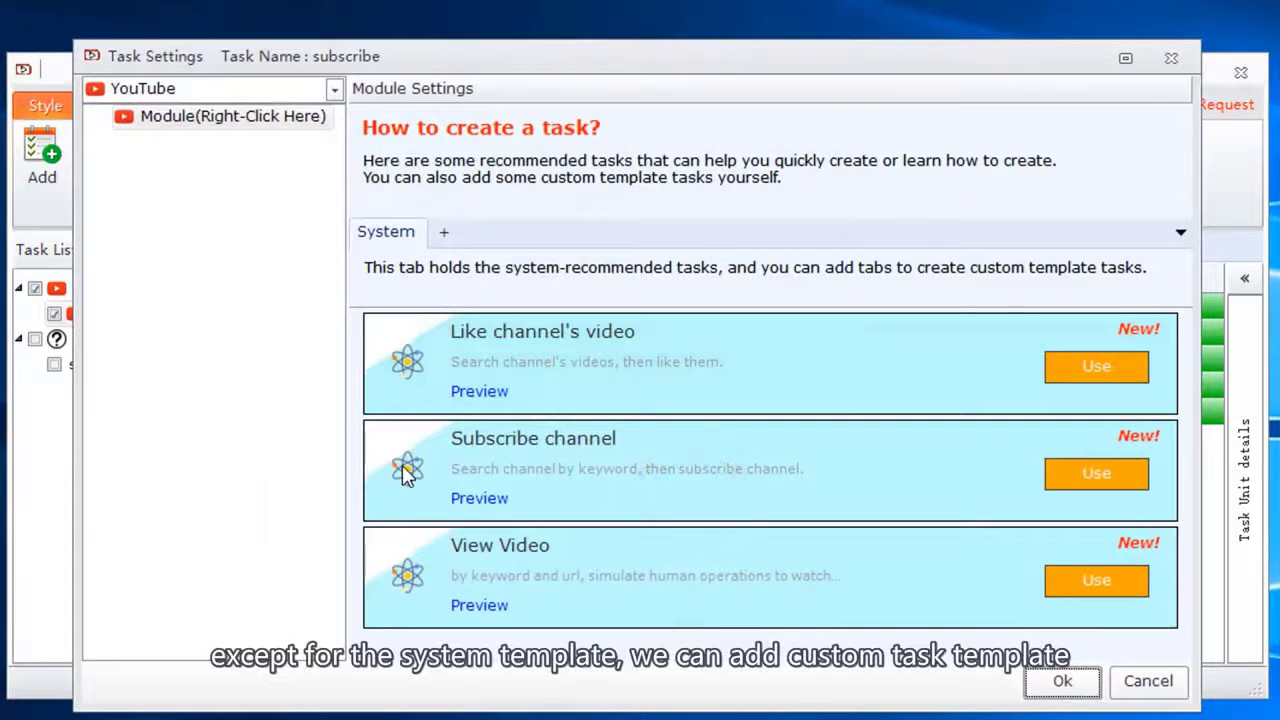
pyautogui.click(444, 232)
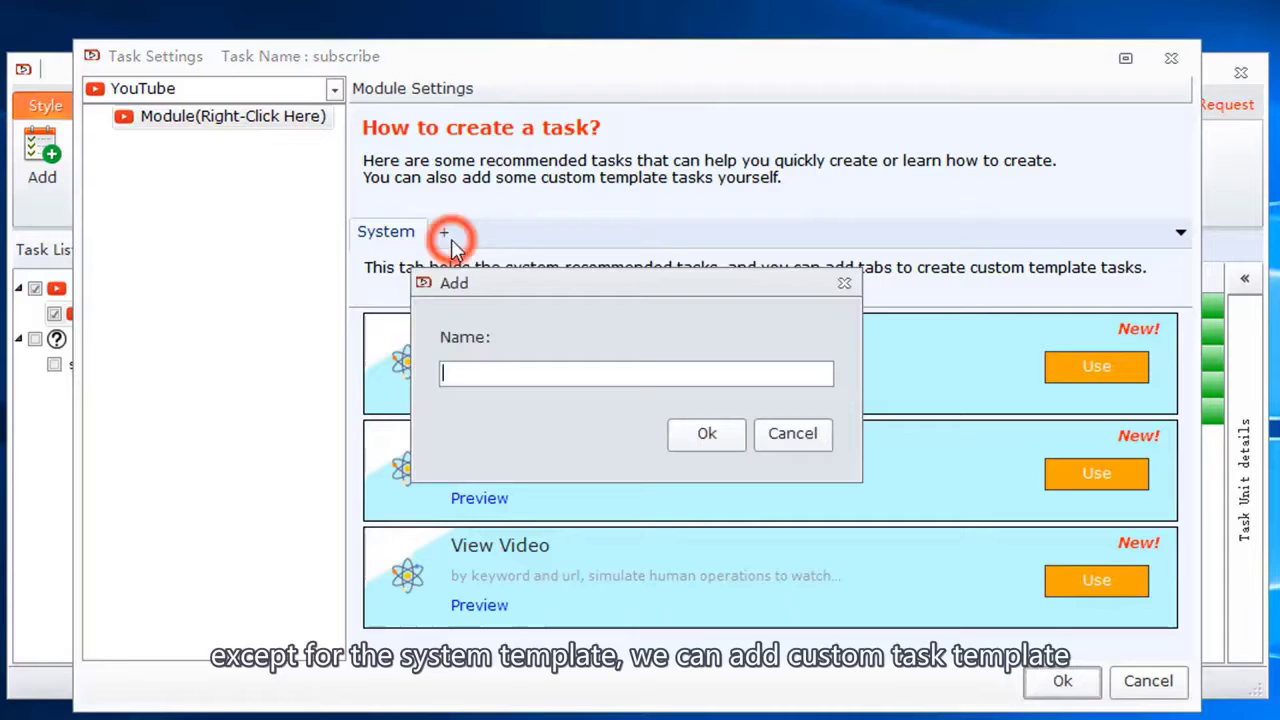
pyautogui.write('subscribe')
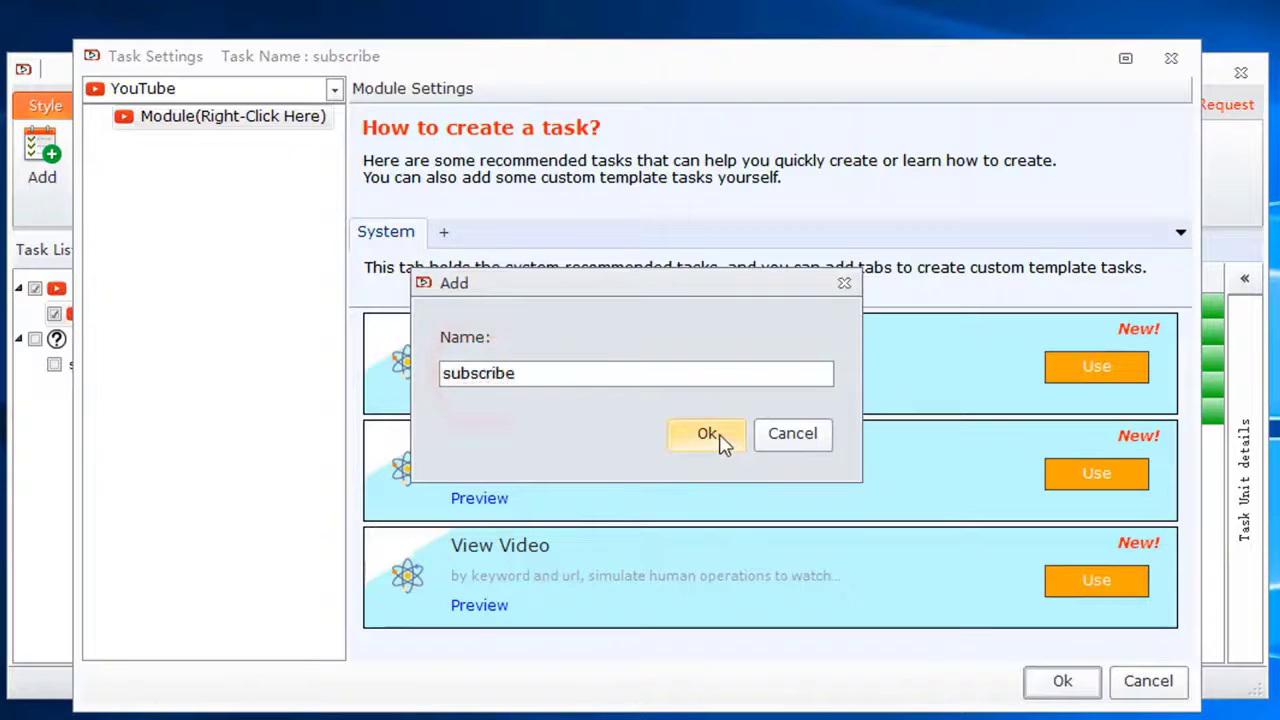
pyautogui.click(706, 434)
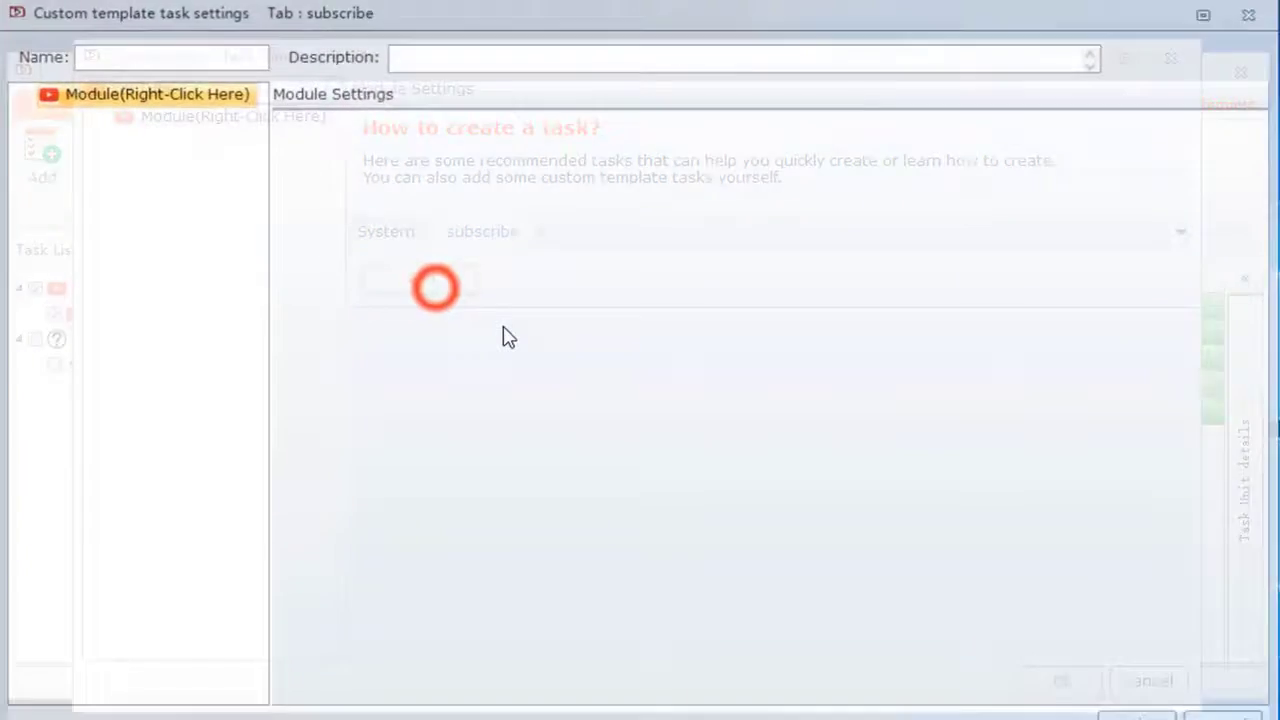
# Step: Name the template 'subscribe' with description 'subscribe videos'
pyautogui.write('subscribe')
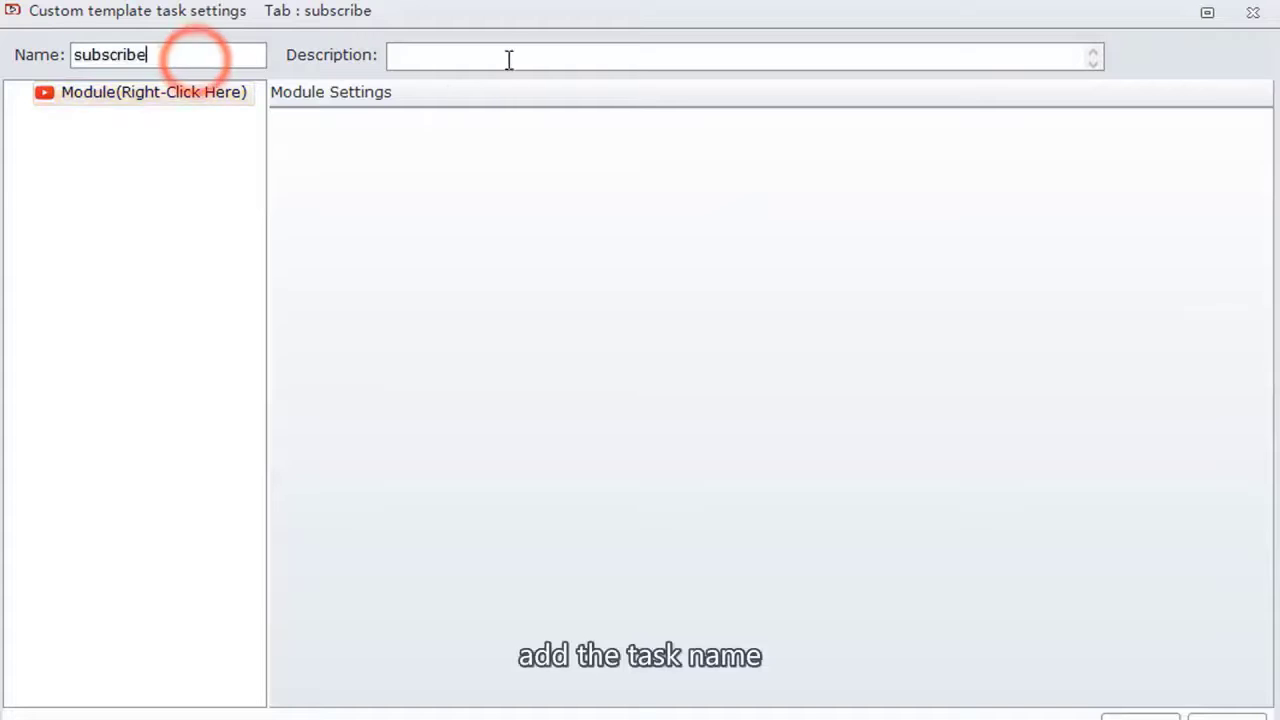
pyautogui.write('subscribe')
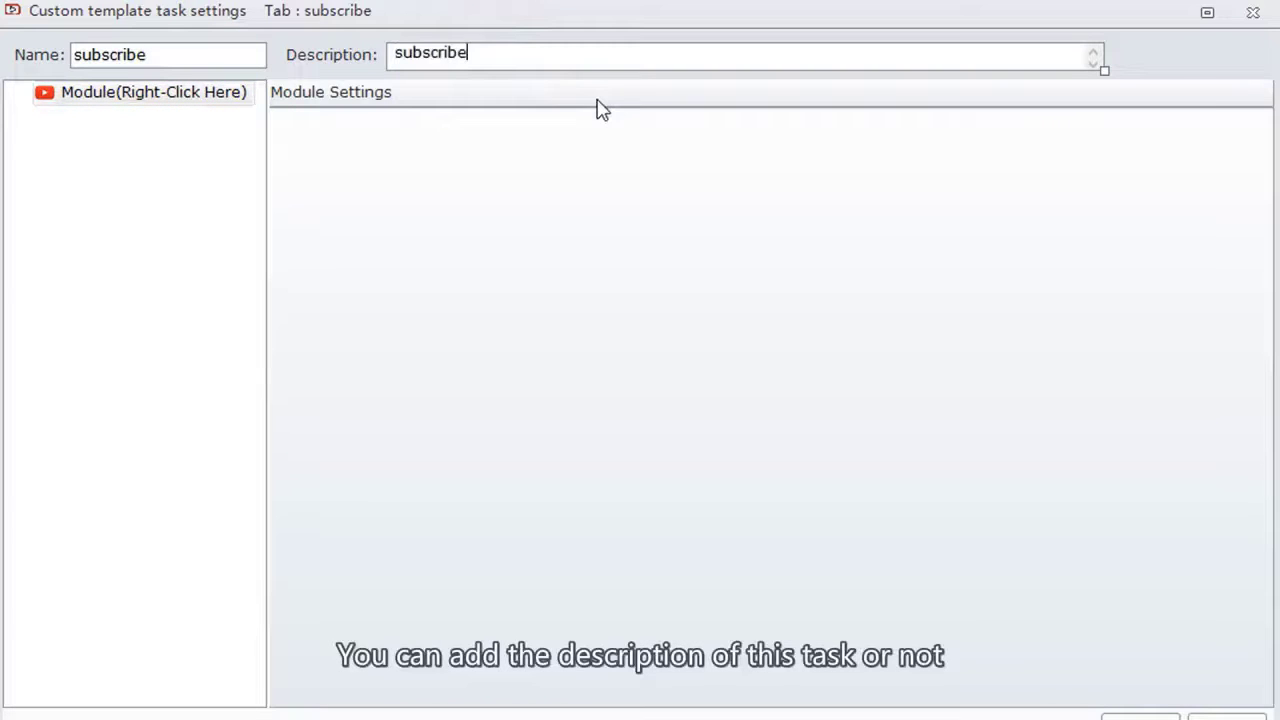
pyautogui.write('videos')
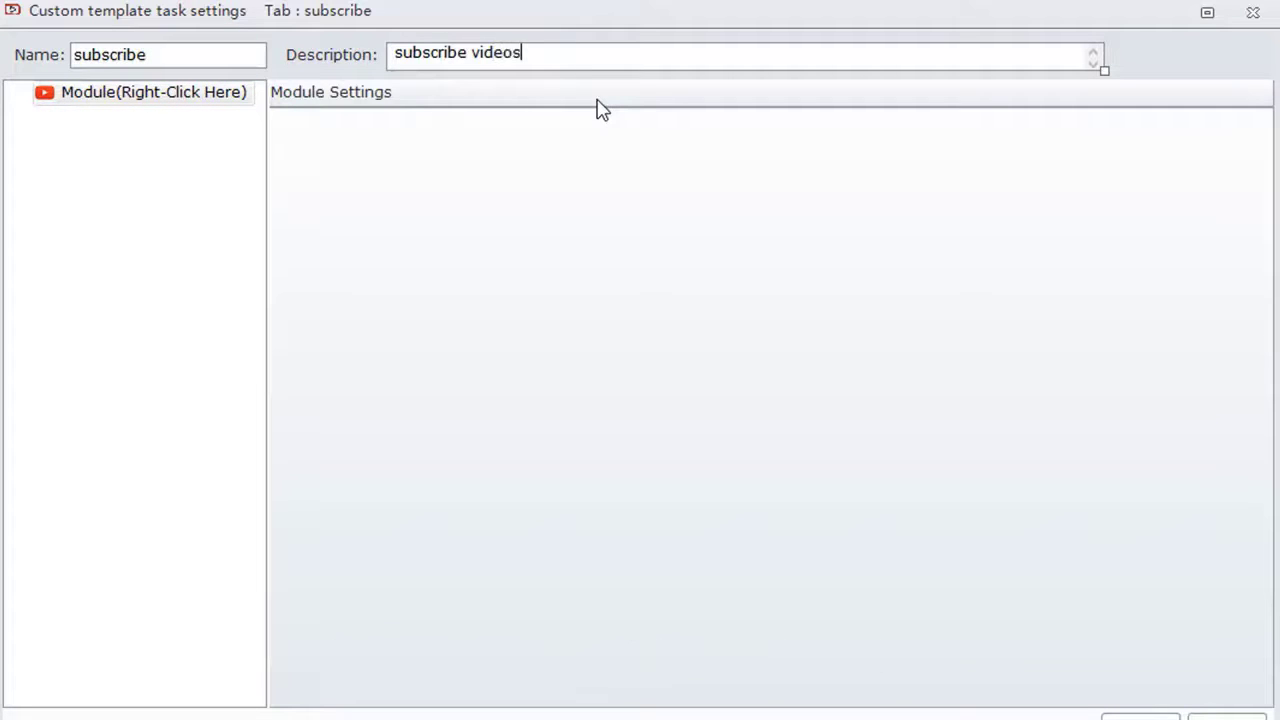
# Step: Insert an Account module and a Subscribe Channel module sourcing accounts from 1.Account
pyautogui.click(140, 92)
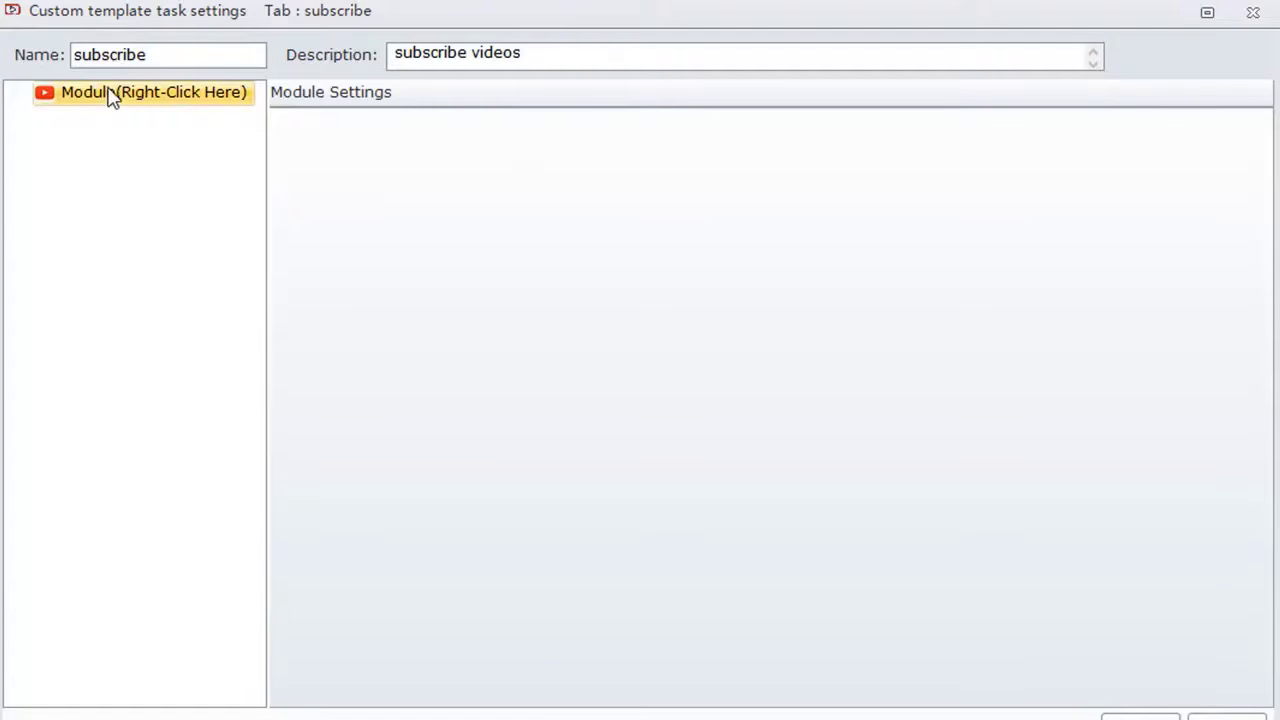
pyautogui.rightClick(136, 92)
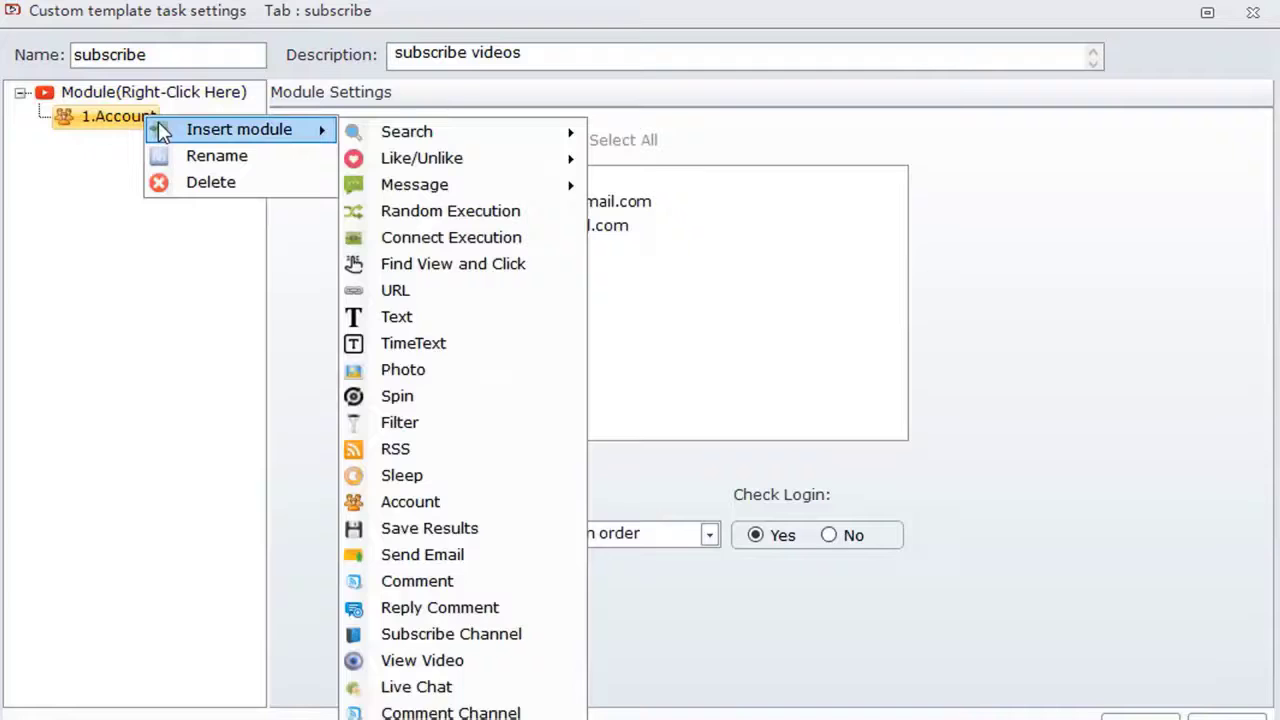
pyautogui.click(450, 632)
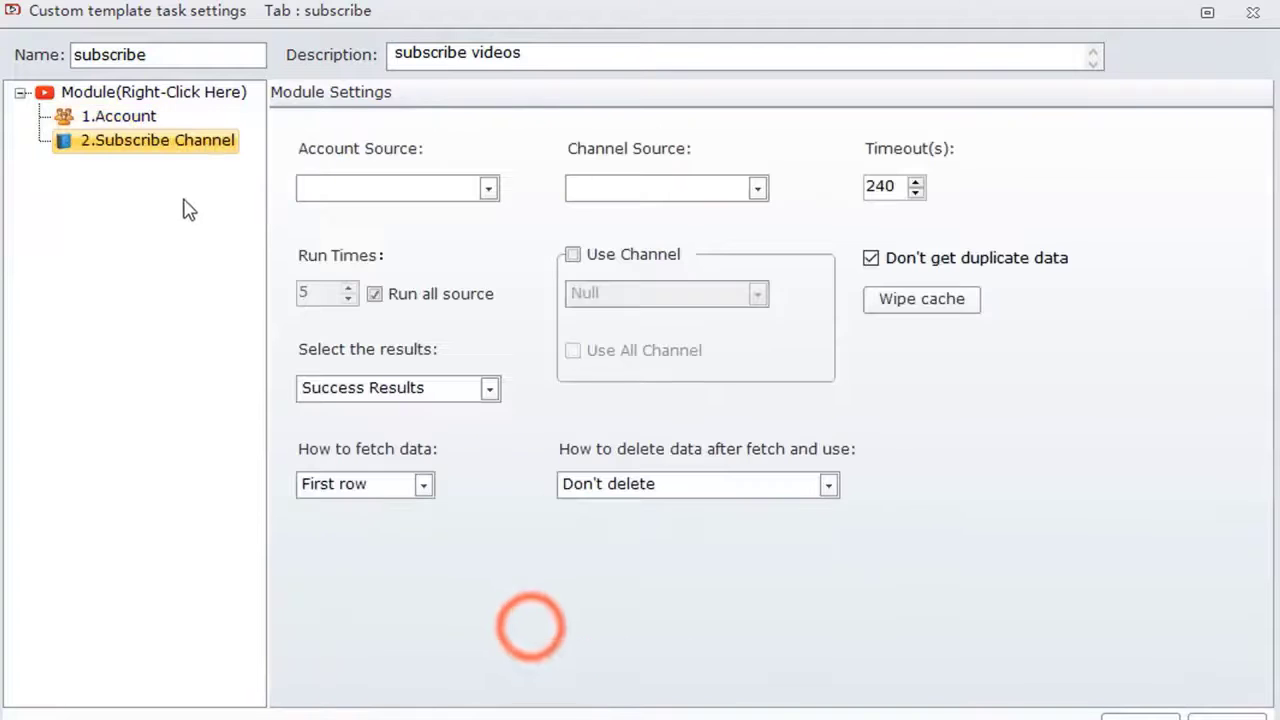
pyautogui.click(488, 188)
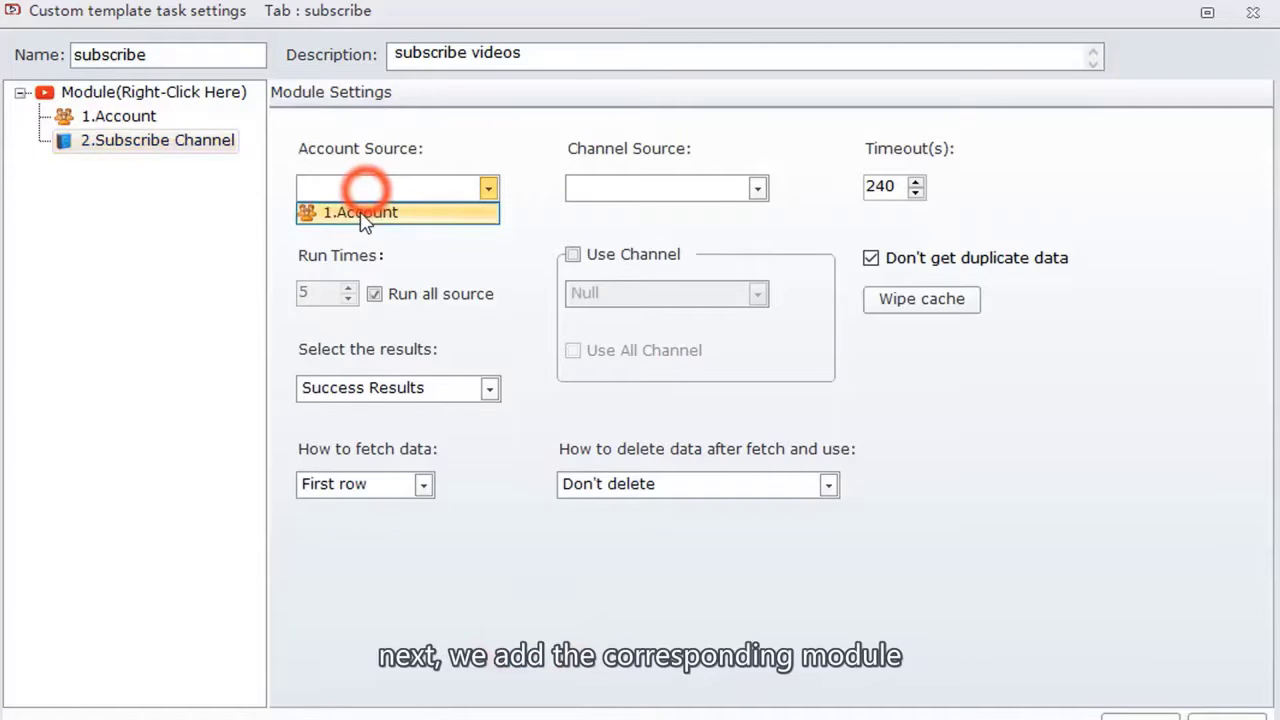
pyautogui.click(360, 212)
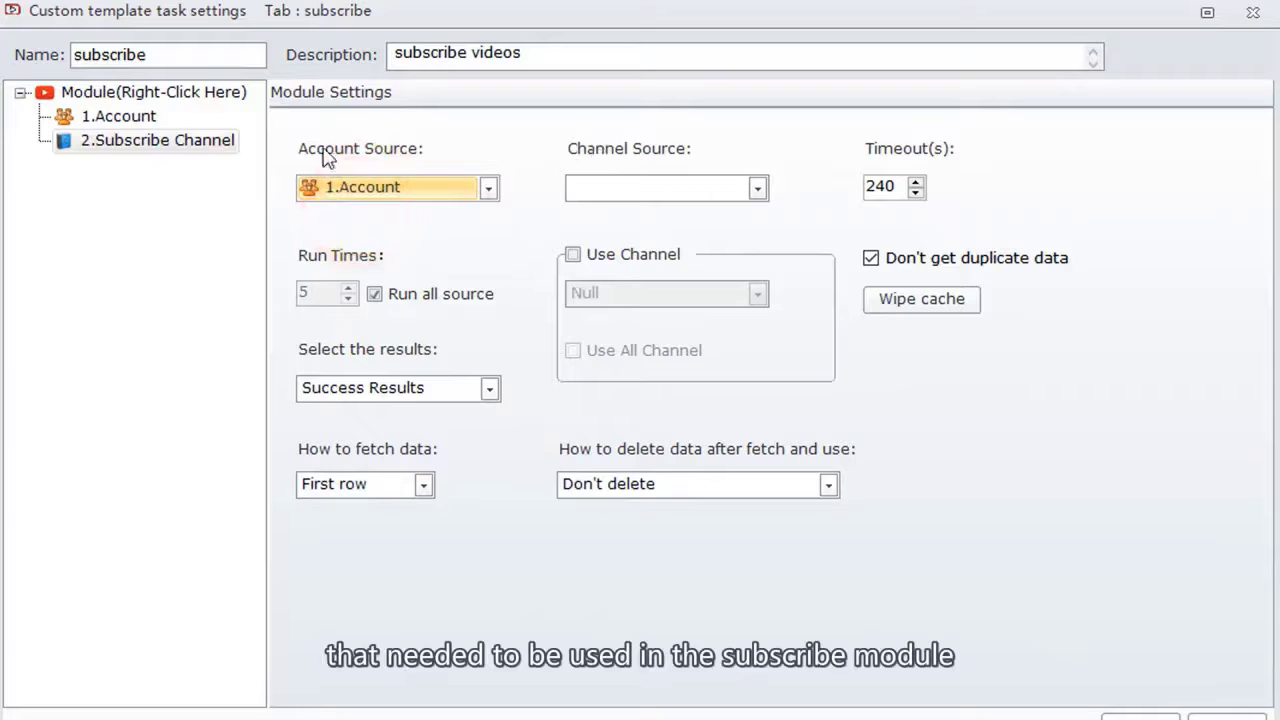
pyautogui.rightClick(118, 116)
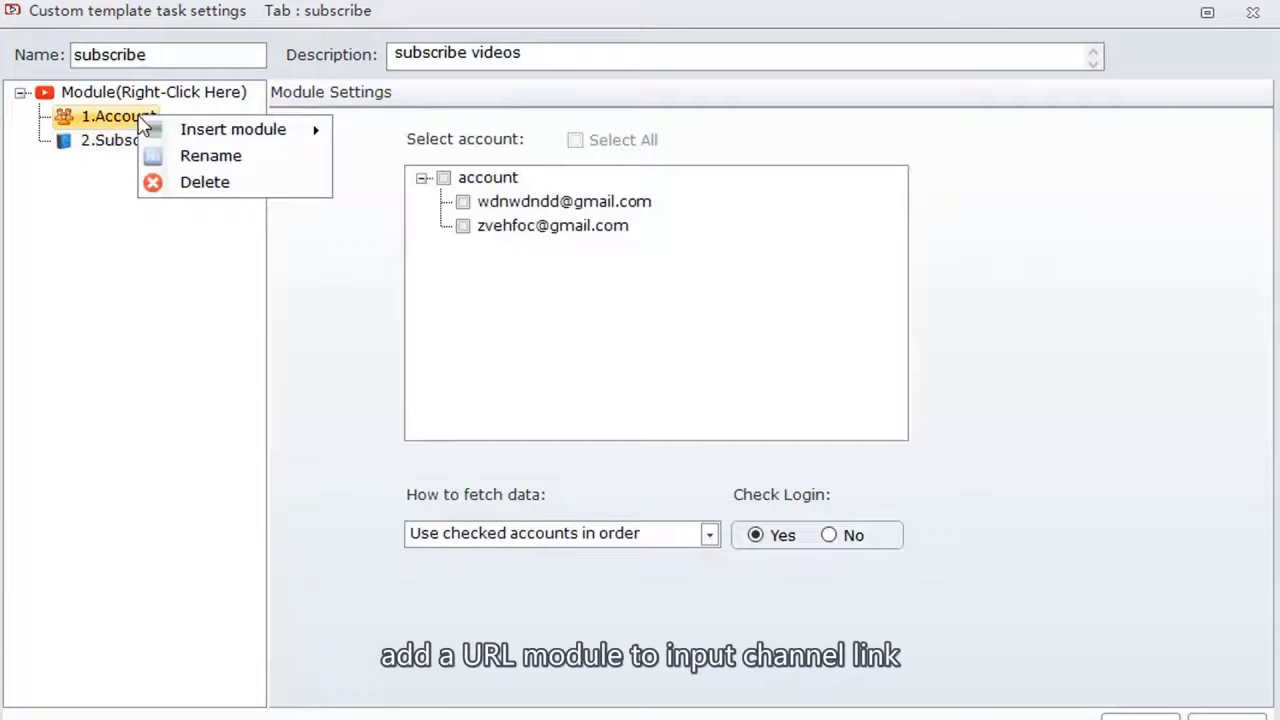
# Step: Insert a URL module named 'channel source', set Channel Source to 3.channel source and enable Use Channel
pyautogui.click(232, 128)
pyautogui.write('channel sou')
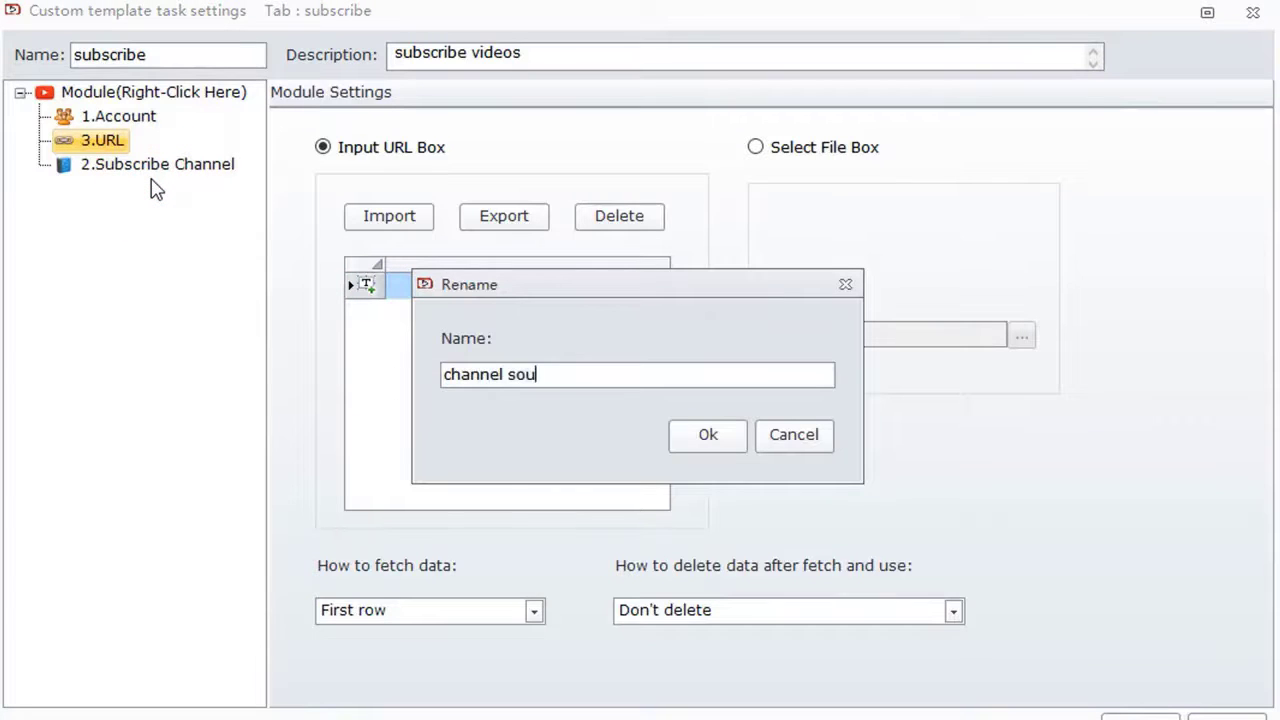
pyautogui.click(708, 434)
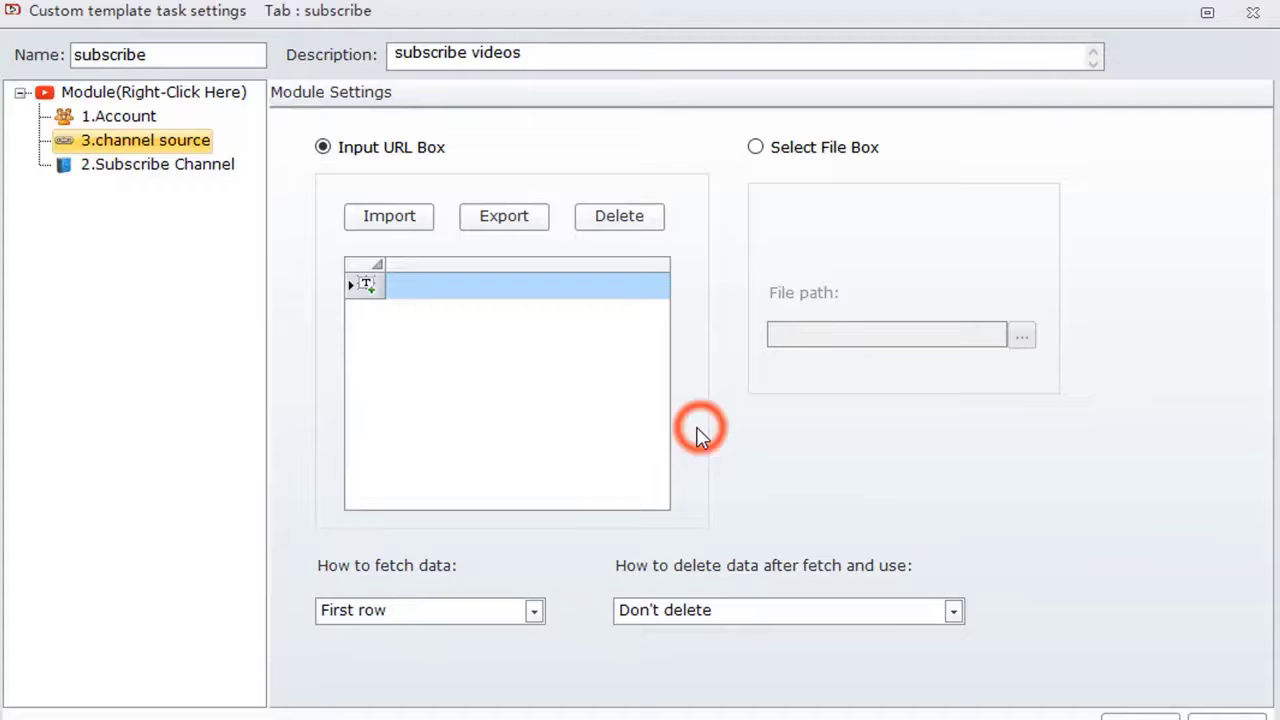
pyautogui.moveTo(560, 350)
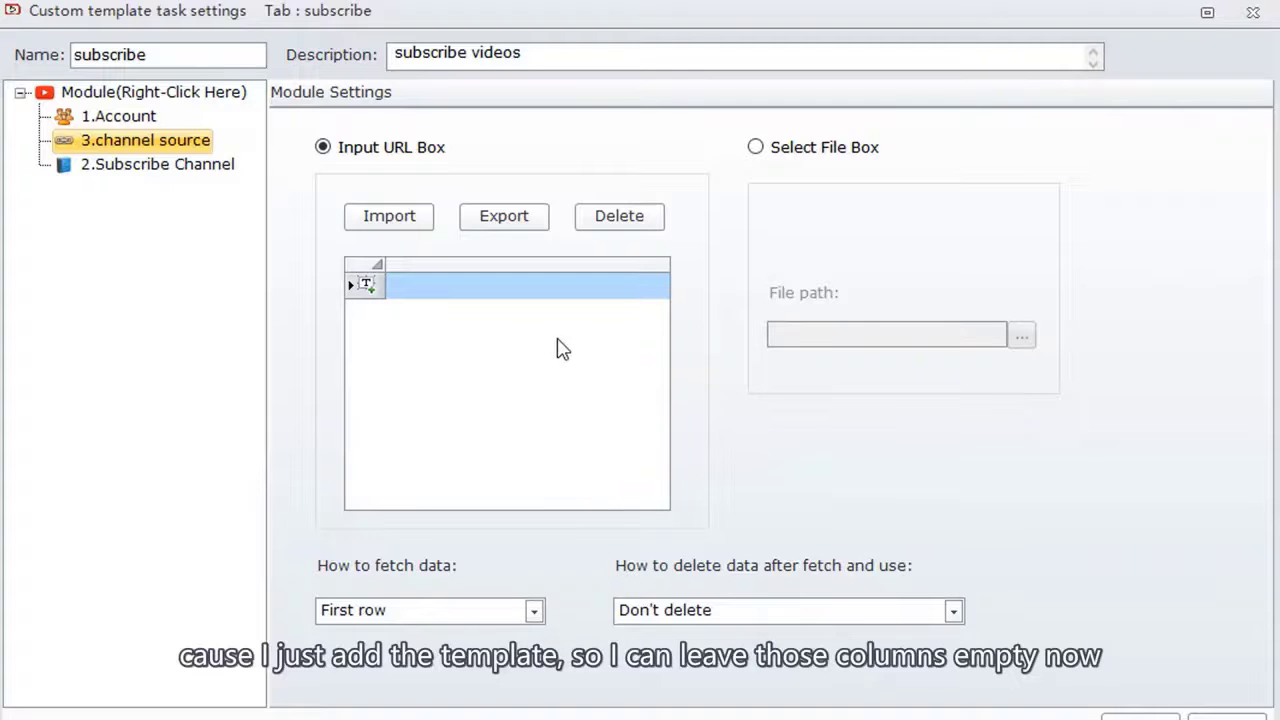
pyautogui.click(156, 164)
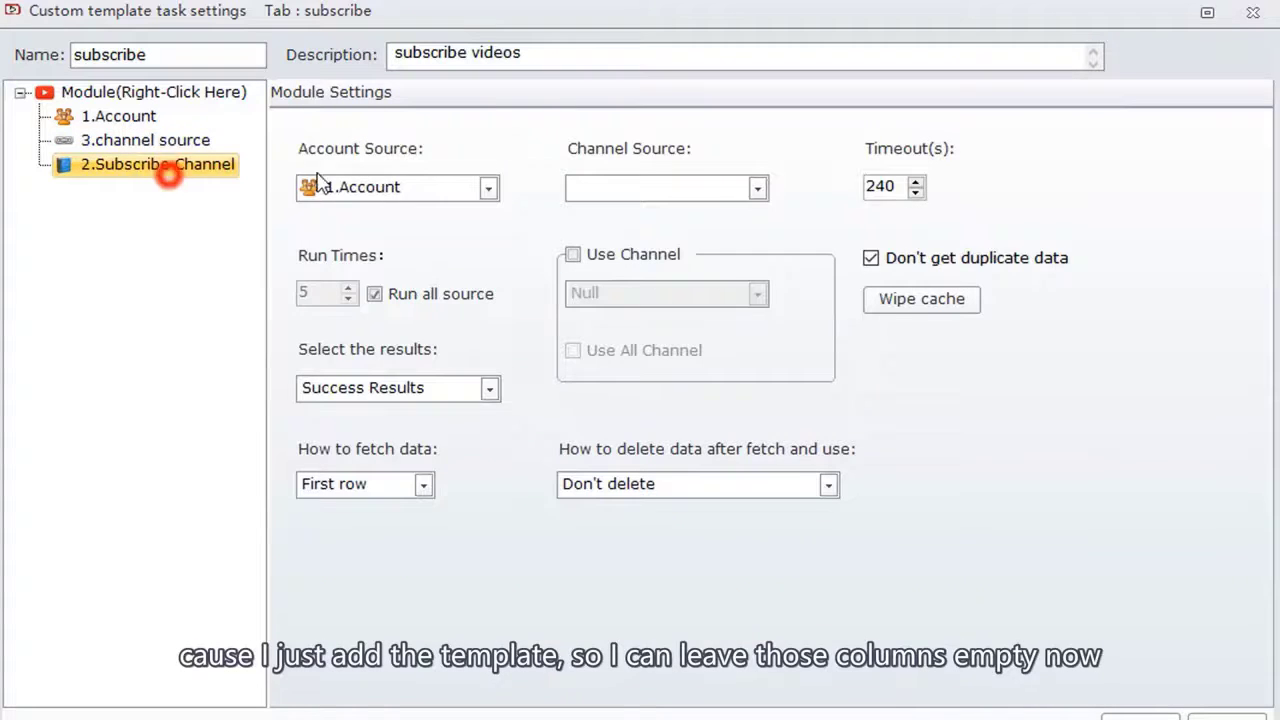
pyautogui.click(658, 188)
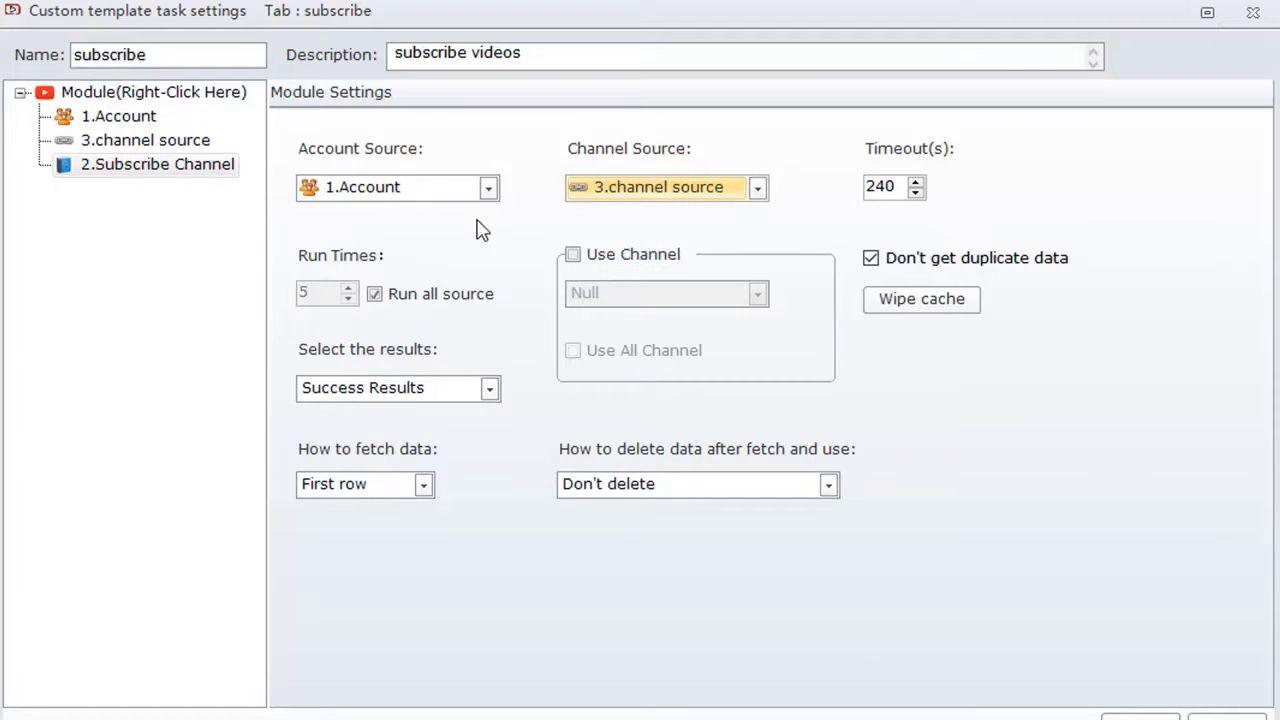
pyautogui.click(572, 254)
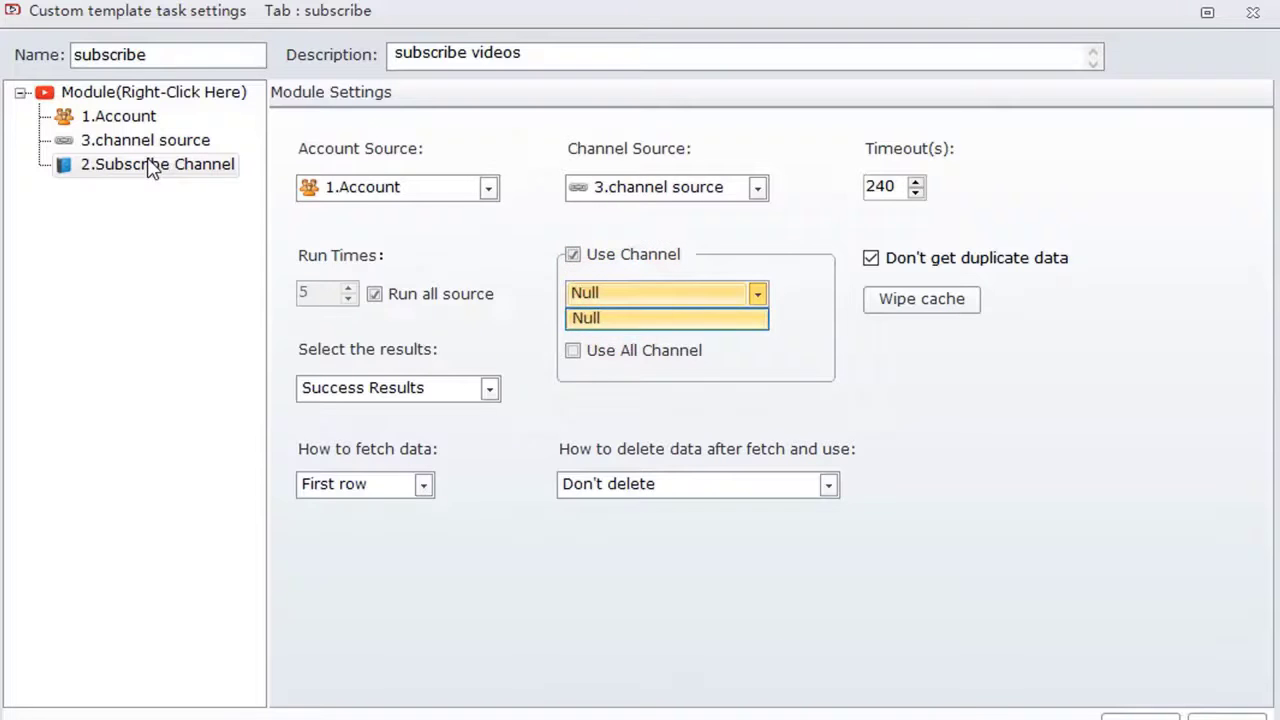
# Step: Insert a Text module named 'channel name' and choose 4.channel name as the channel to use
pyautogui.rightClick(144, 140)
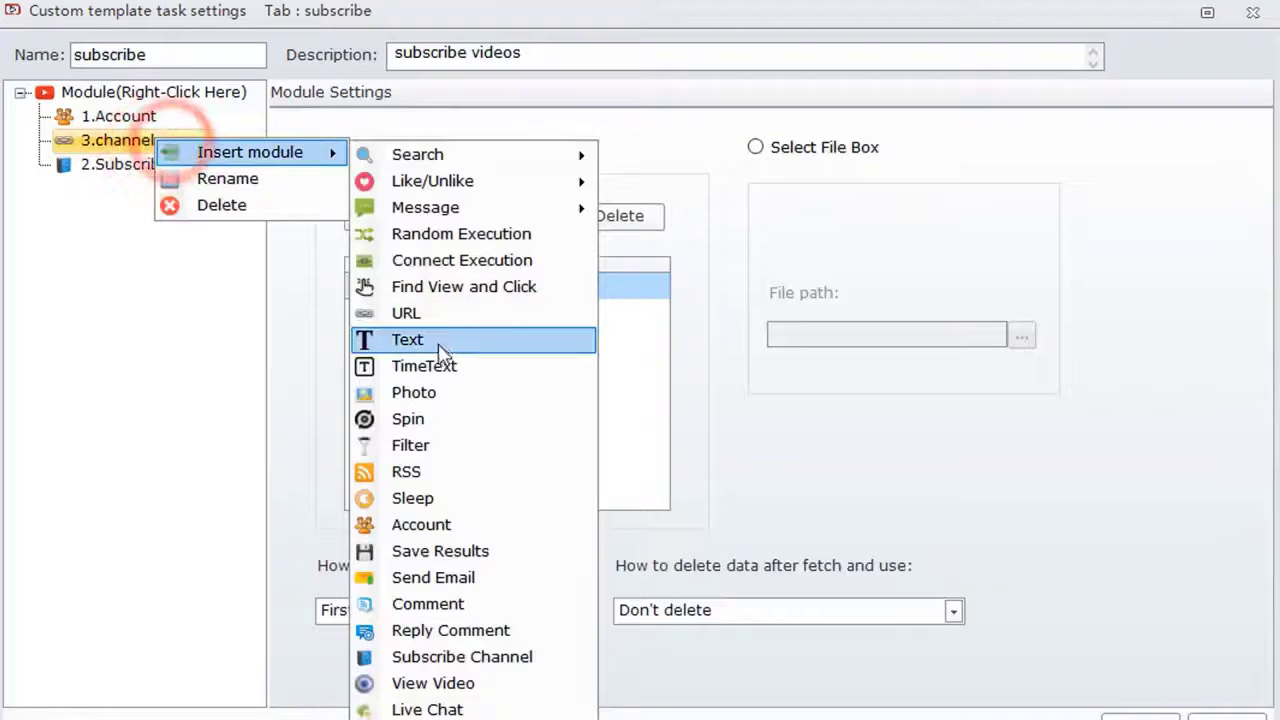
pyautogui.click(408, 340)
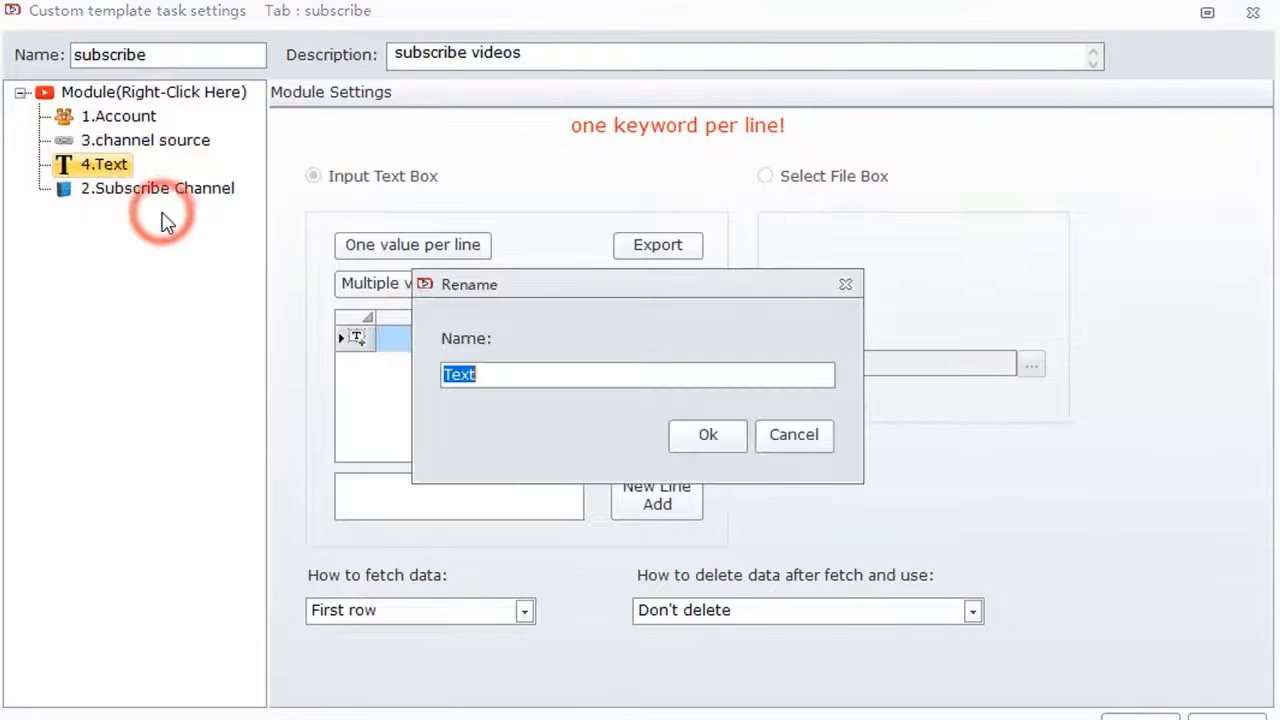
pyautogui.write('channel')
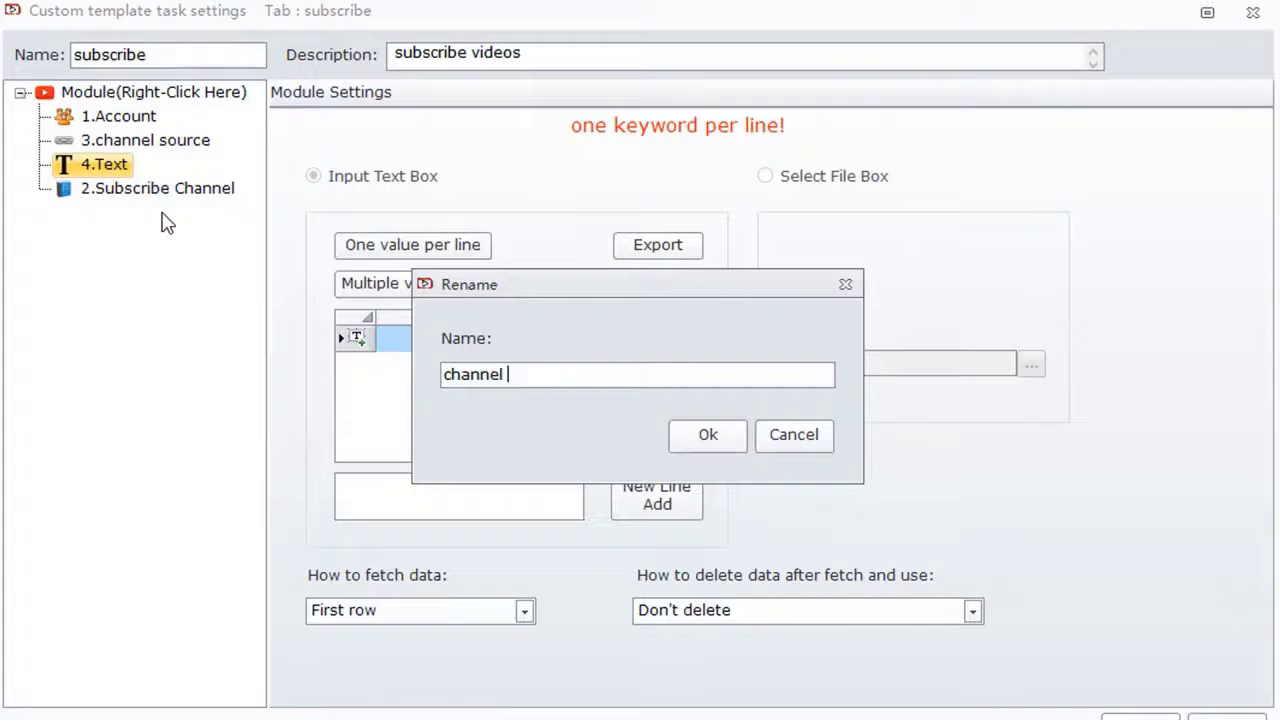
pyautogui.click(708, 434)
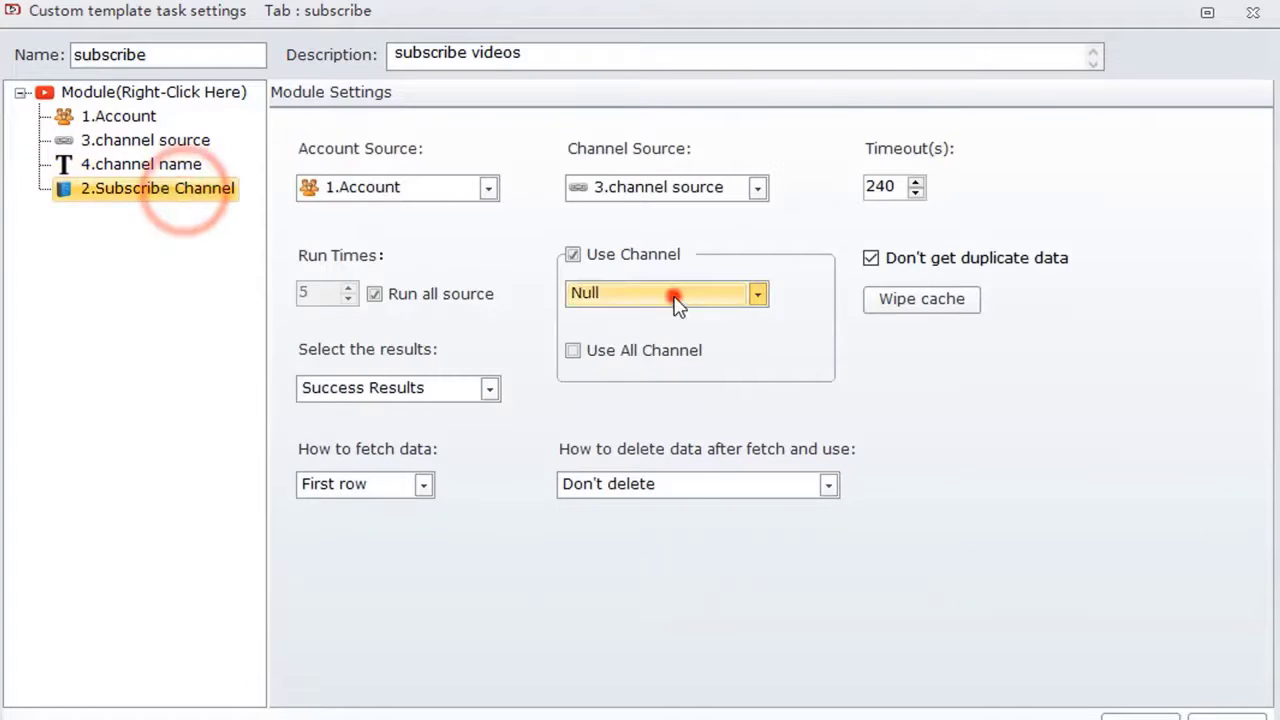
pyautogui.click(656, 292)
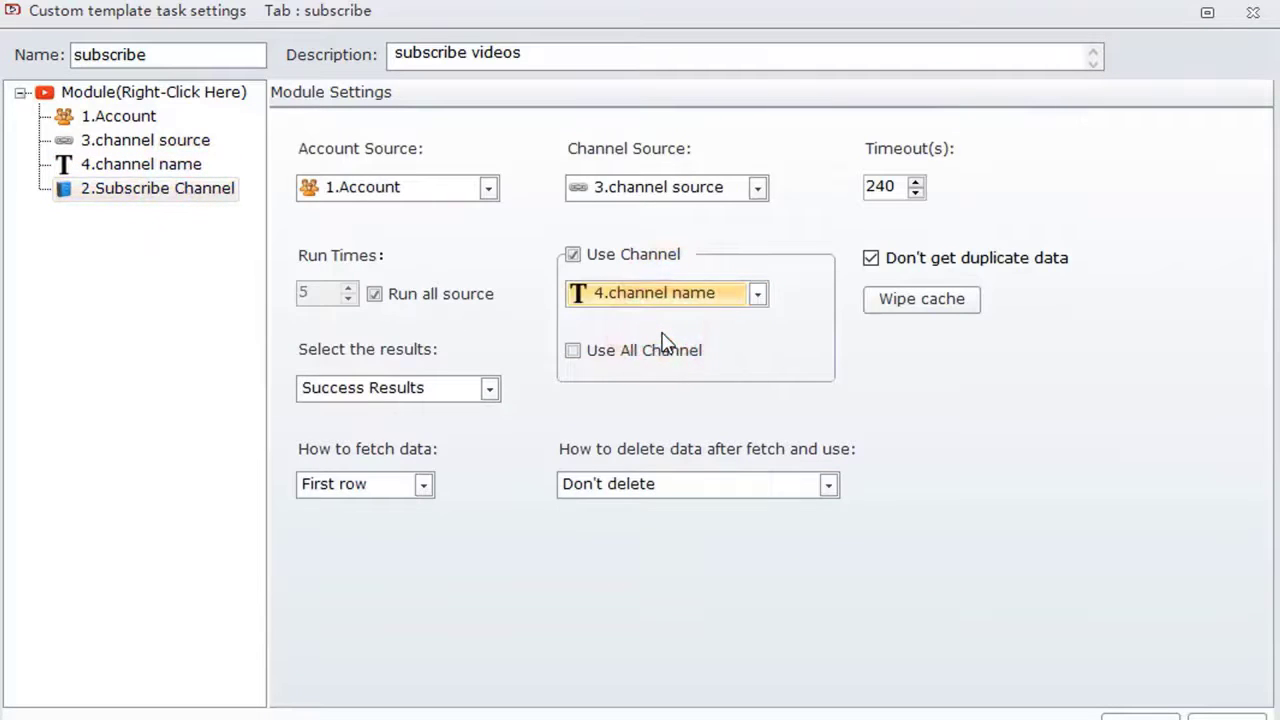
pyautogui.click(572, 350)
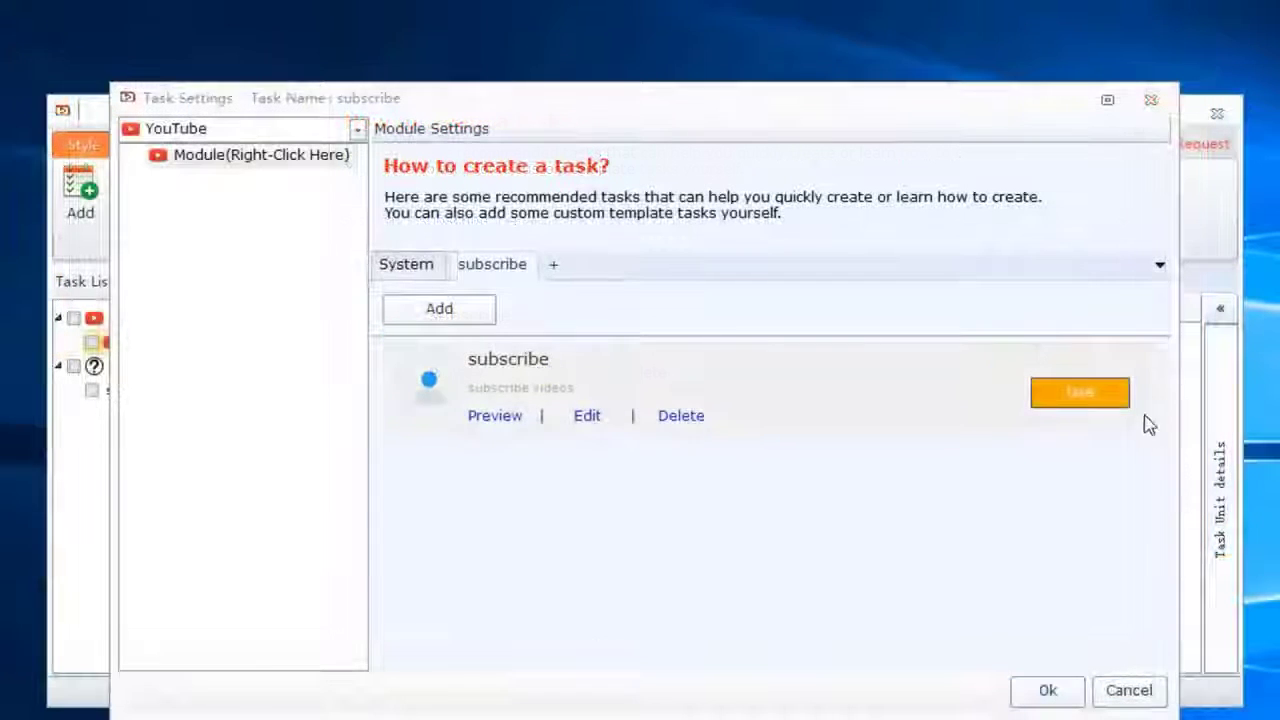
# Step: Use the subscribe template for the task, tick the first account and review channel source and channel name
pyautogui.click(404, 264)
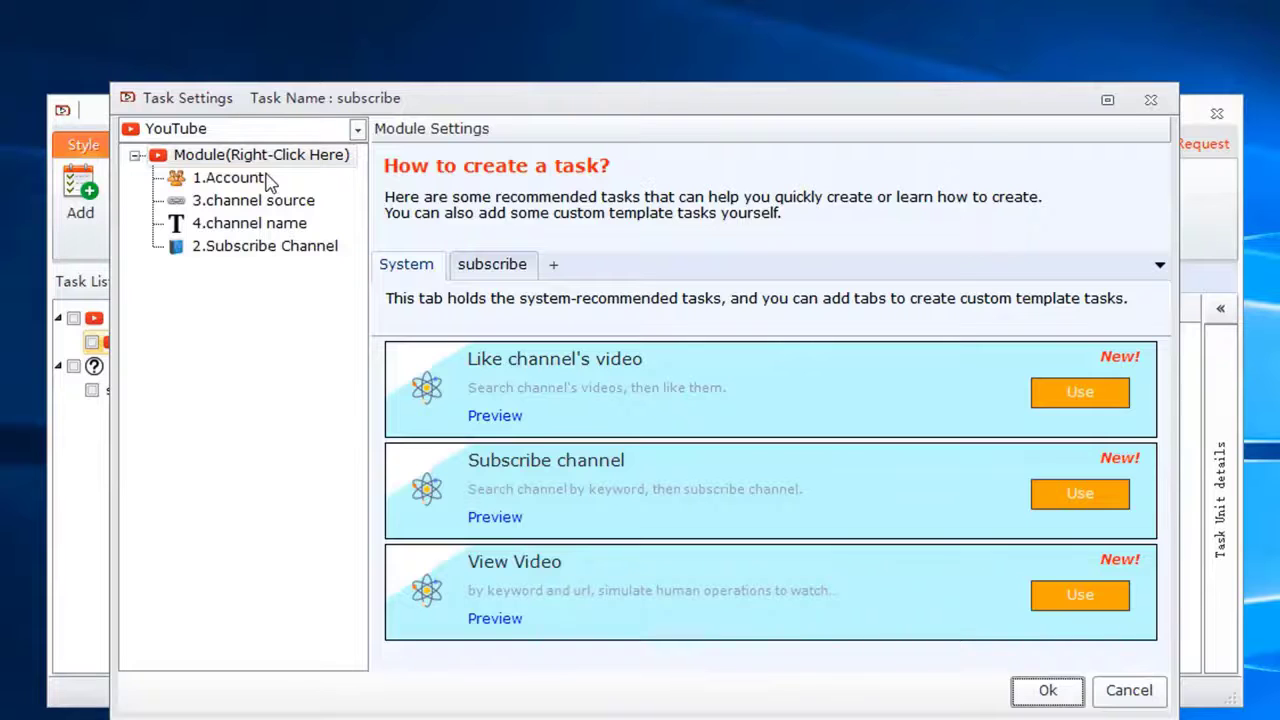
pyautogui.click(228, 176)
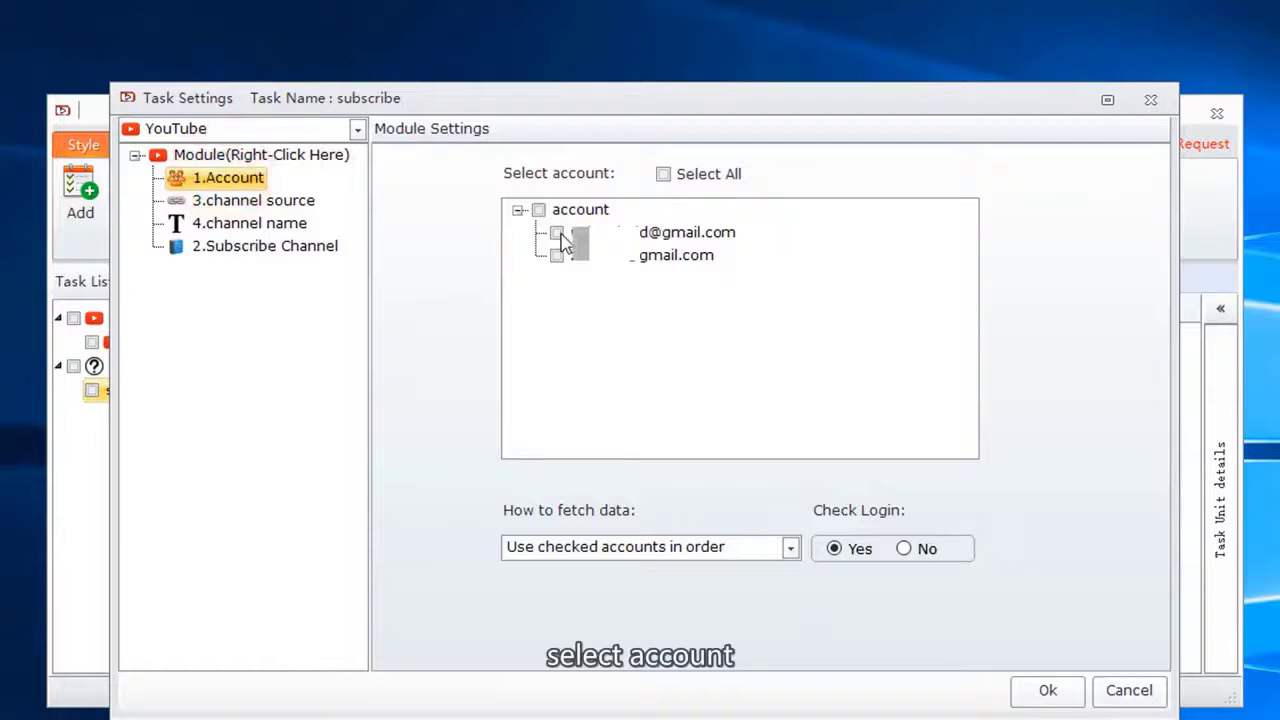
pyautogui.click(556, 232)
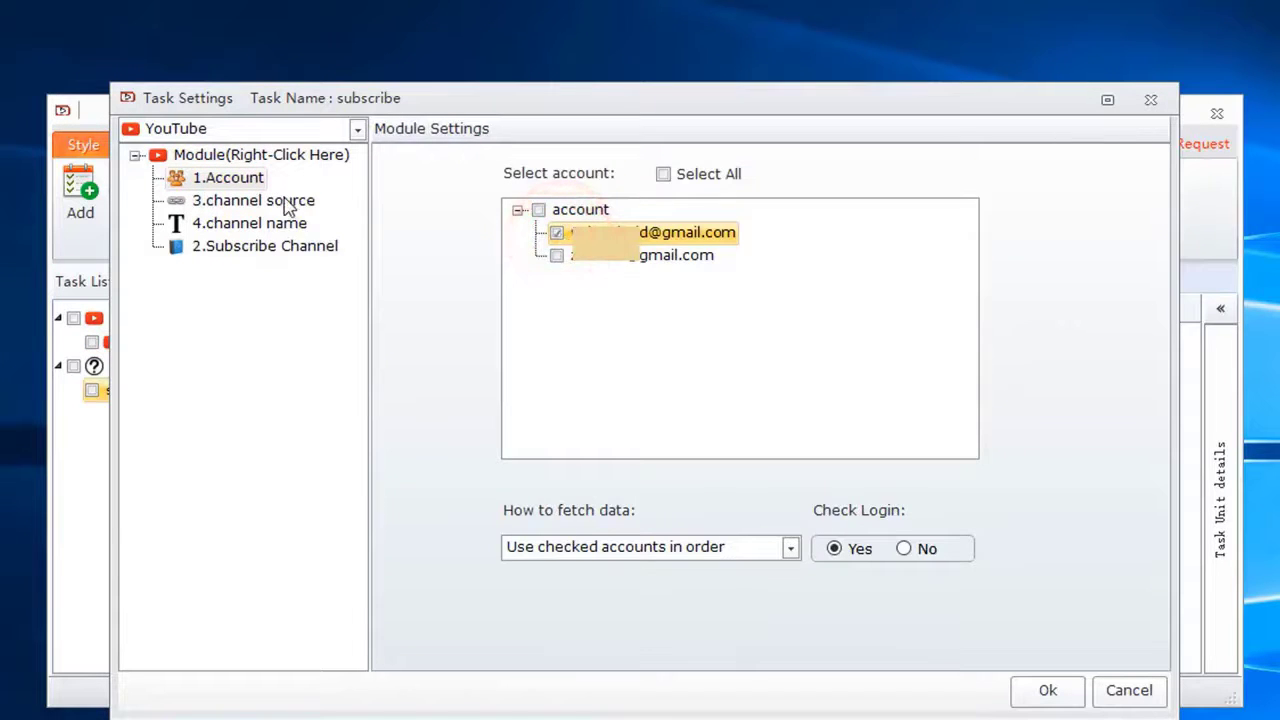
pyautogui.click(252, 200)
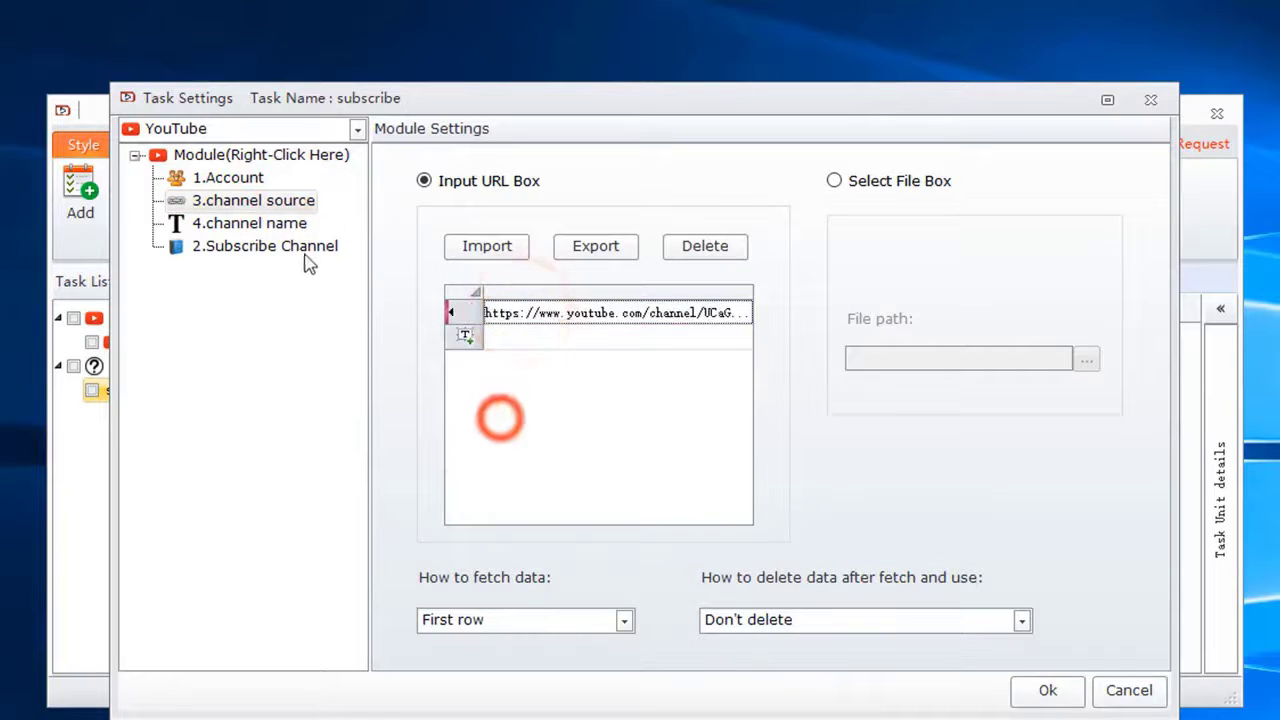
pyautogui.click(248, 222)
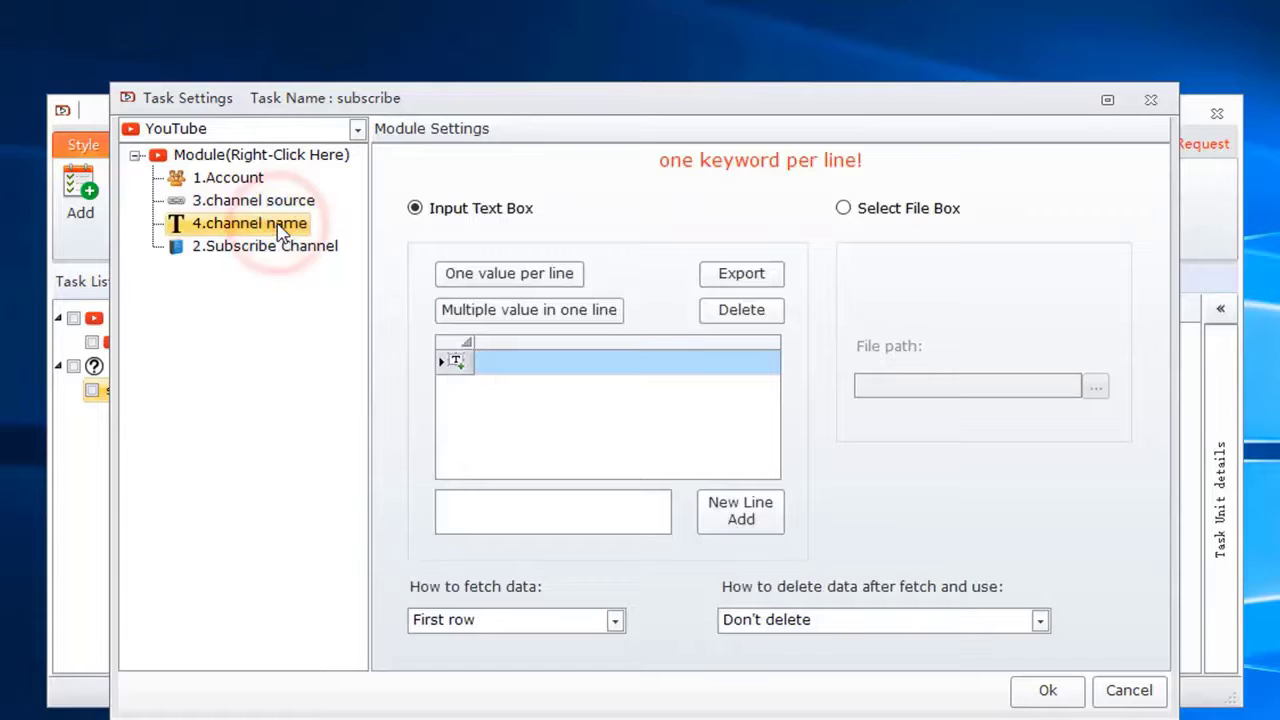
# Step: Delete the channel name module and keep Subscribe Channel set to Use All Channel
pyautogui.rightClick(248, 224)
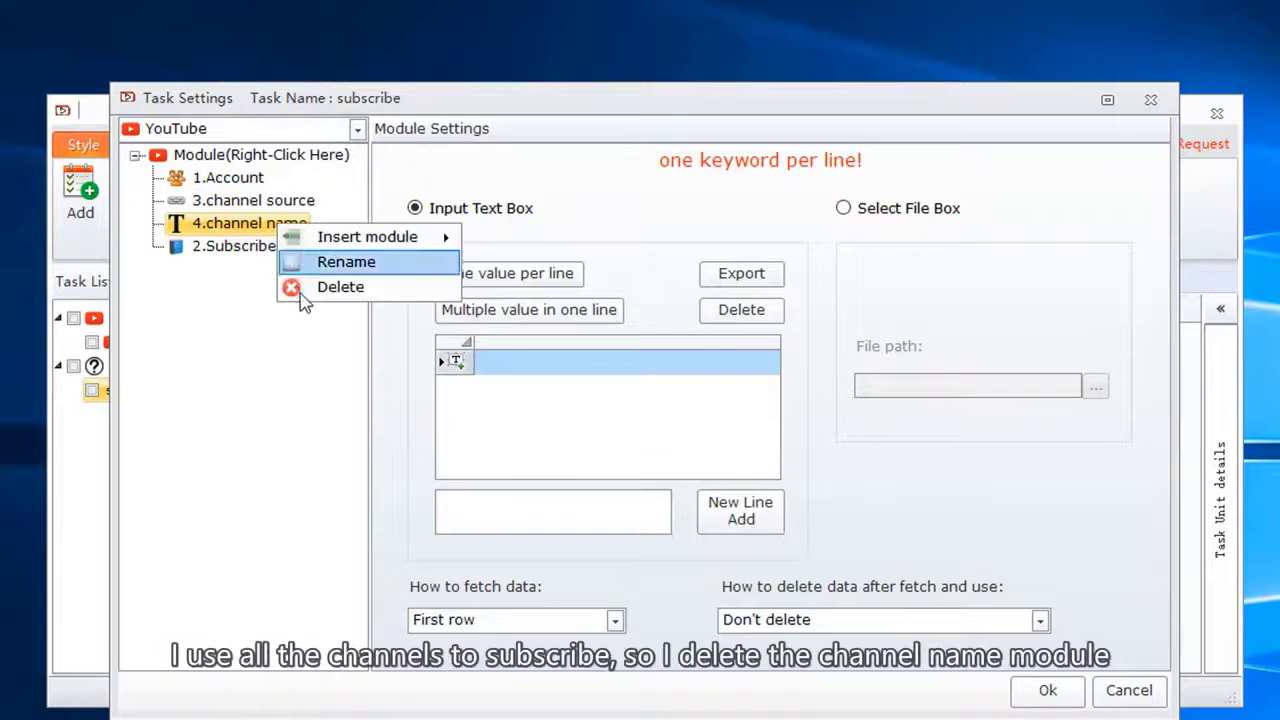
pyautogui.click(340, 288)
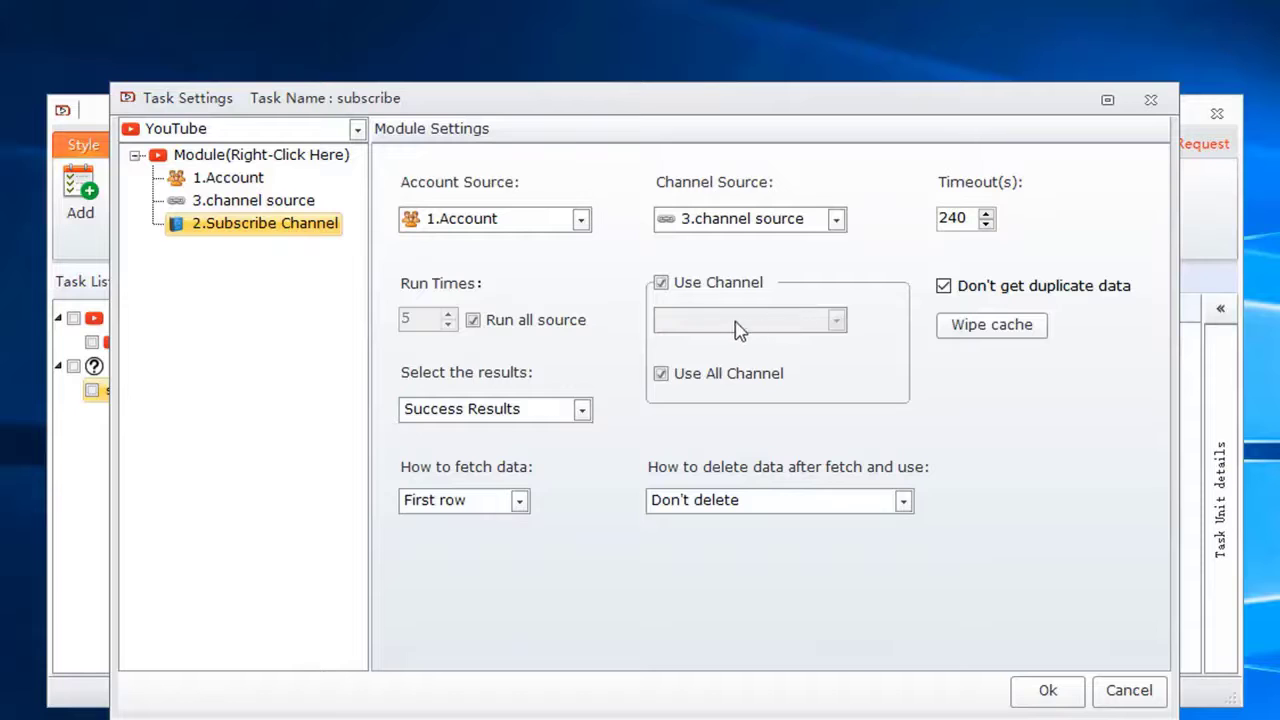
pyautogui.click(660, 282)
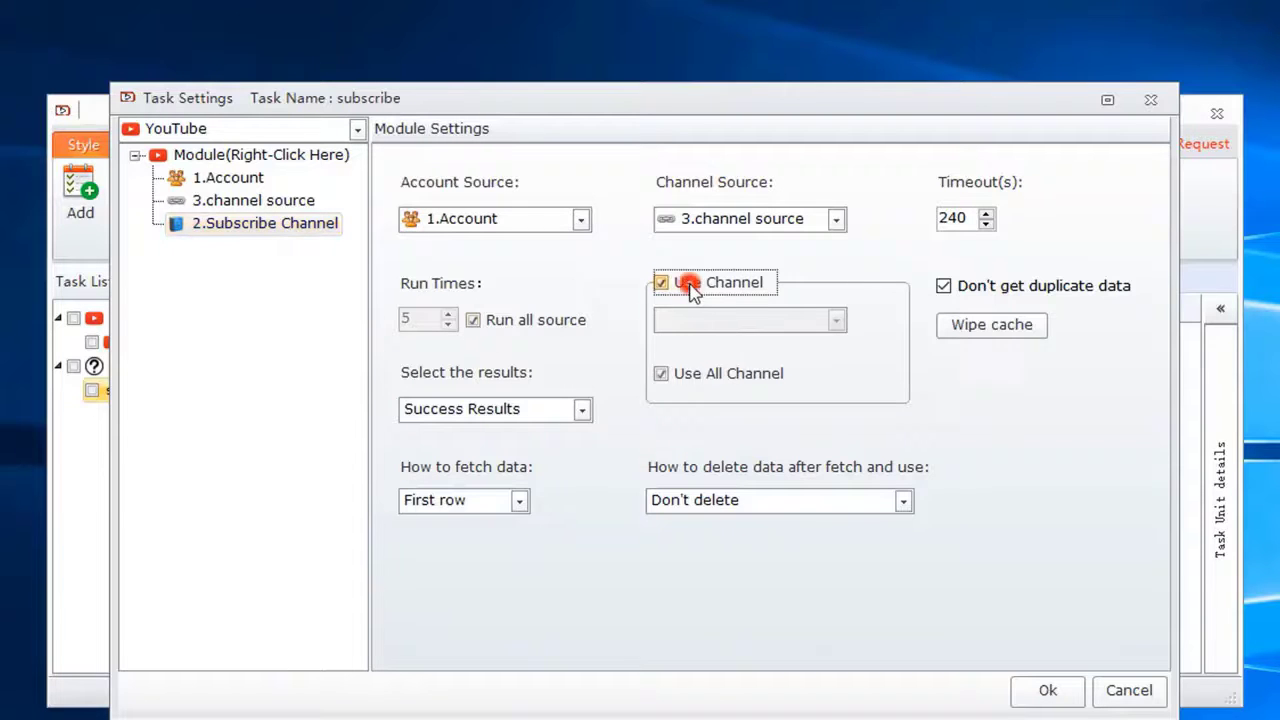
pyautogui.click(660, 282)
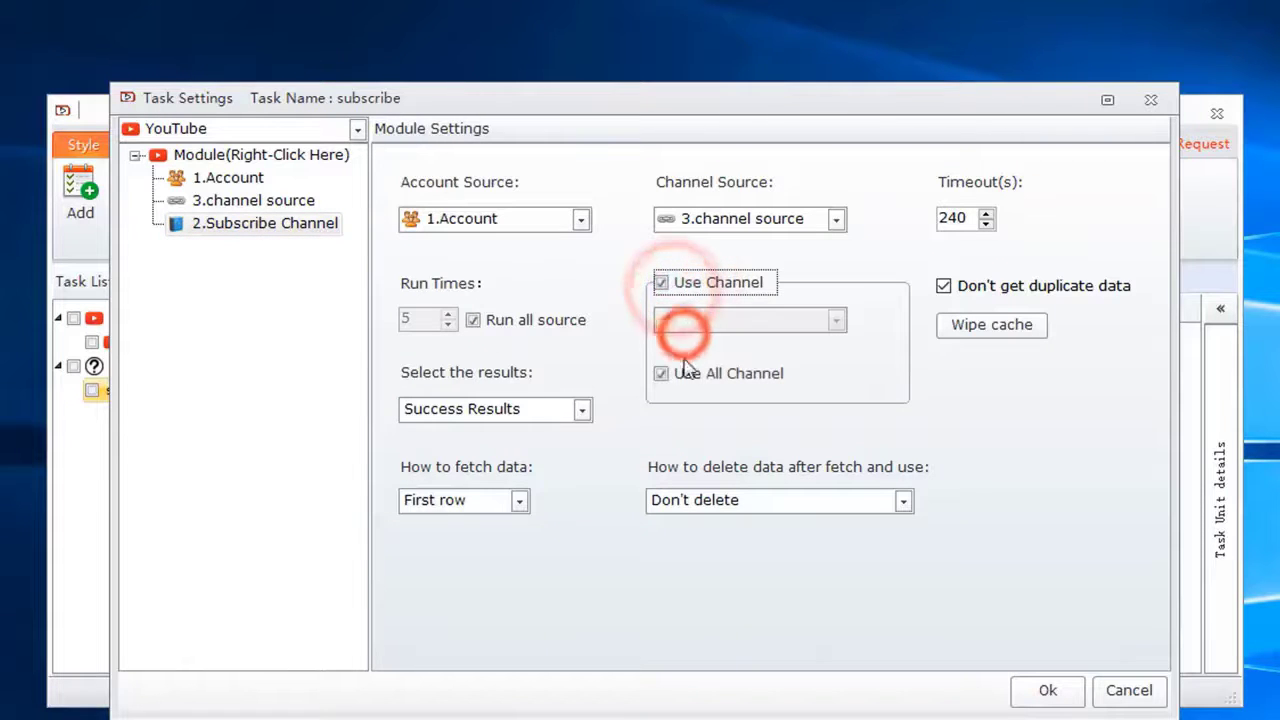
pyautogui.click(660, 374)
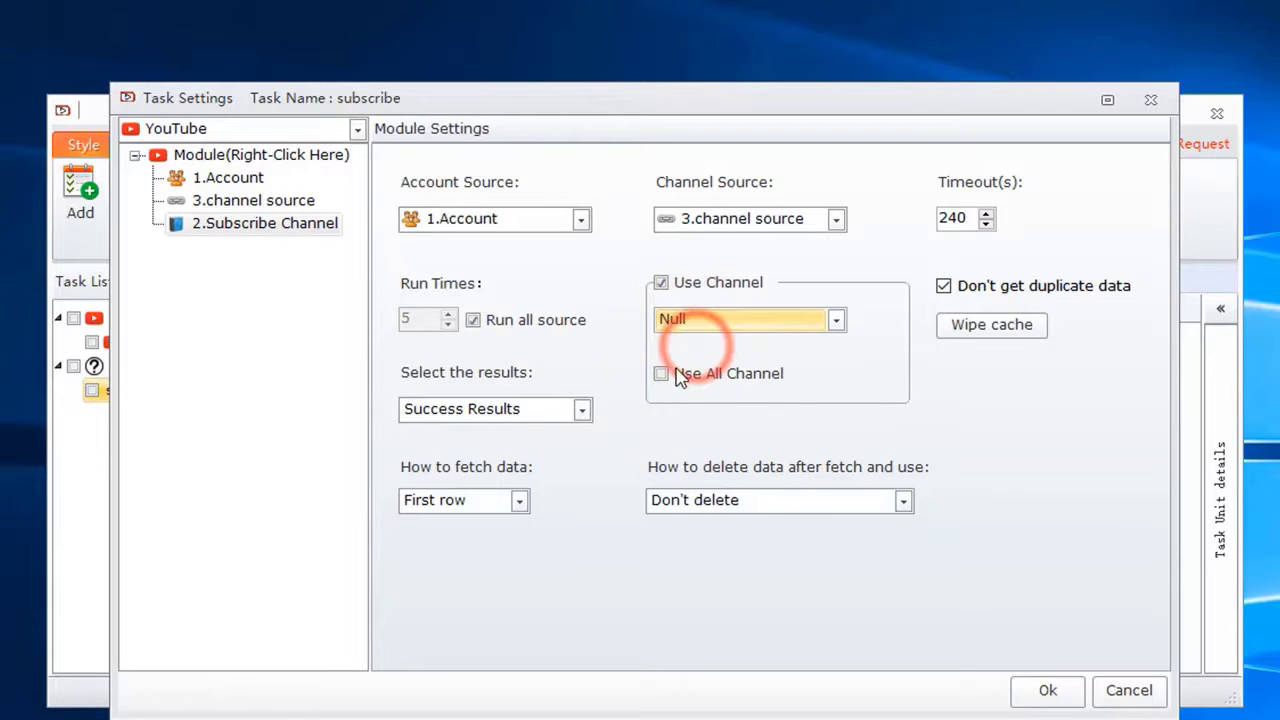
pyautogui.click(660, 374)
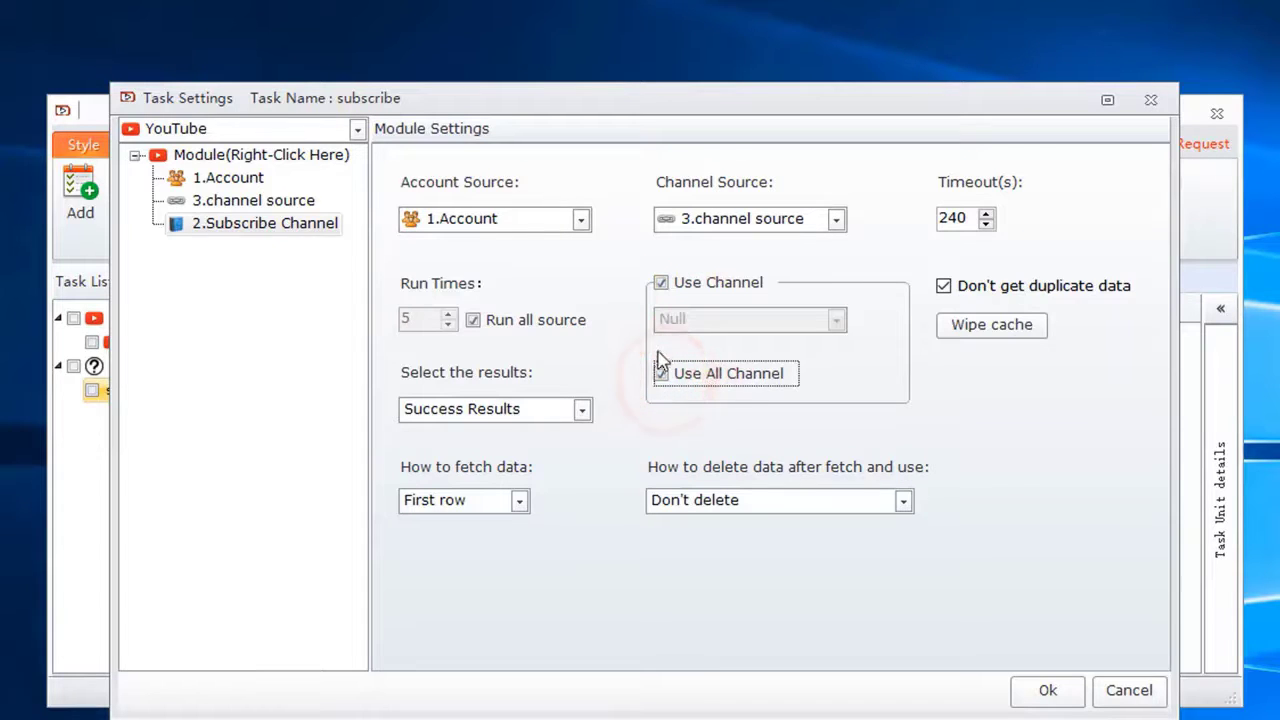
pyautogui.click(660, 374)
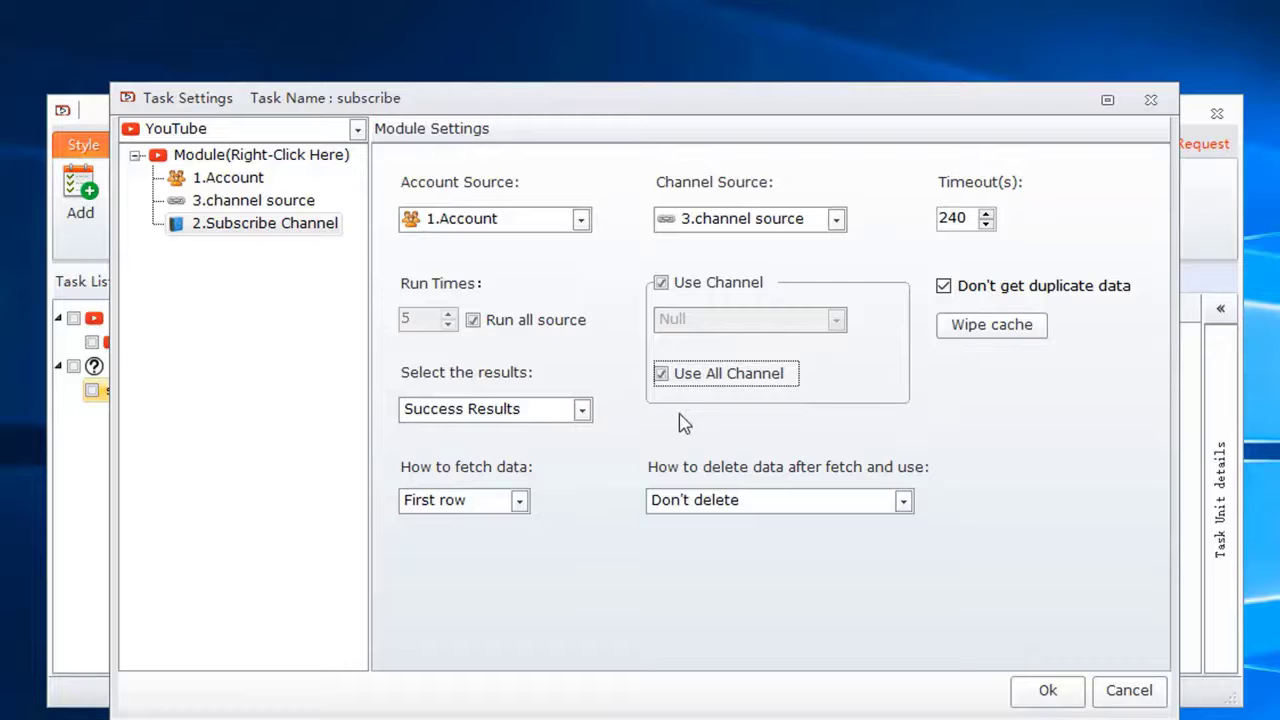
# Step: Confirm the subscribe task settings with Ok
pyautogui.click(1046, 690)
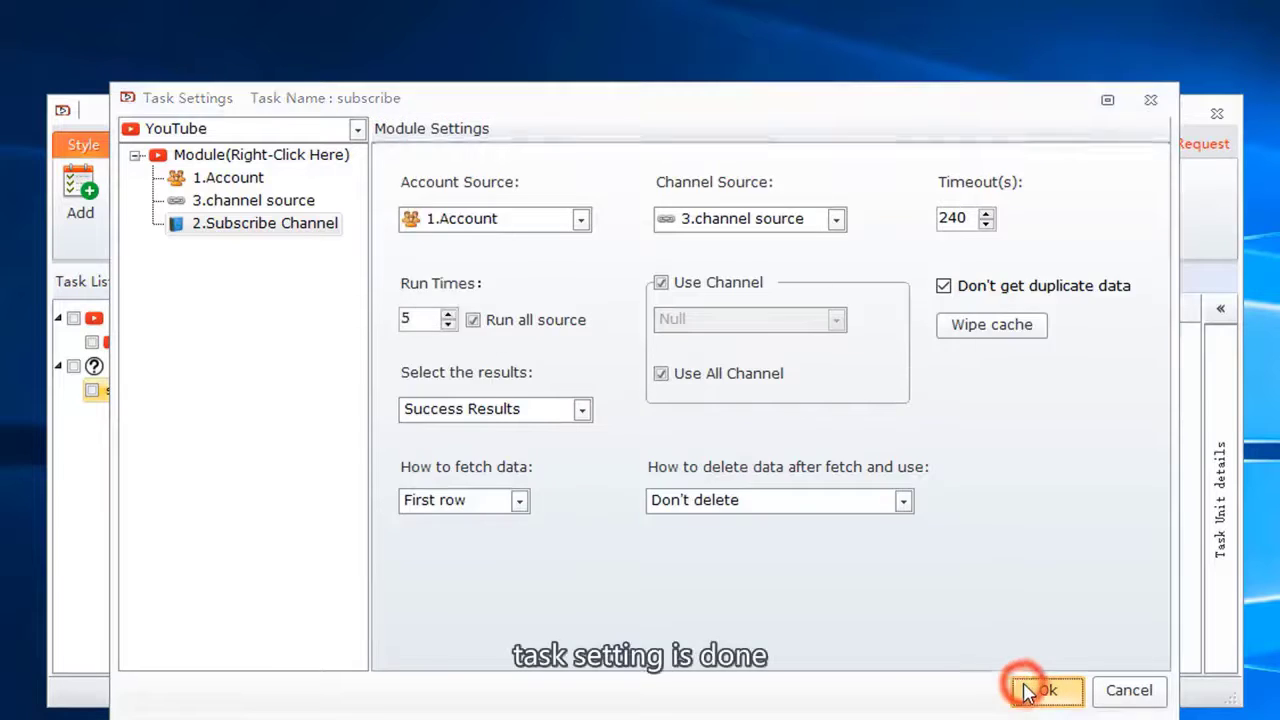
pyautogui.click(1044, 690)
pyautogui.write('reply comment')
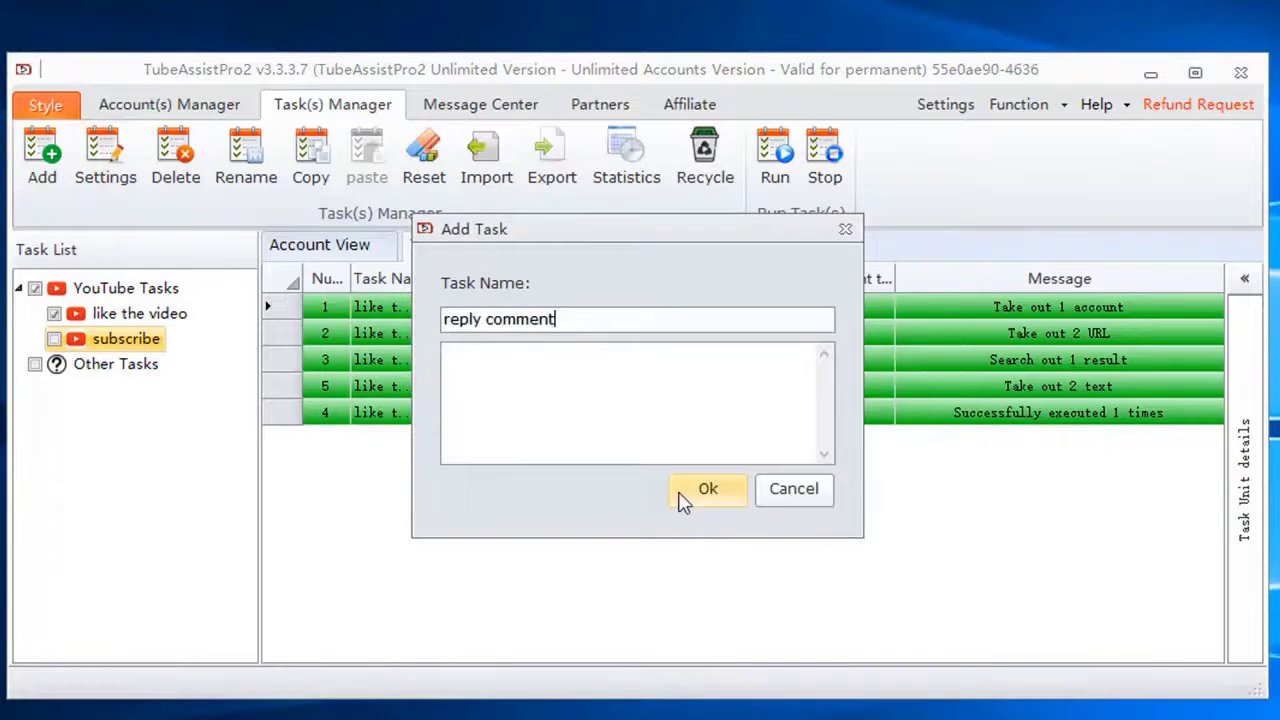
# Step: Create the 'reply comment' task, add a 'reply comment' template tab and add a new template in it
pyautogui.click(708, 488)
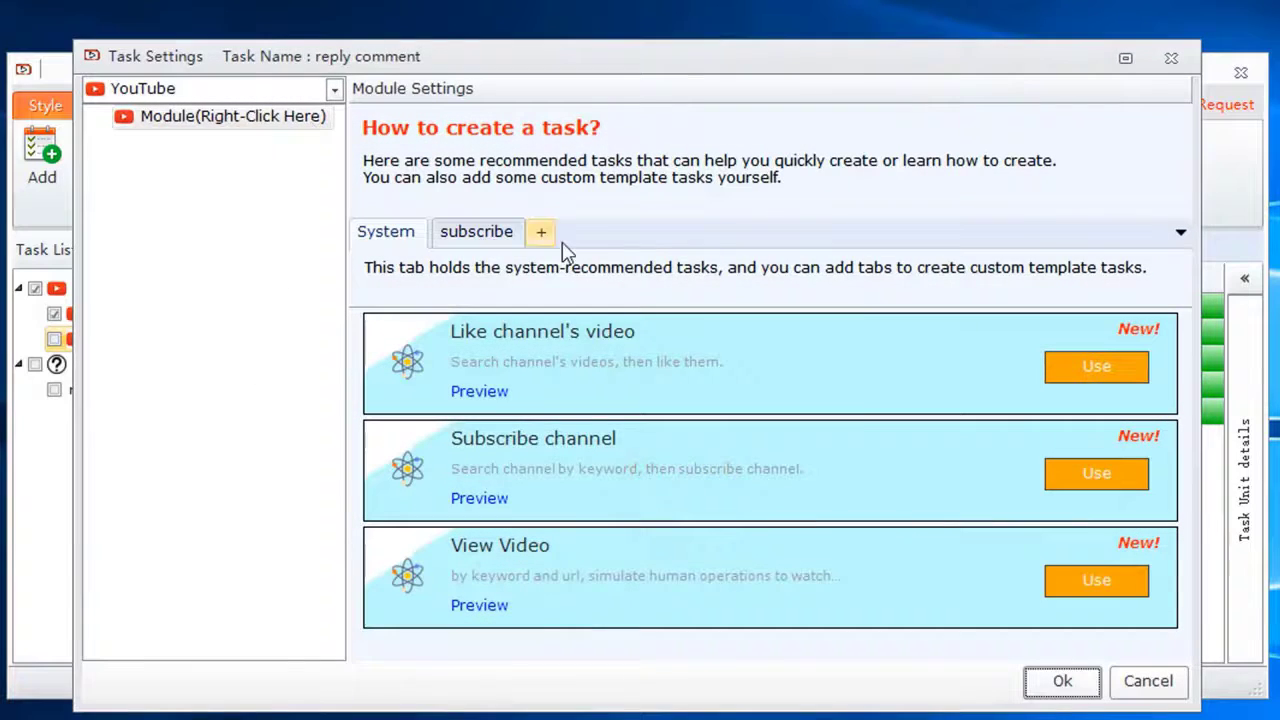
pyautogui.click(540, 232)
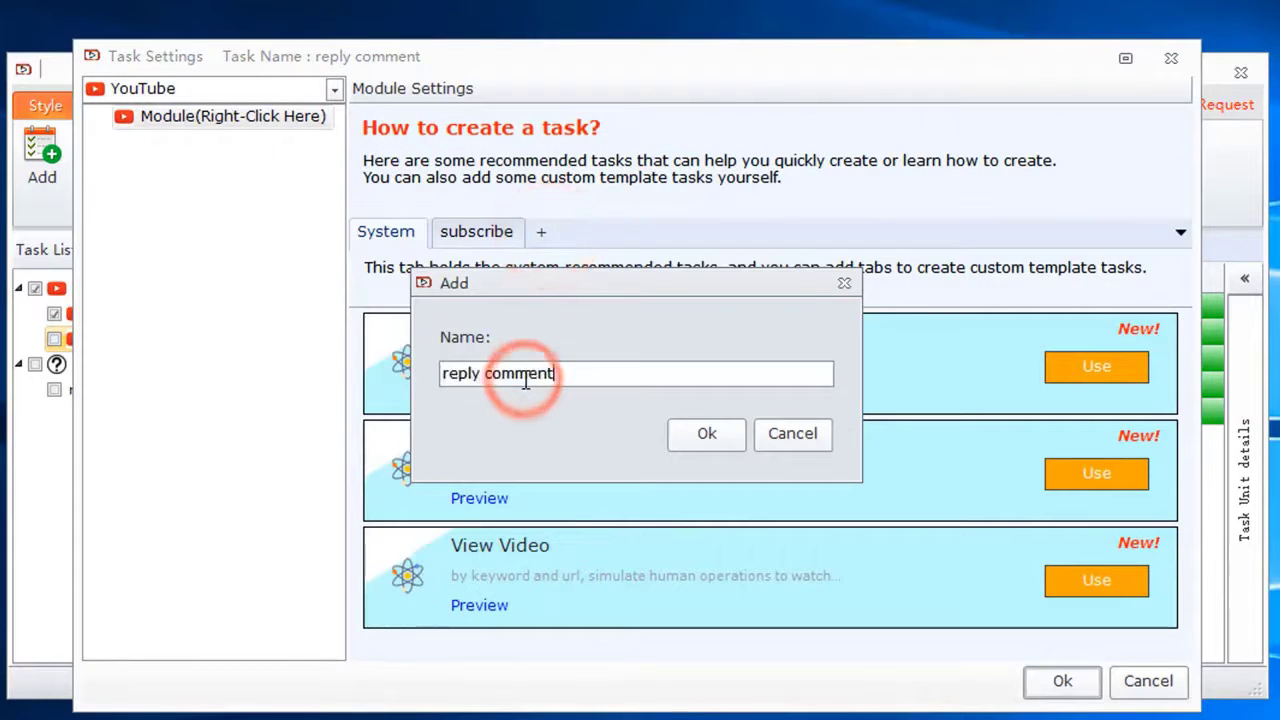
pyautogui.click(706, 432)
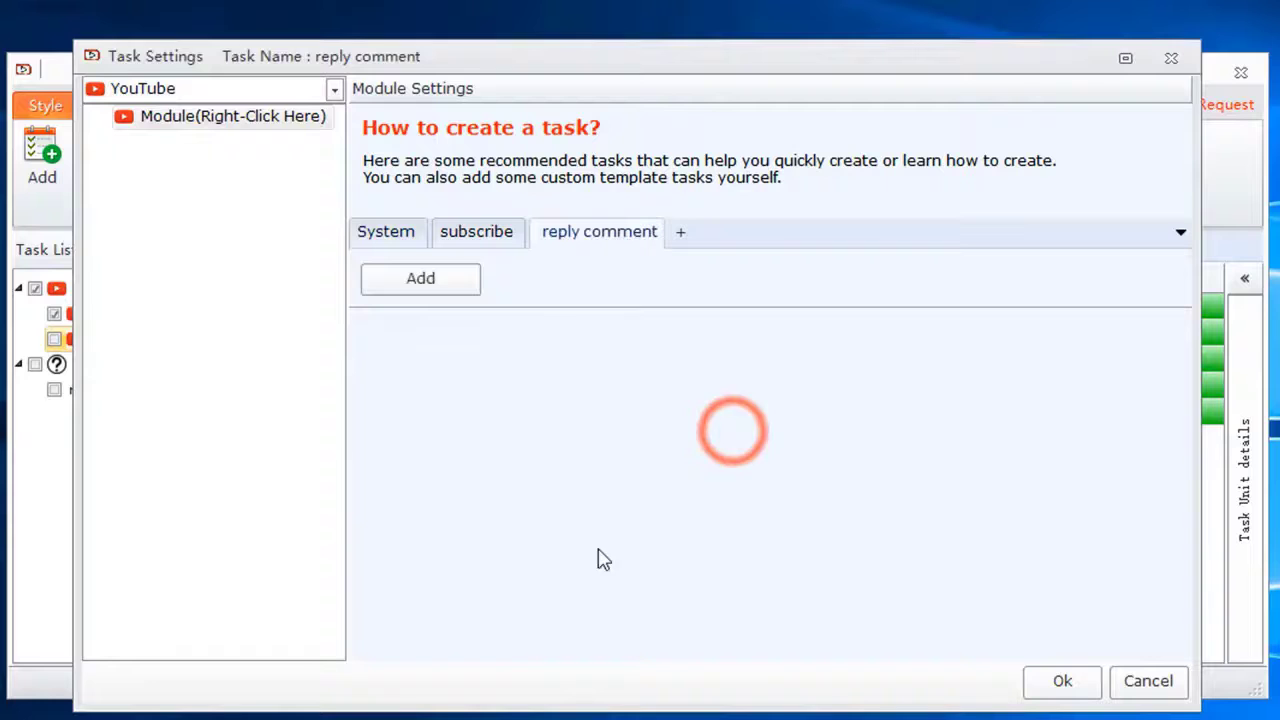
pyautogui.click(420, 280)
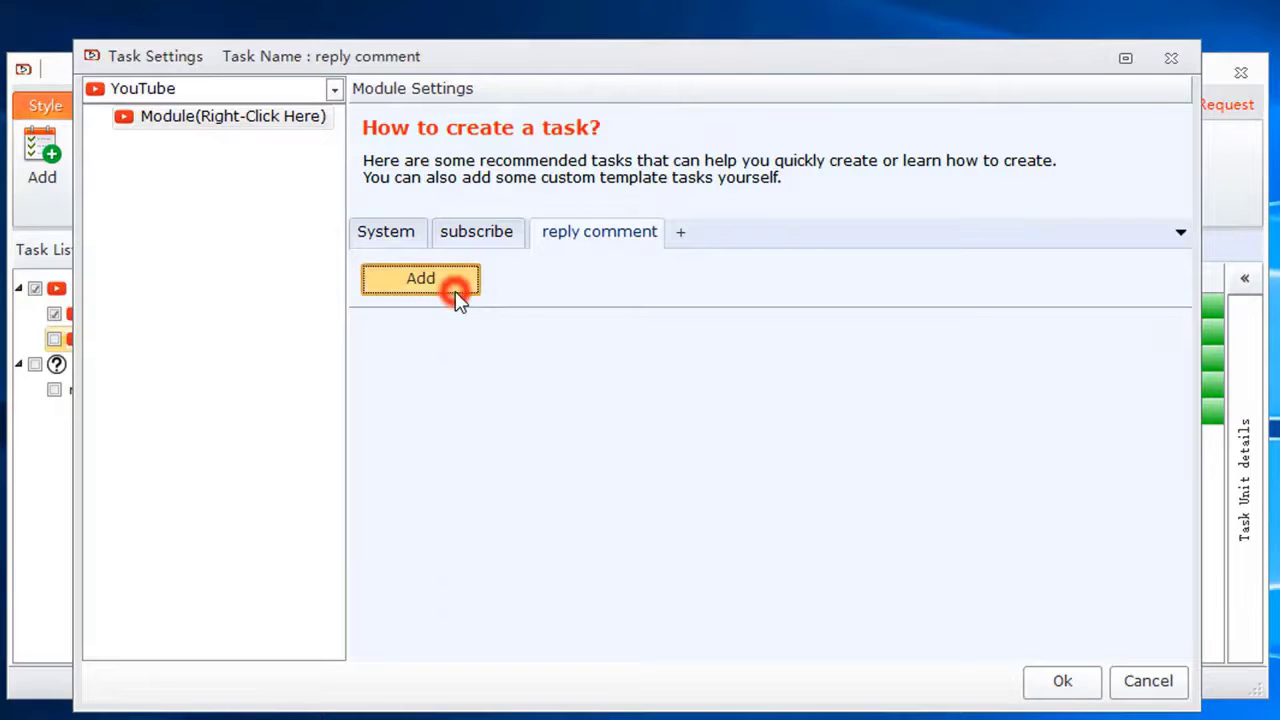
pyautogui.click(420, 280)
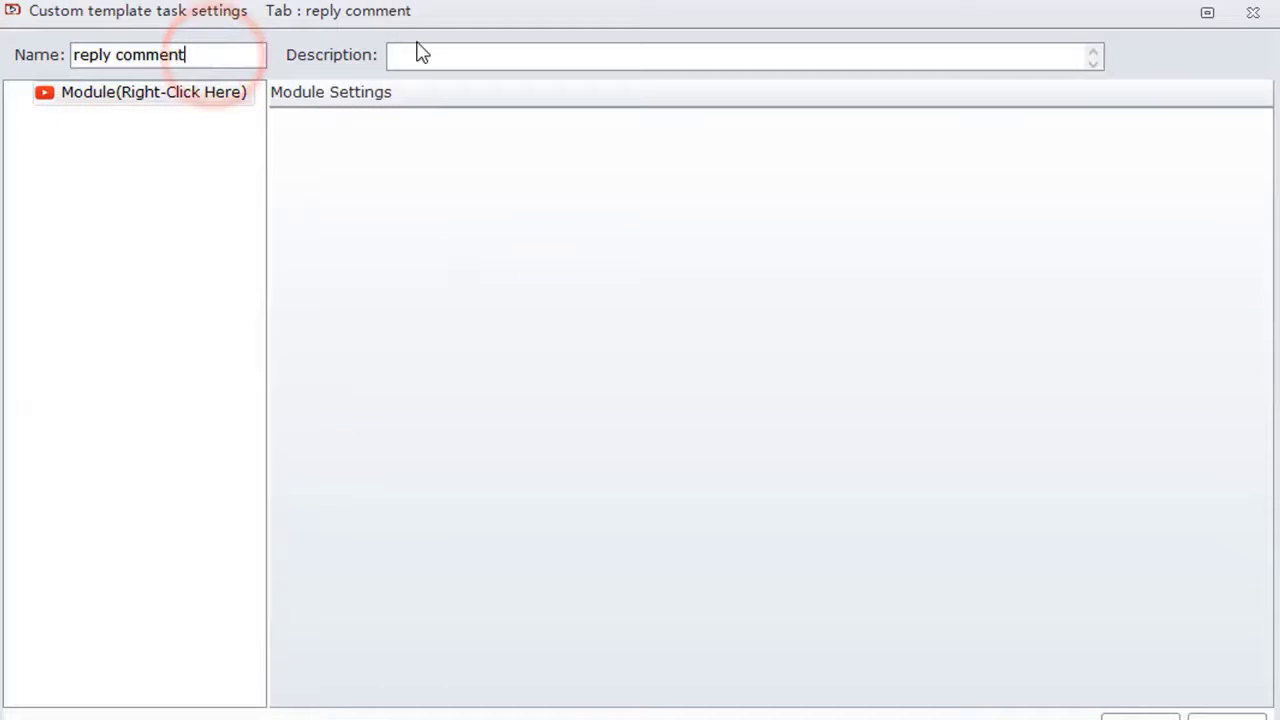
# Step: Insert Account, Reply Comment and a URL module renamed 'video link' into the template
pyautogui.click(140, 92)
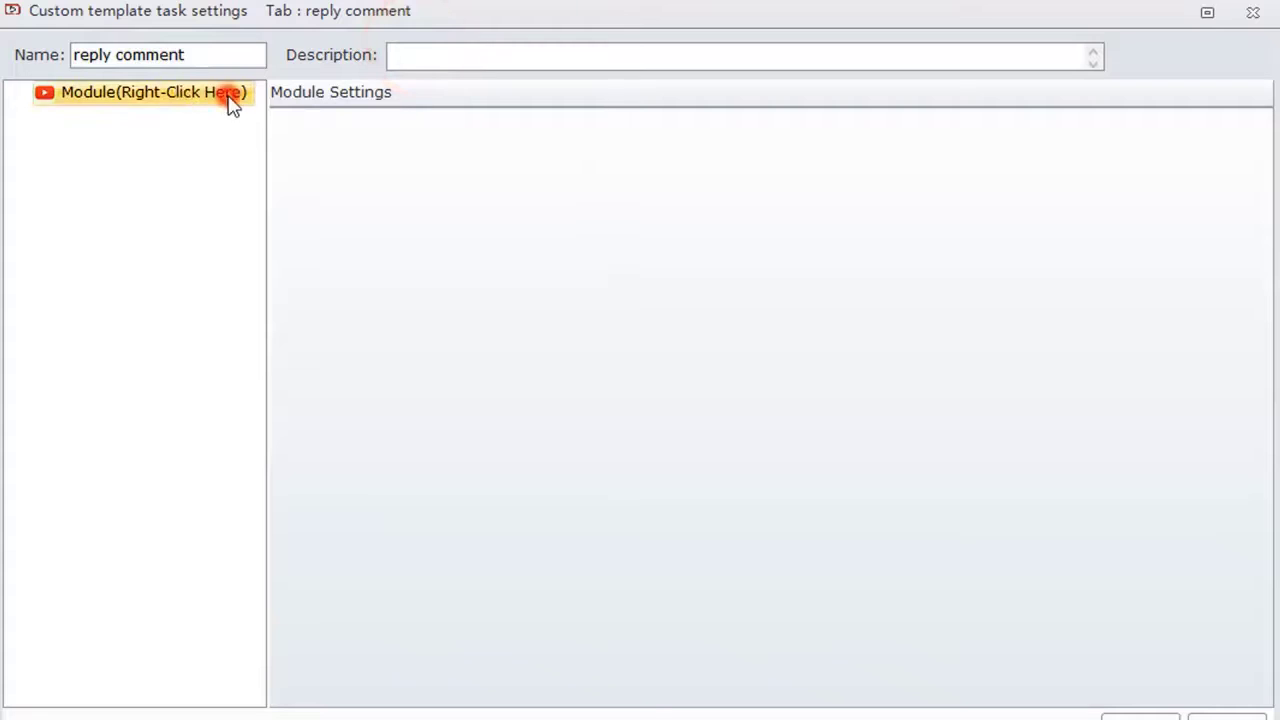
pyautogui.rightClick(152, 92)
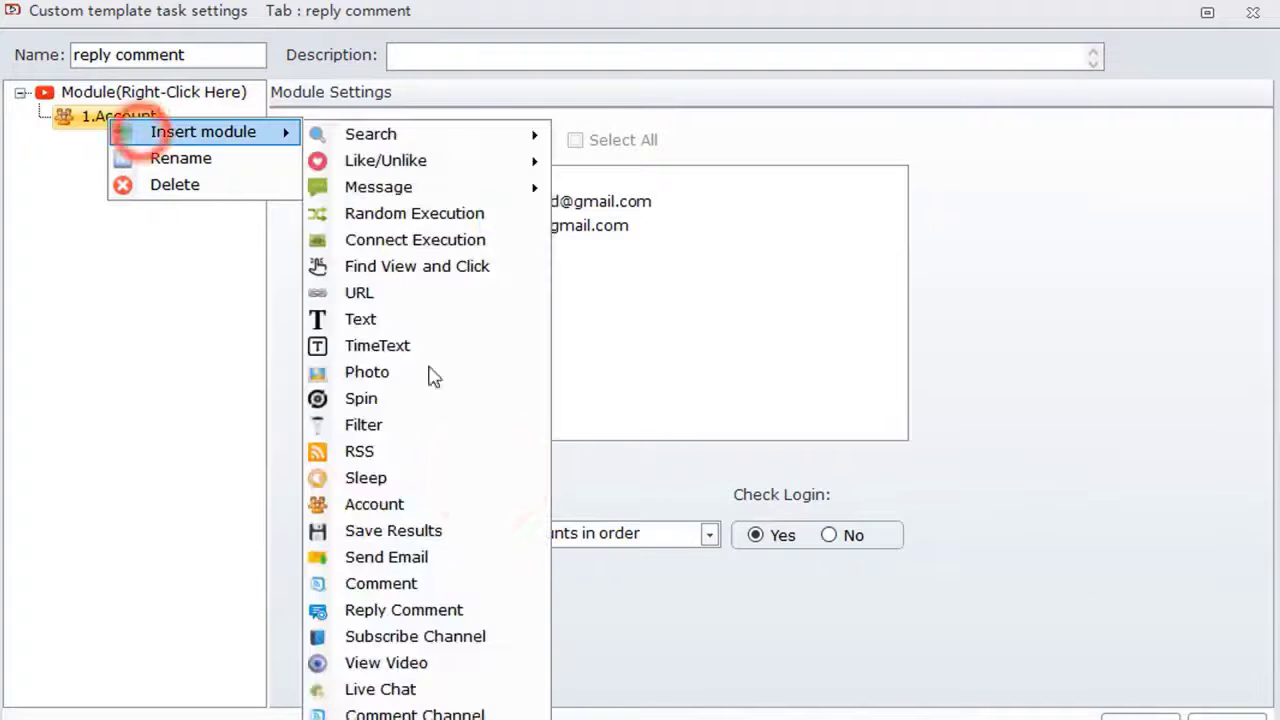
pyautogui.click(404, 610)
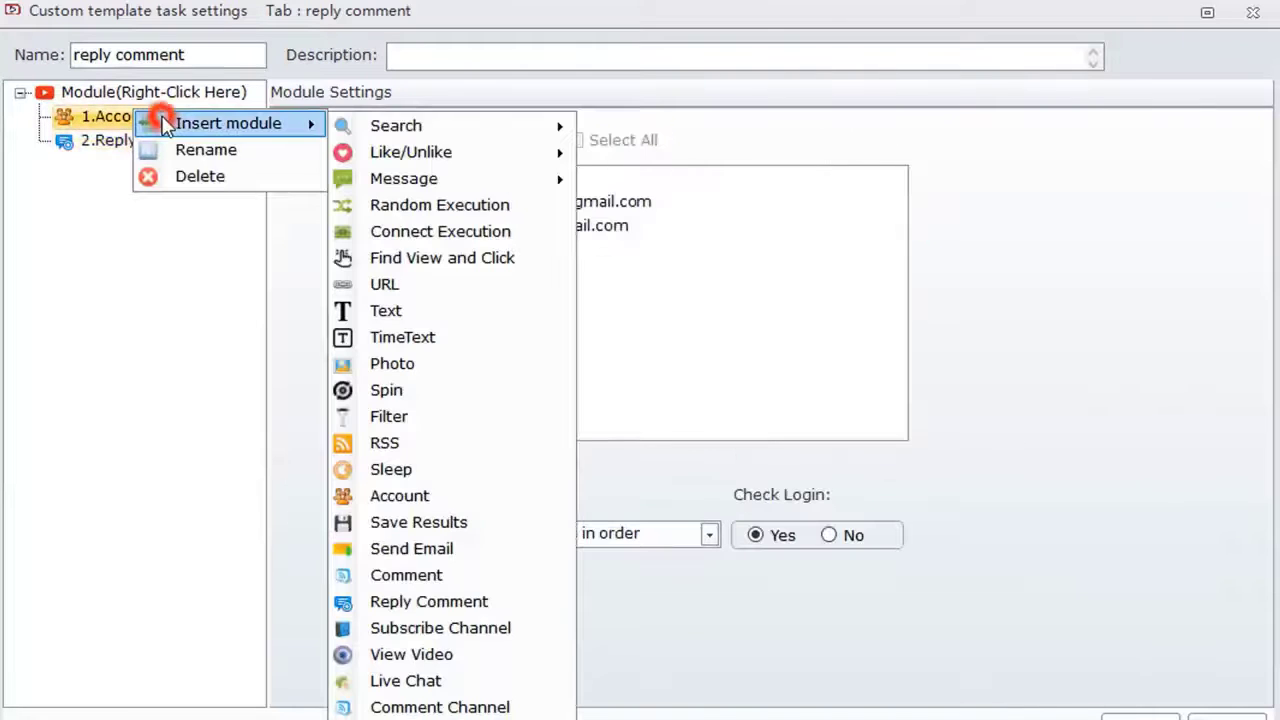
pyautogui.click(384, 284)
pyautogui.write('video link')
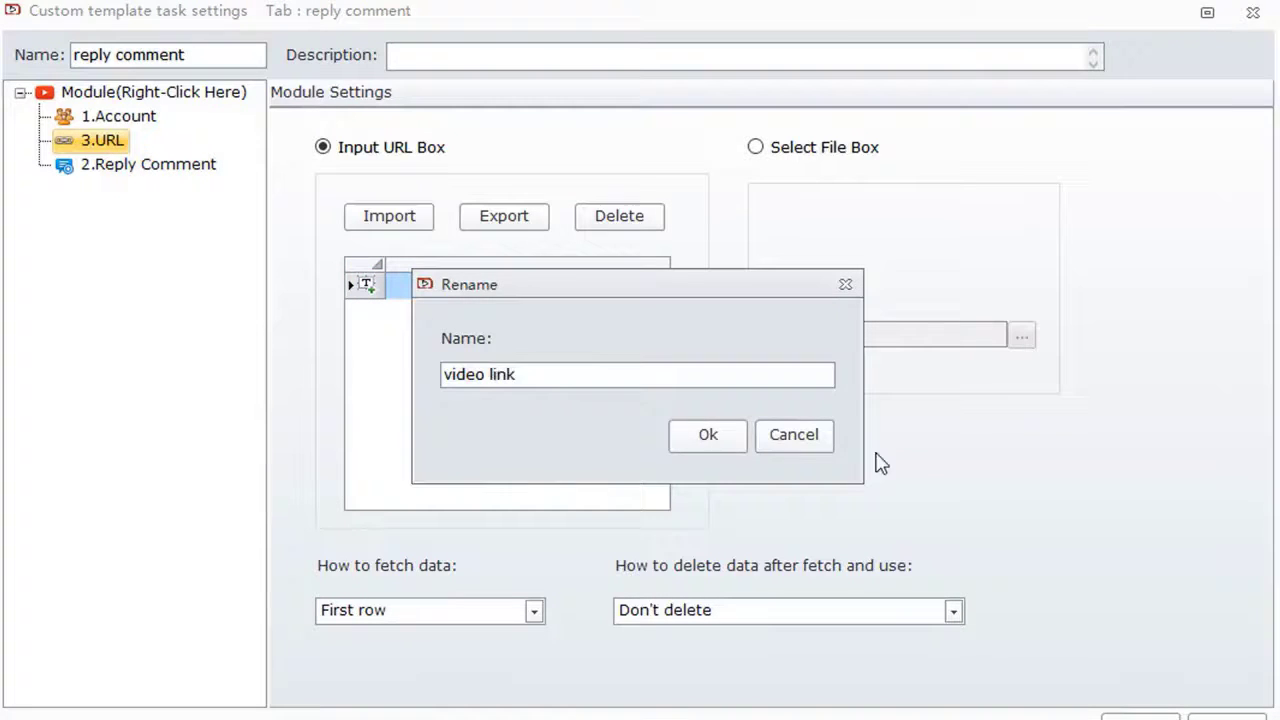
pyautogui.click(708, 434)
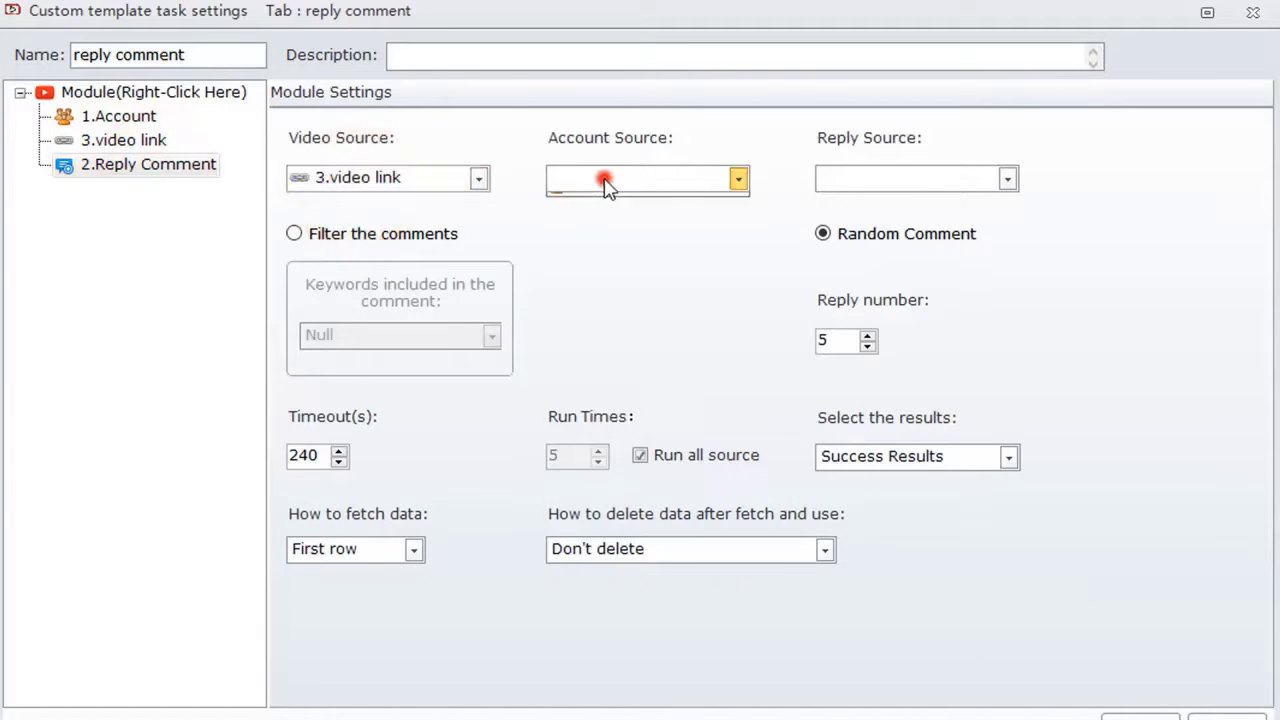
pyautogui.rightClick(124, 140)
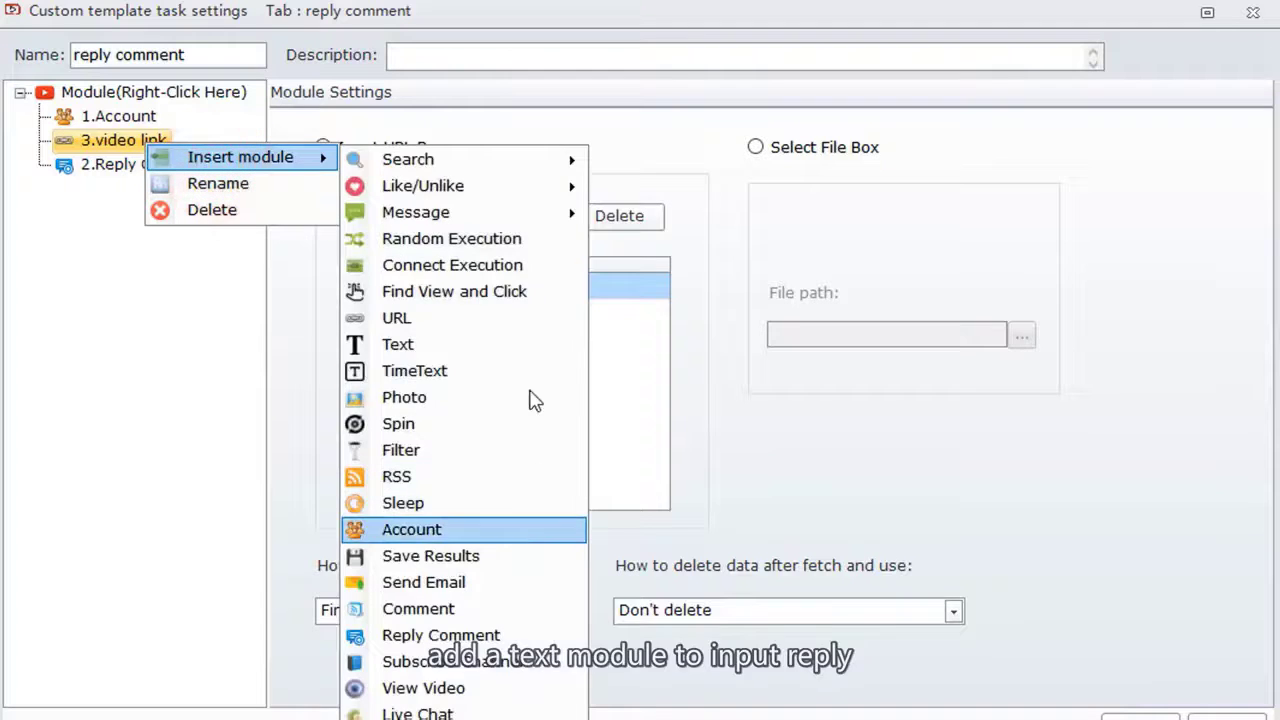
# Step: Insert a Text module named 'reply' and enable keyword filtering in Reply Comment
pyautogui.click(396, 344)
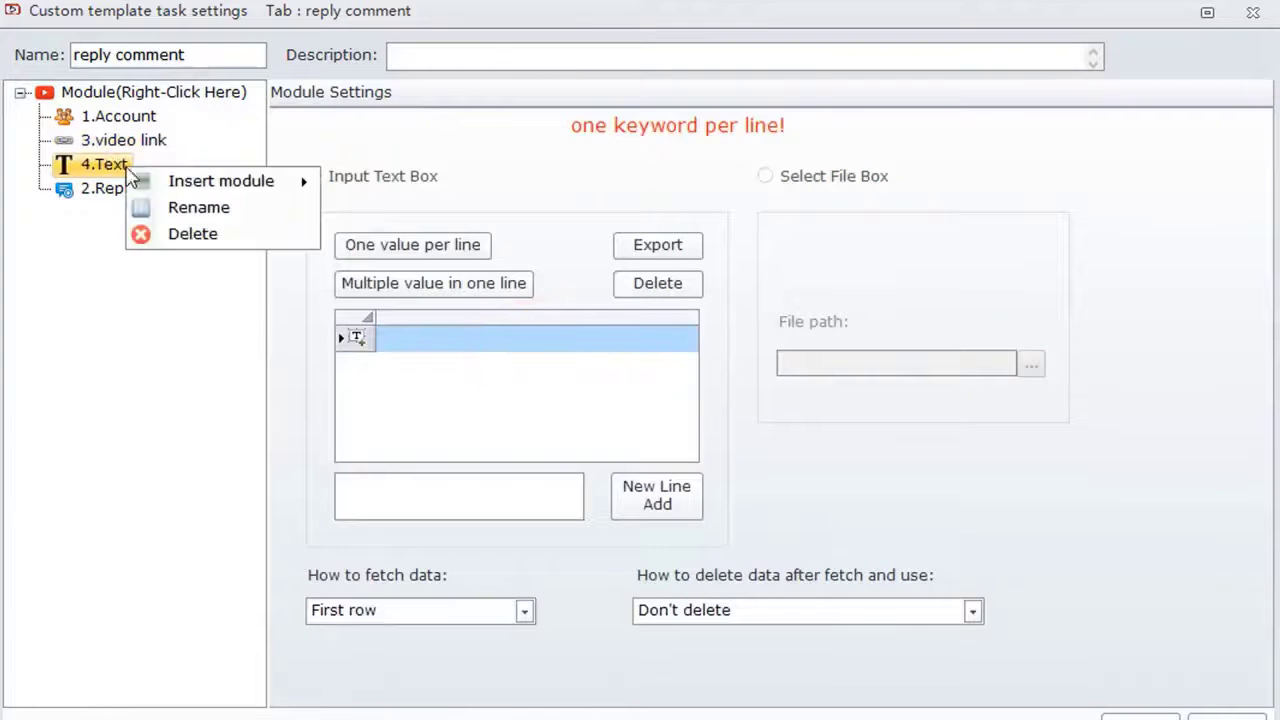
pyautogui.click(198, 206)
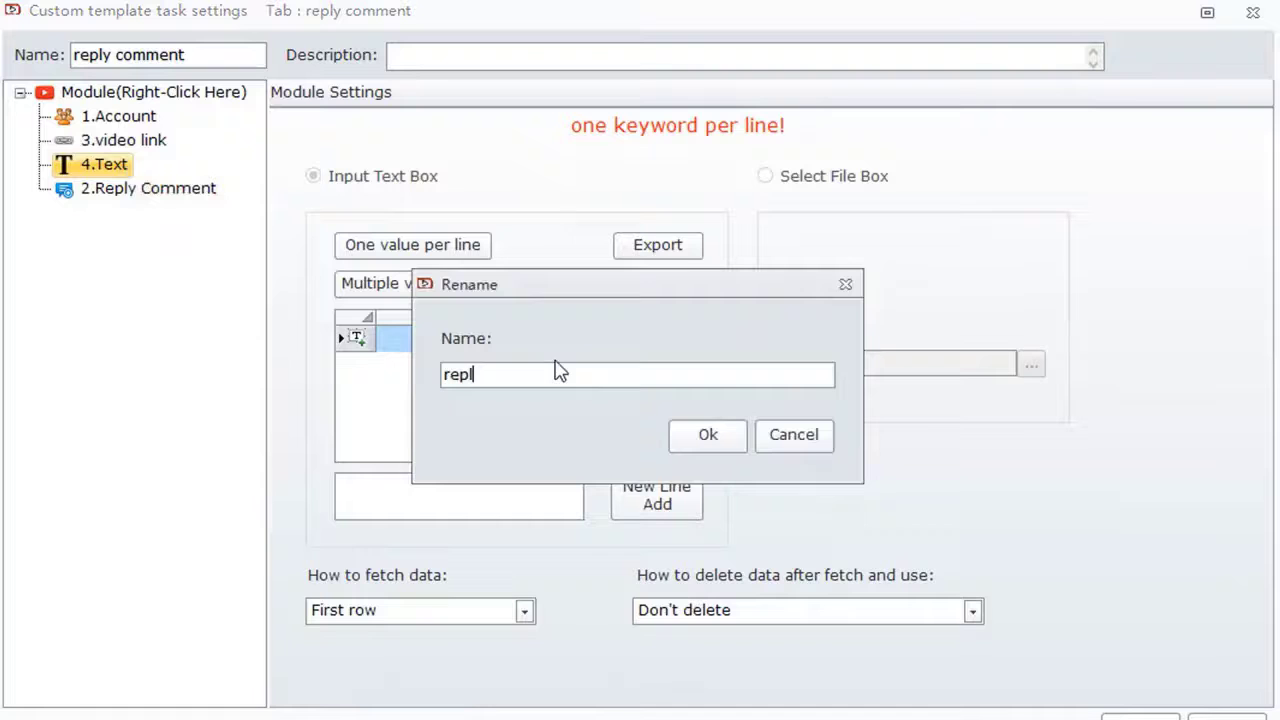
pyautogui.click(708, 434)
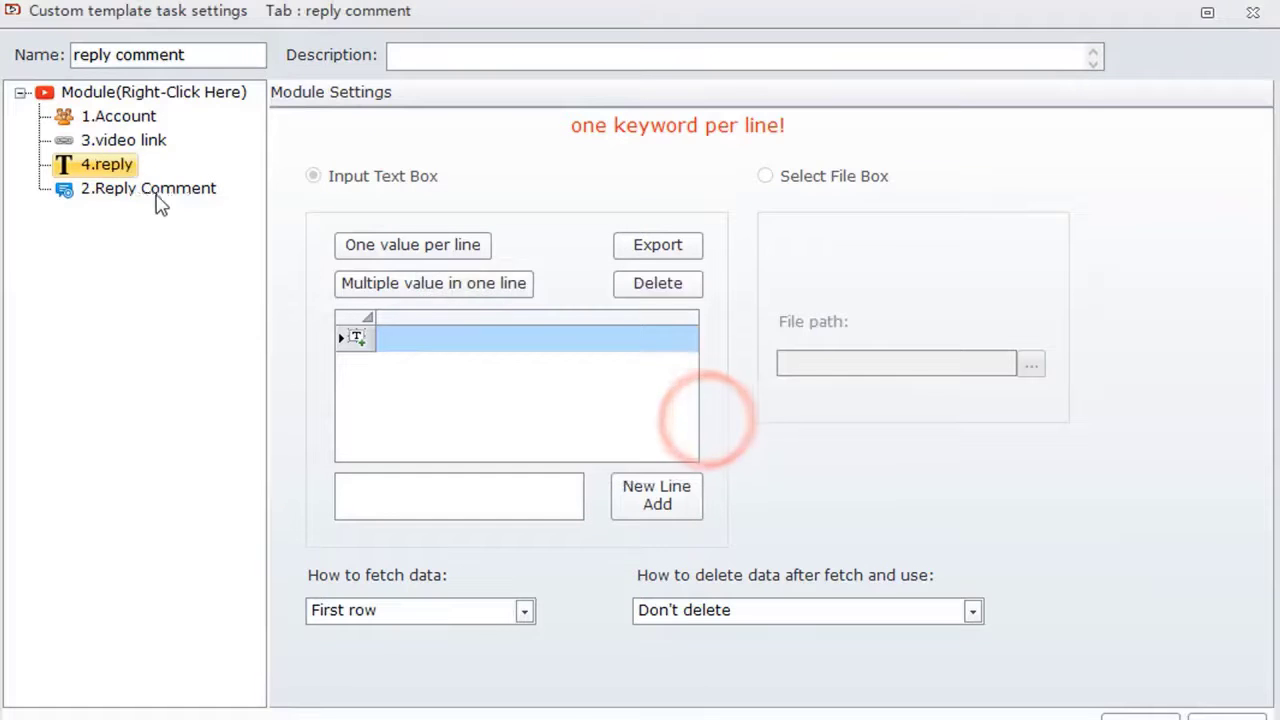
pyautogui.click(148, 188)
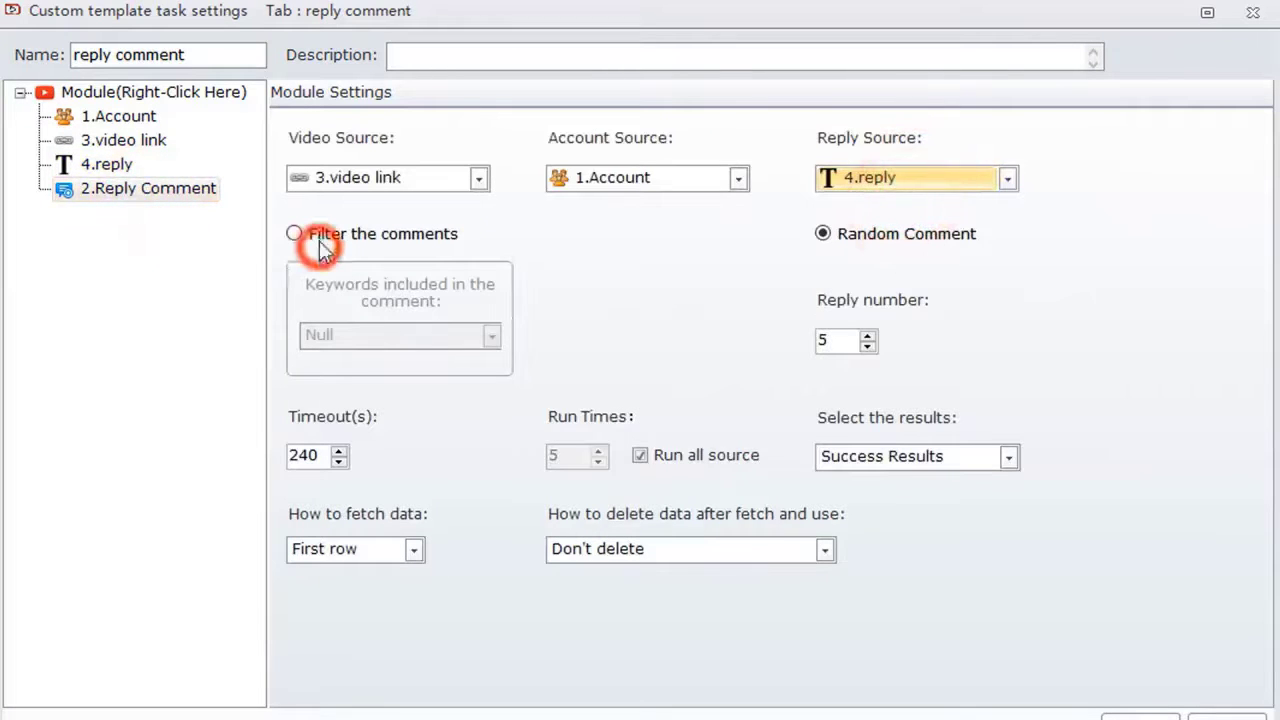
pyautogui.click(294, 232)
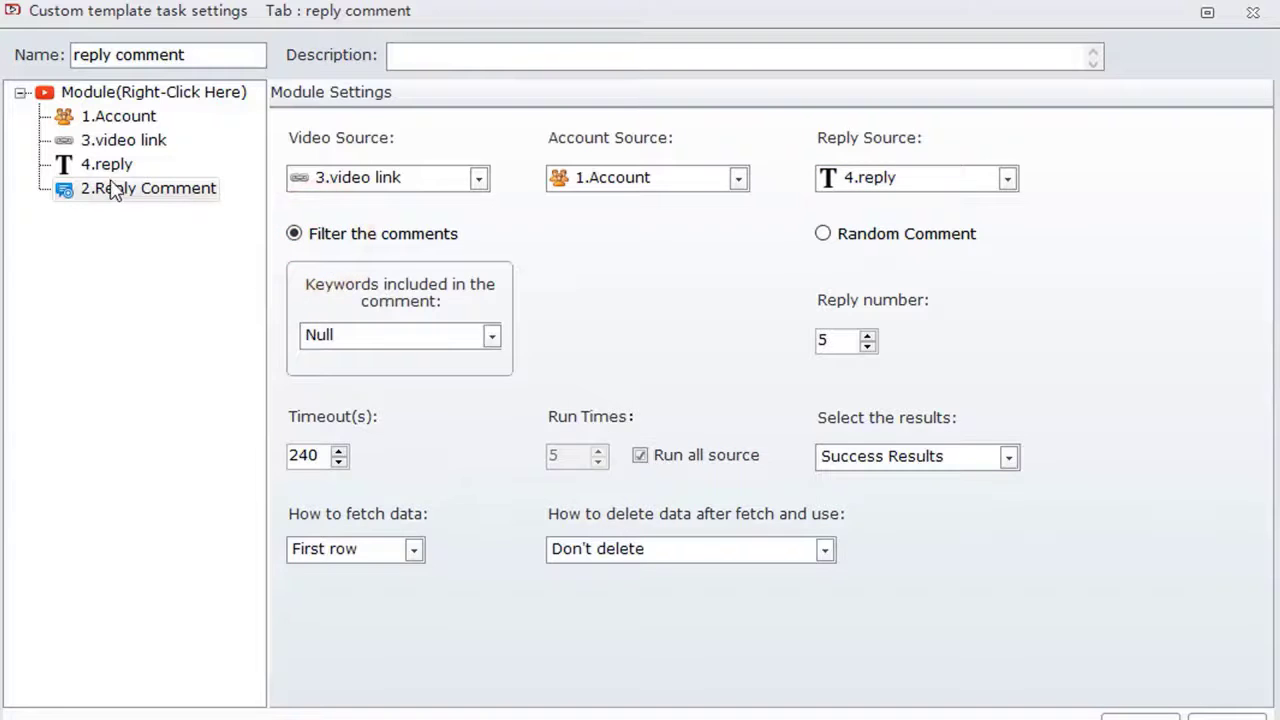
# Step: Insert a 'keywords in the comment' Text module as the comment filter, then target Random Comment
pyautogui.rightClick(108, 164)
pyautogui.write('keywords in the comment')
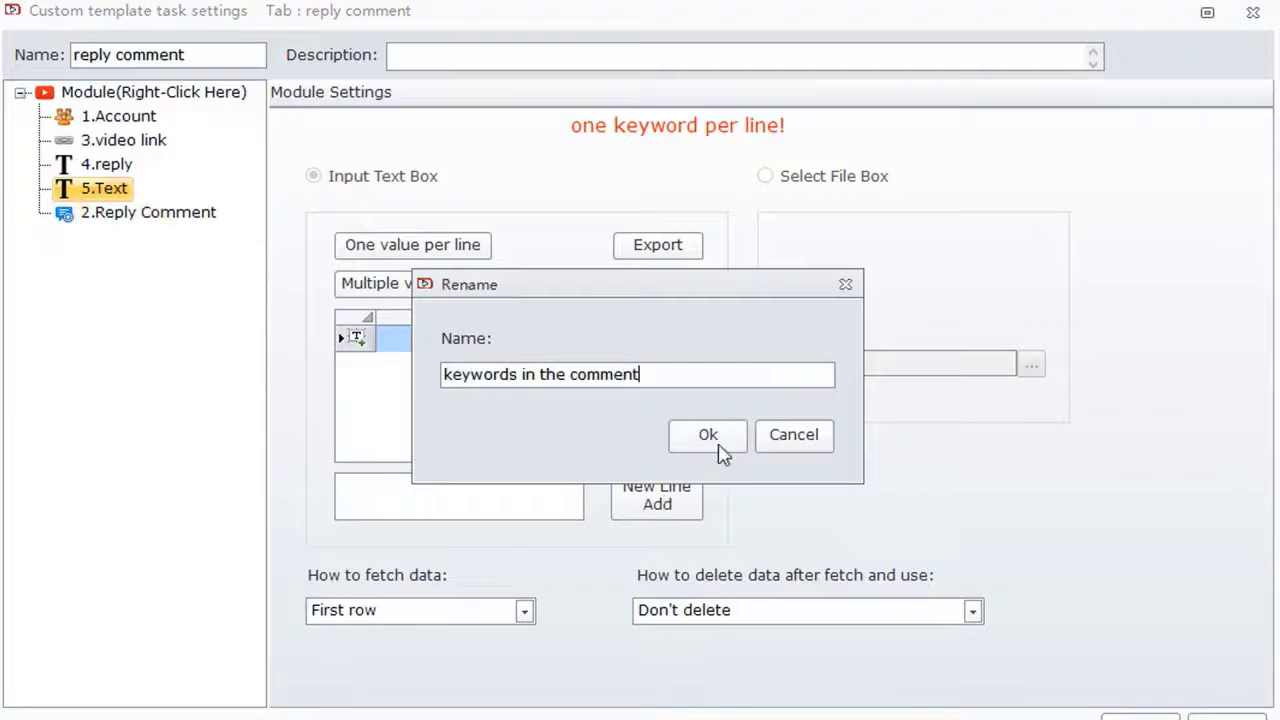
pyautogui.click(708, 434)
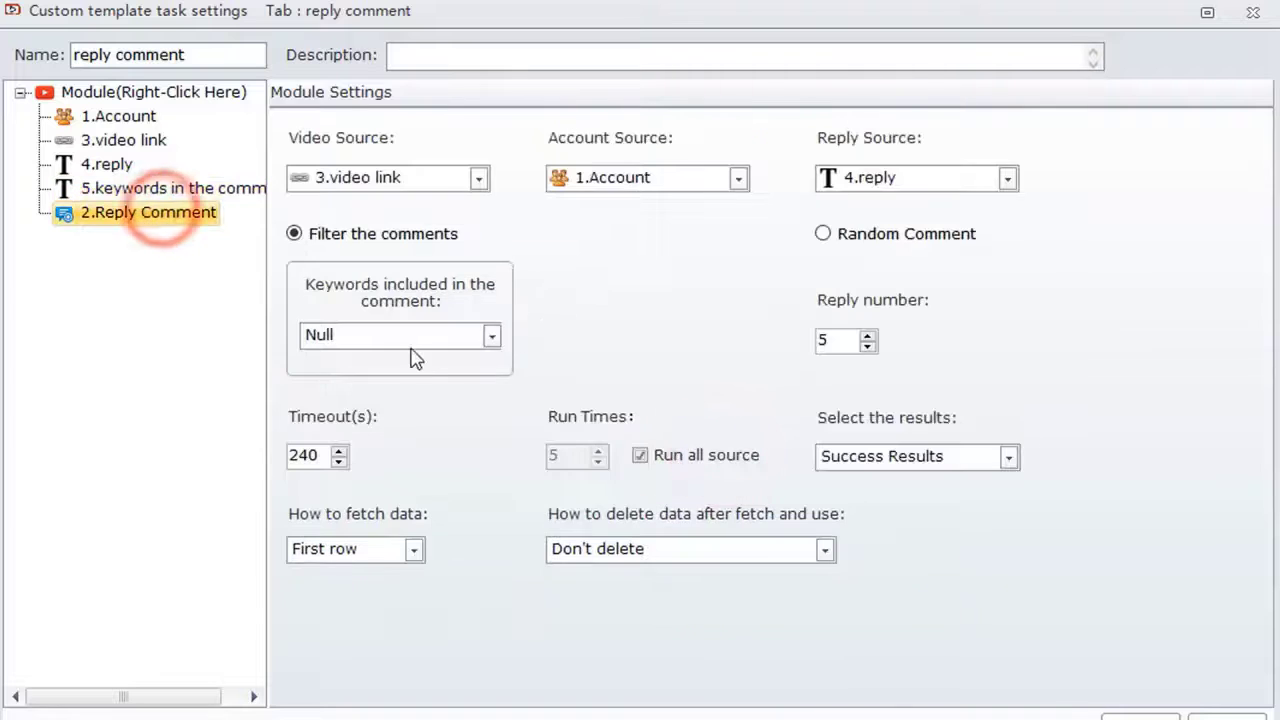
pyautogui.click(492, 336)
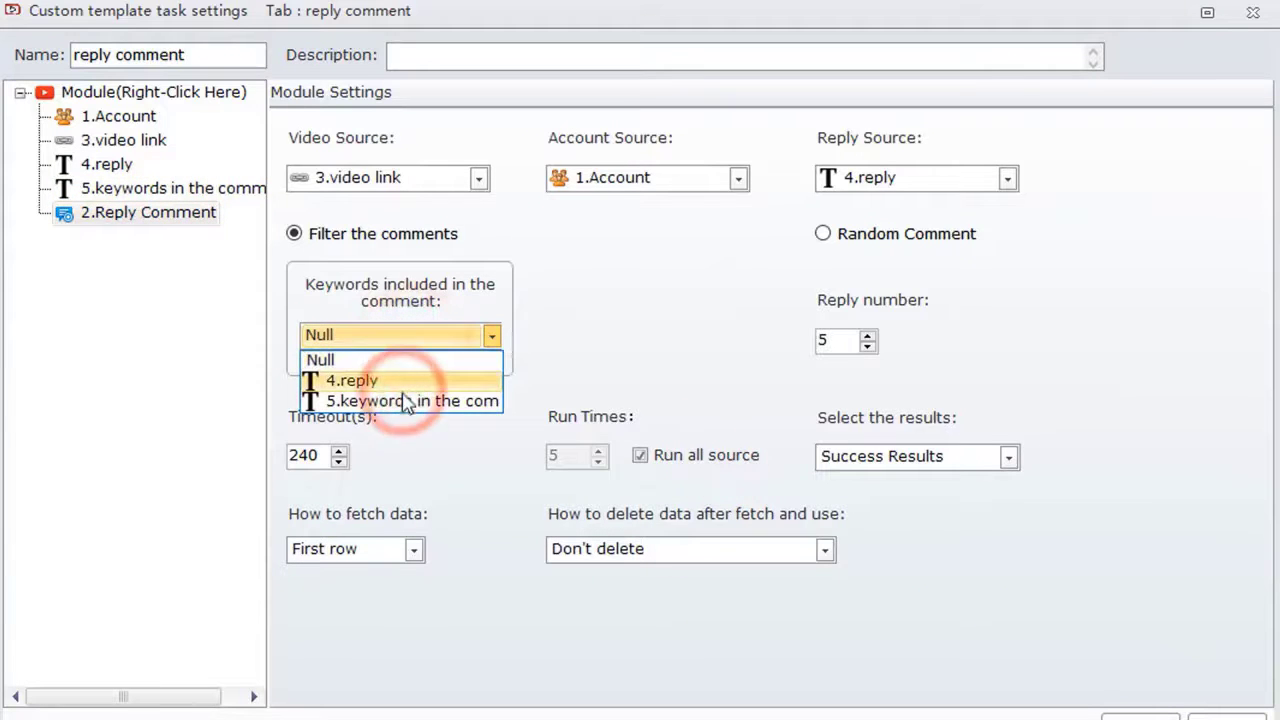
pyautogui.click(410, 400)
pyautogui.write('4')
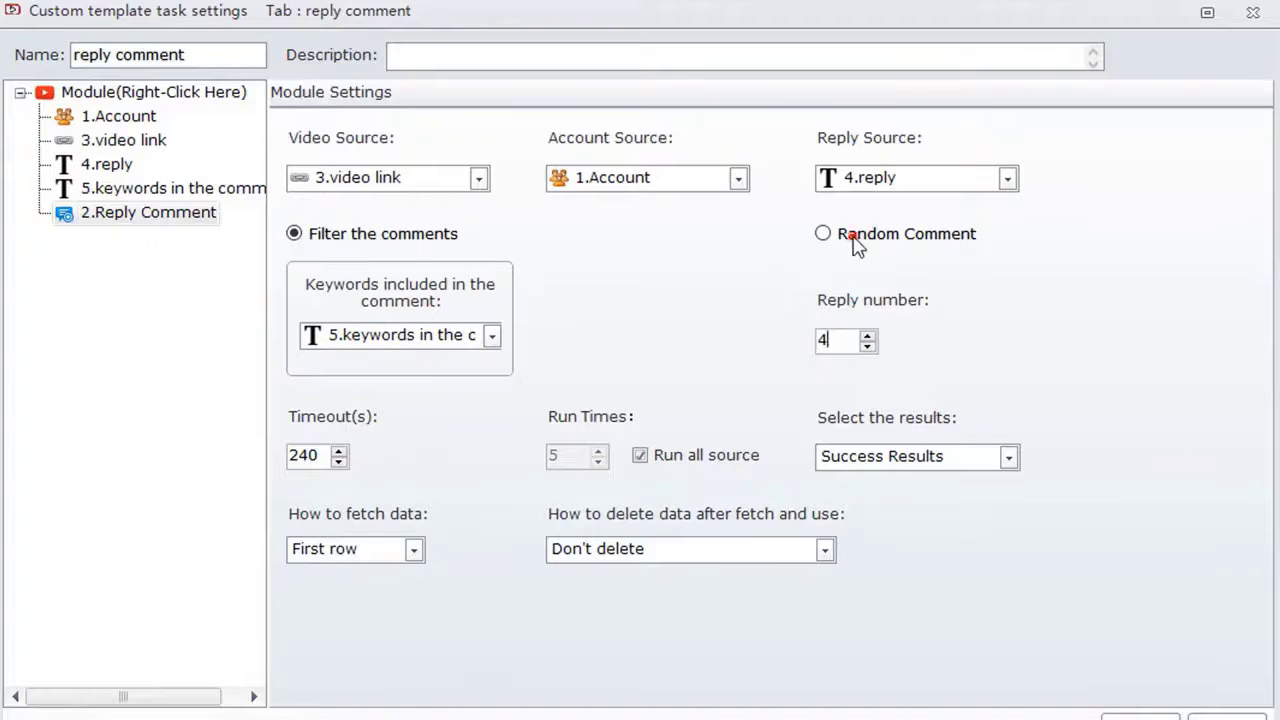
pyautogui.click(822, 232)
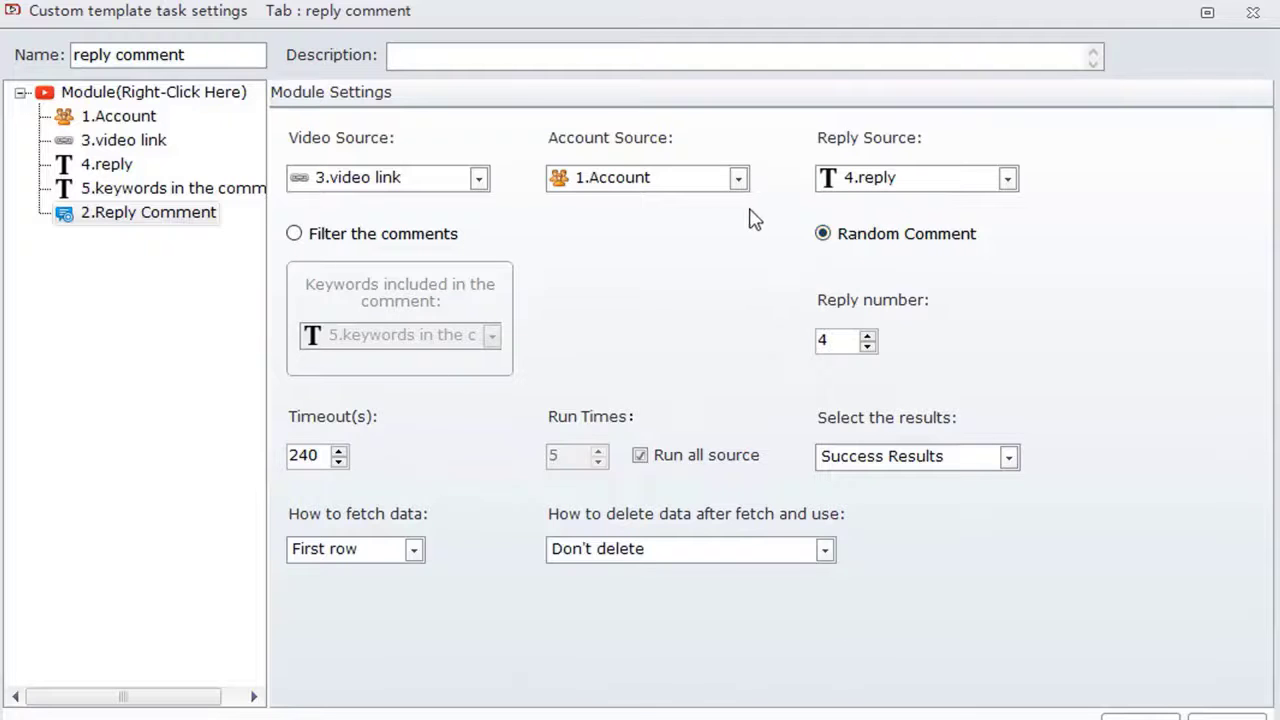
pyautogui.moveTo(564, 292)
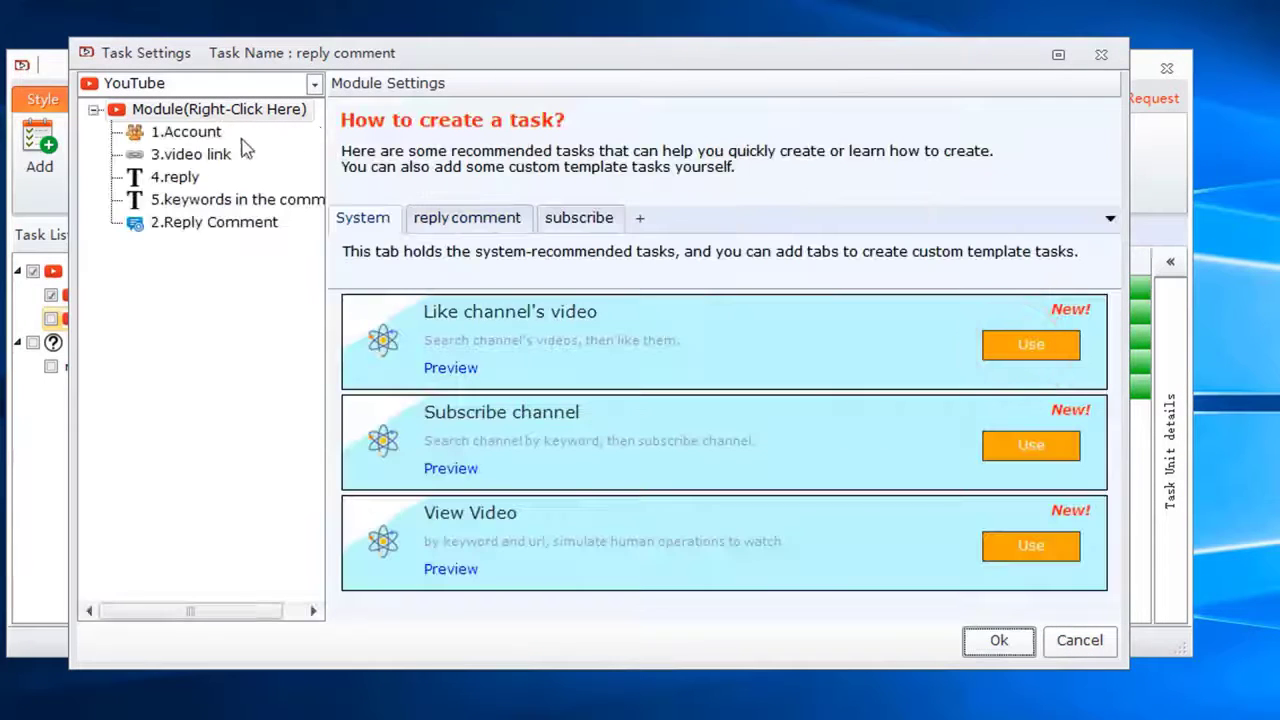
pyautogui.click(186, 132)
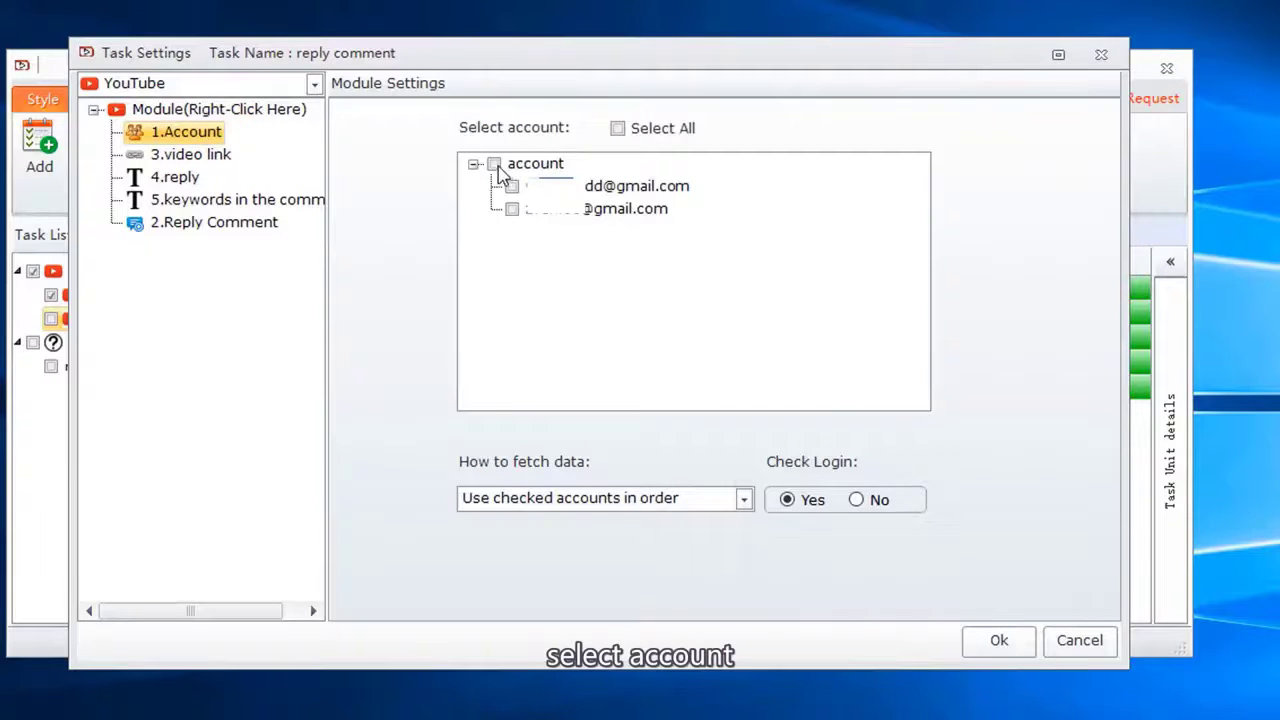
pyautogui.click(190, 152)
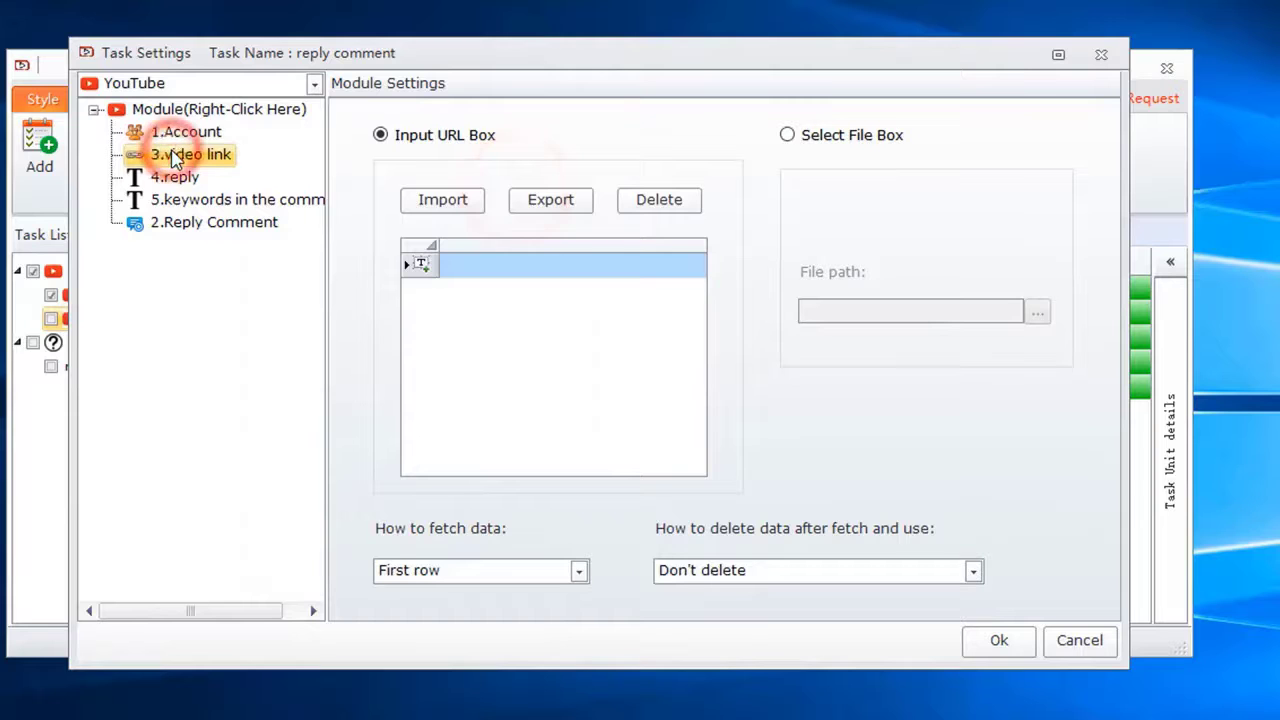
pyautogui.write('https://www.youtube.com/watch?v=O2Irnn7F1PM')
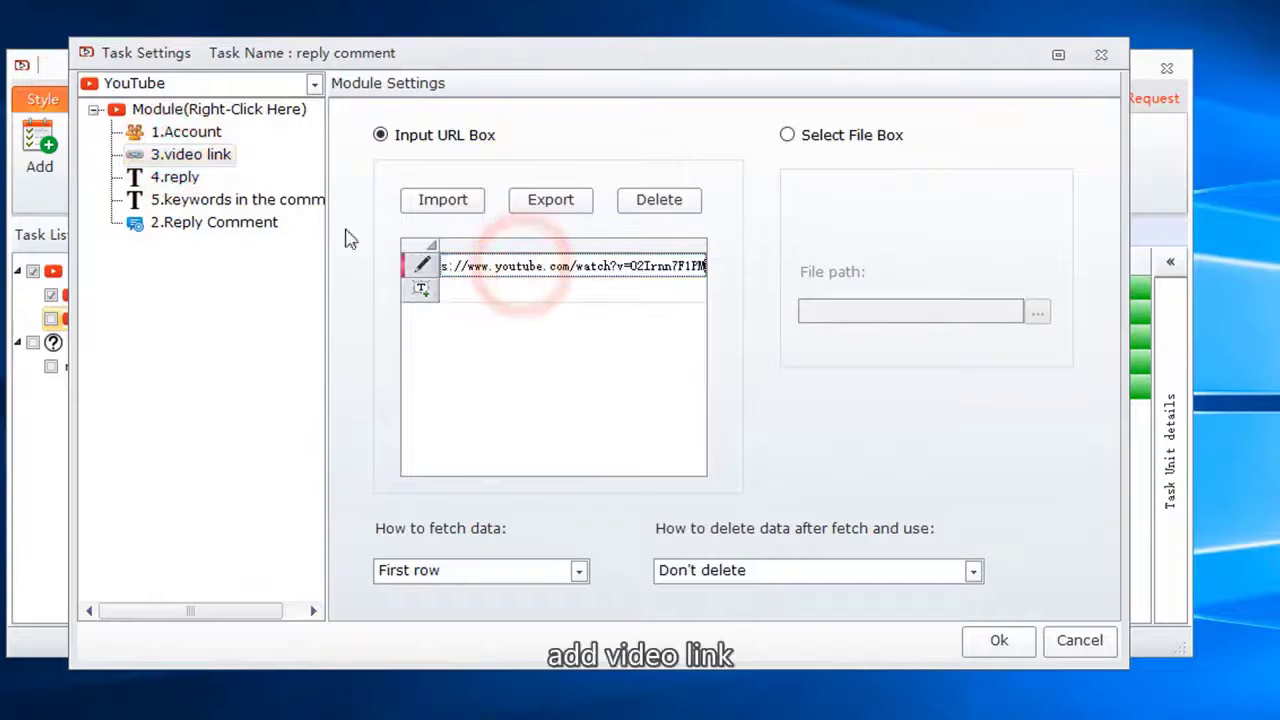
pyautogui.click(176, 176)
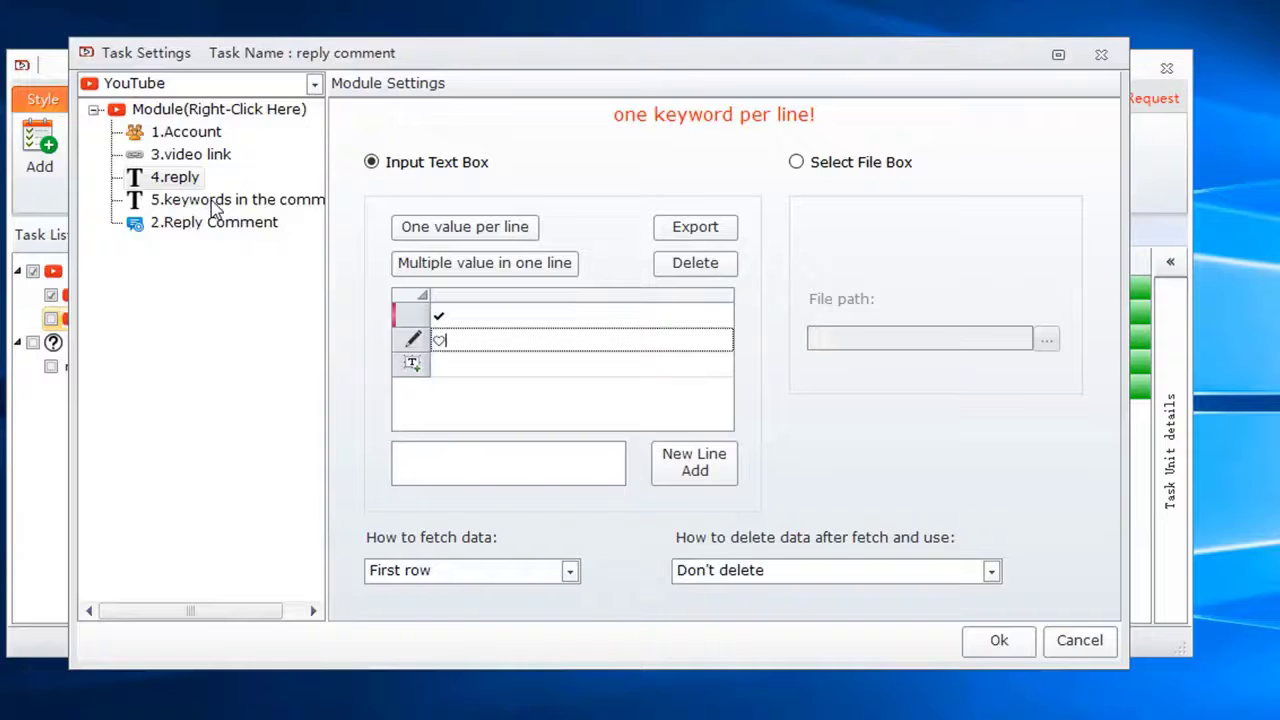
pyautogui.click(238, 200)
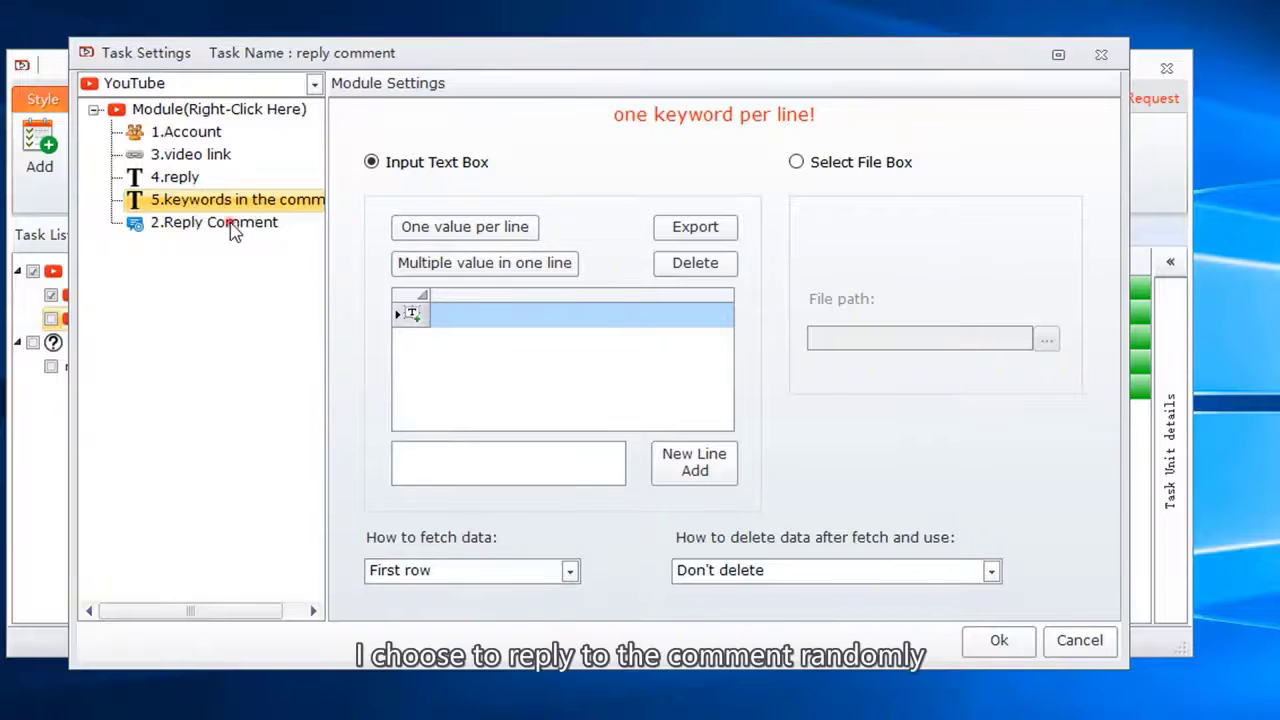
# Step: Delete the keywords module, keep Reply Comment on Random Comment and save the task settings
pyautogui.click(212, 222)
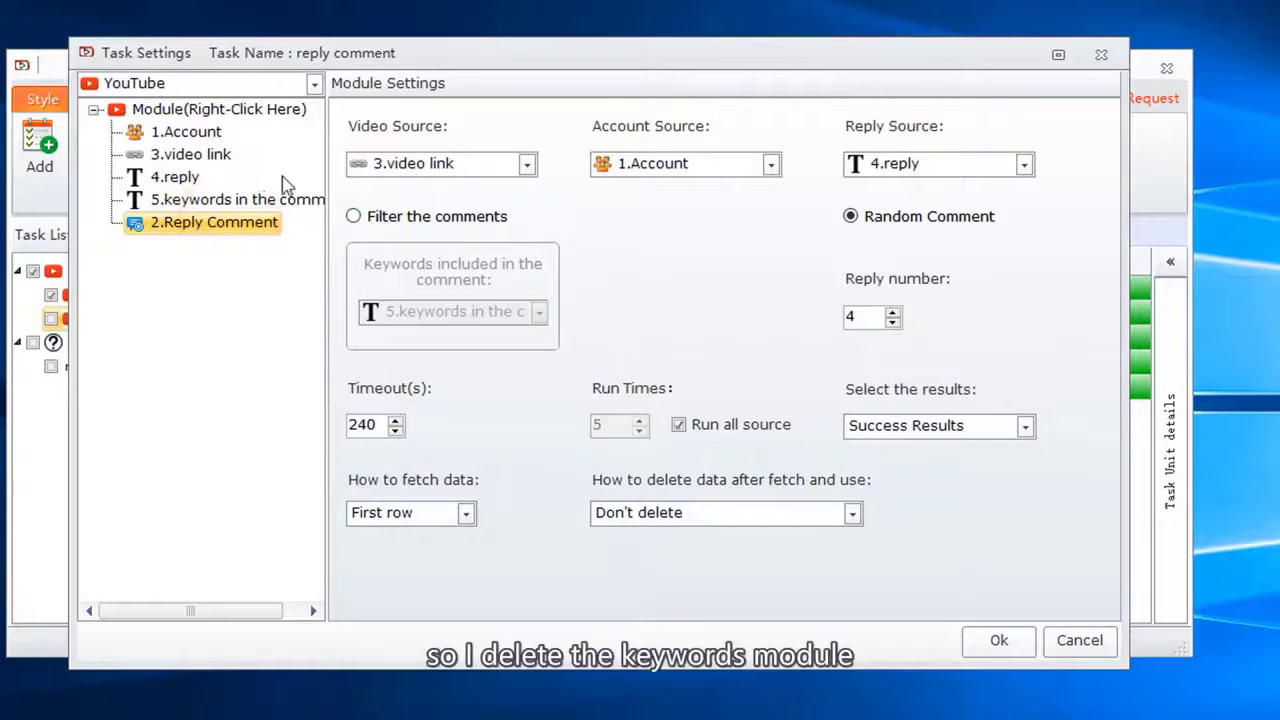
pyautogui.rightClick(236, 200)
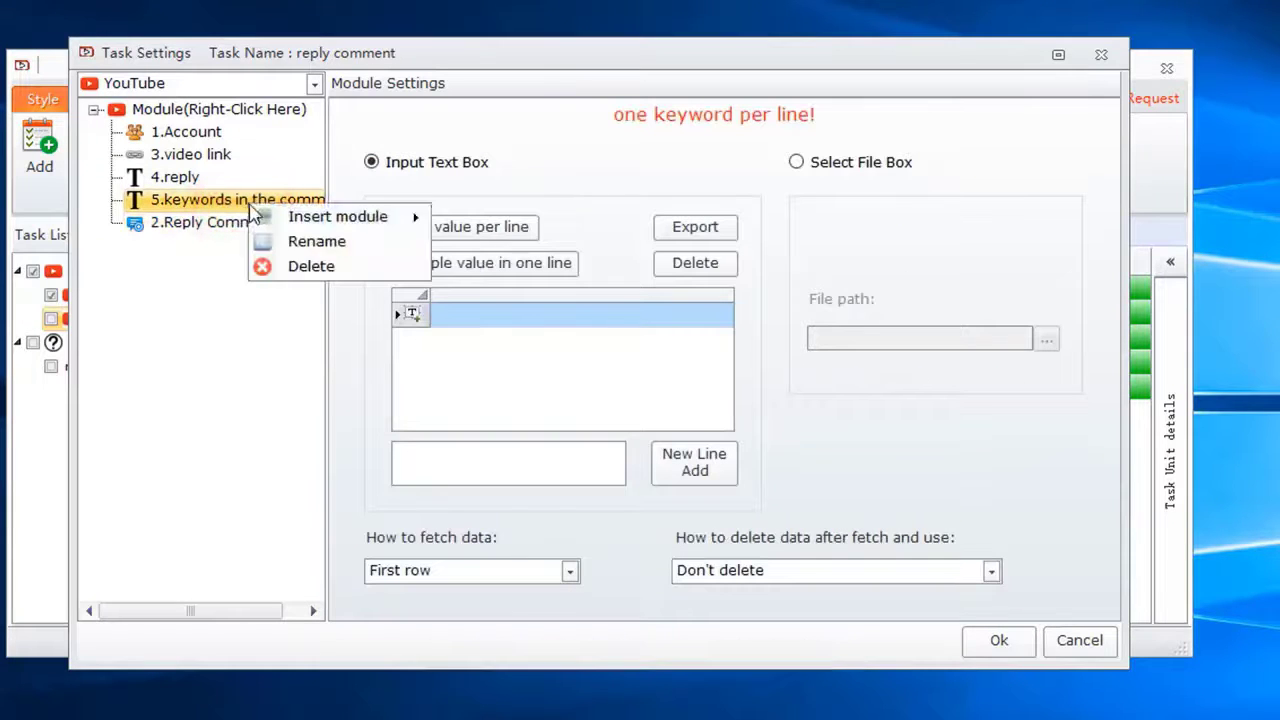
pyautogui.click(312, 266)
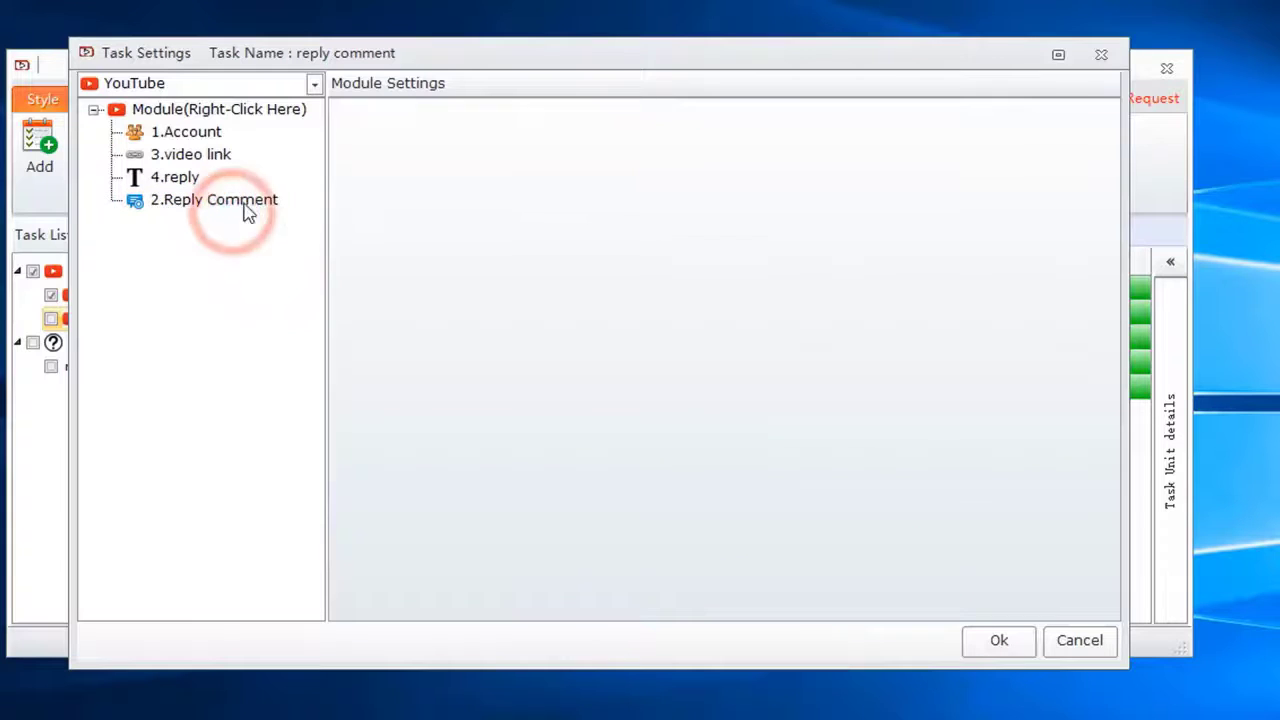
pyautogui.click(214, 200)
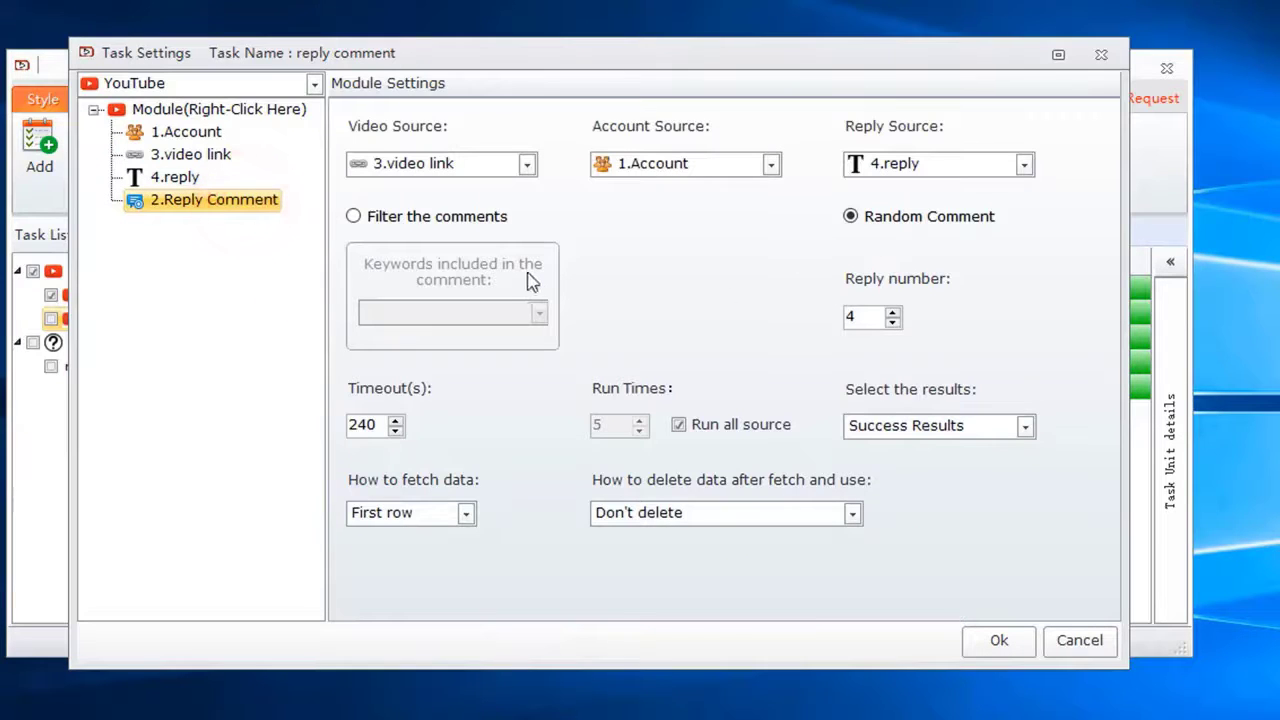
pyautogui.click(352, 216)
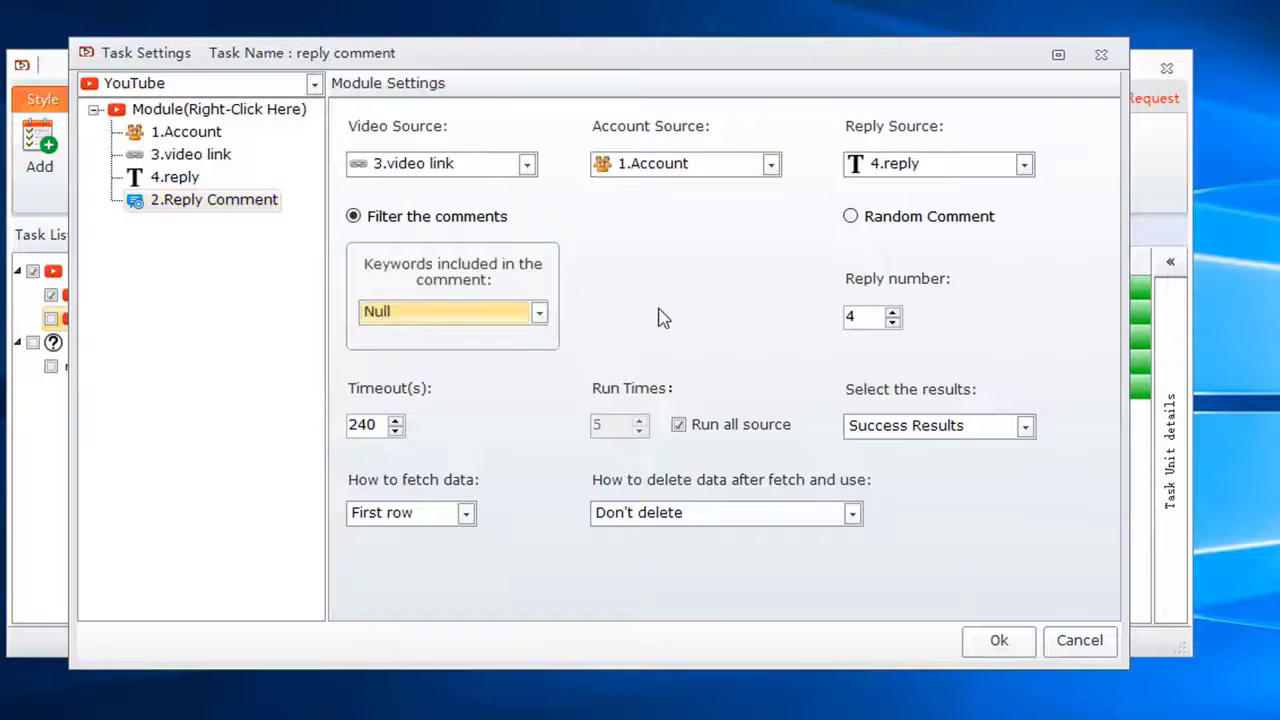
pyautogui.click(444, 312)
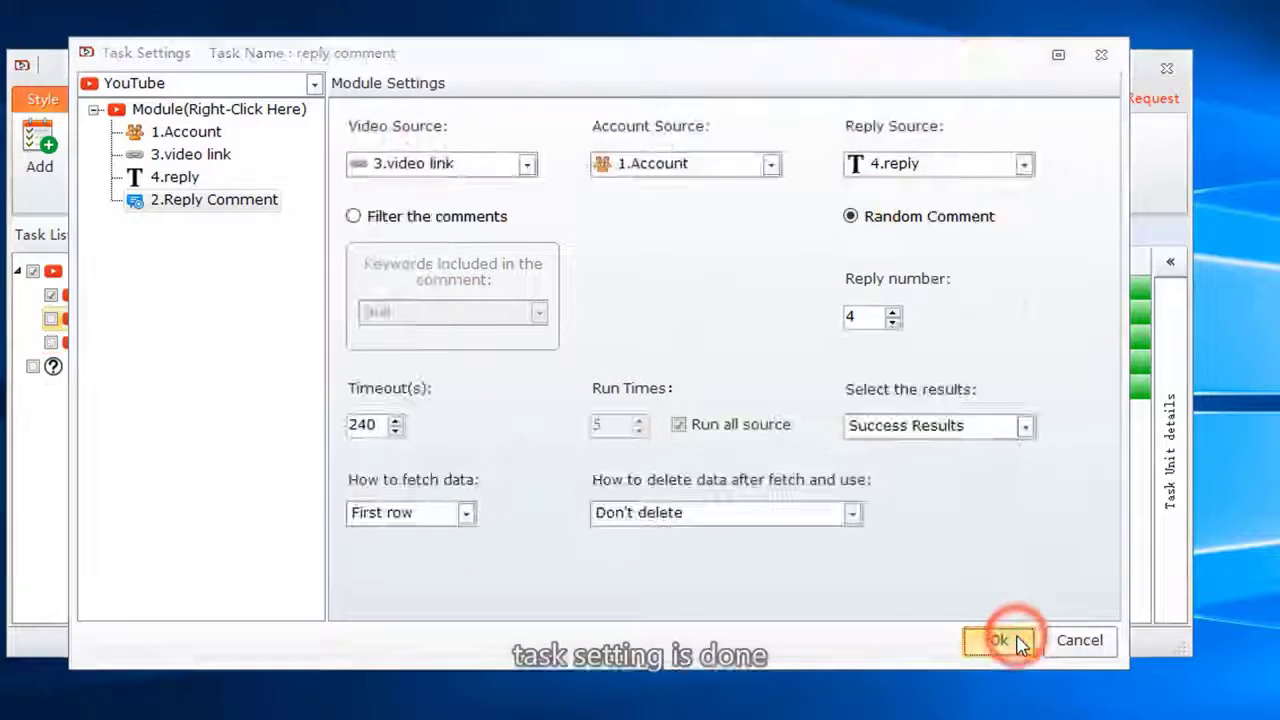
pyautogui.click(996, 640)
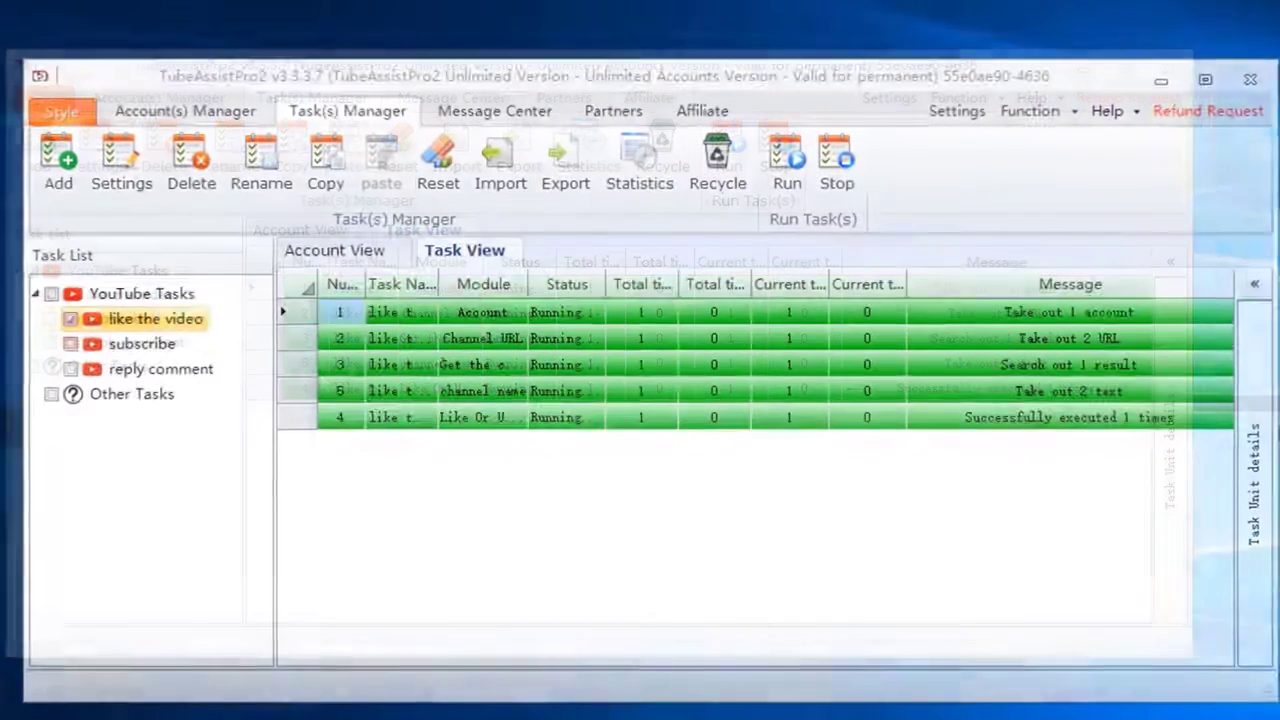
# Step: Set Module running thread to 1 and check the Task running thread in Settings
pyautogui.click(956, 110)
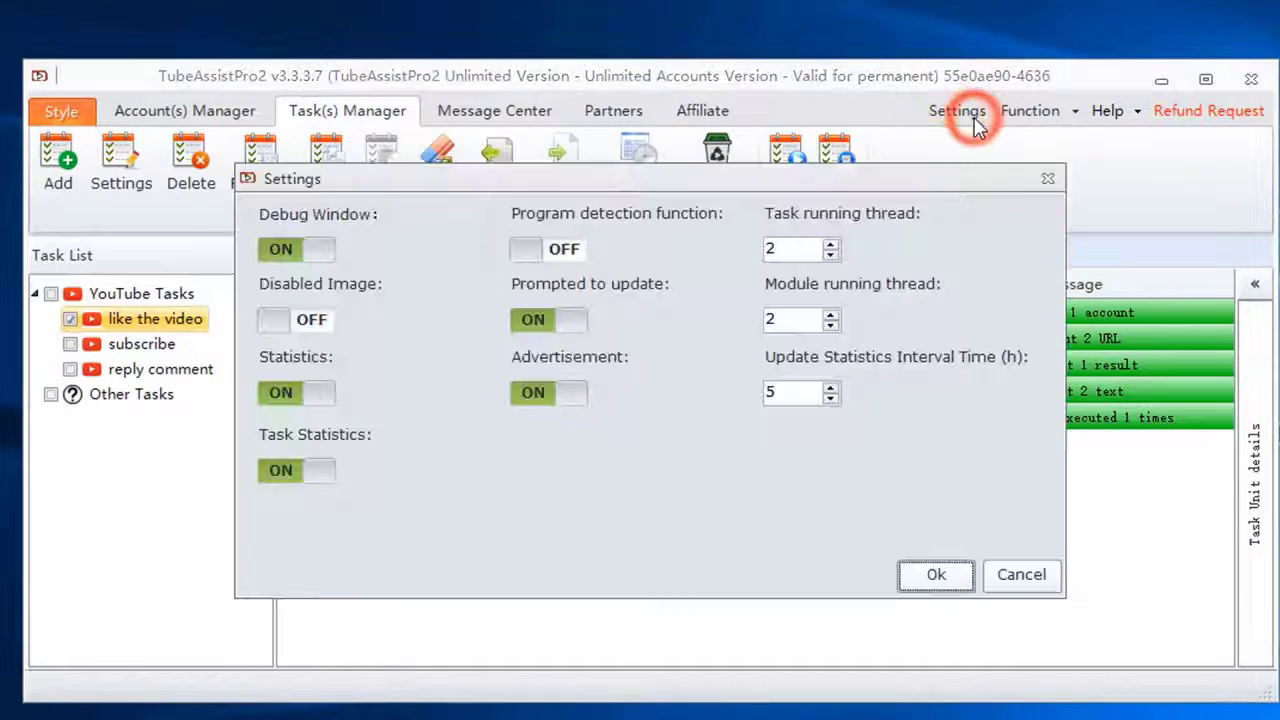
pyautogui.click(784, 320)
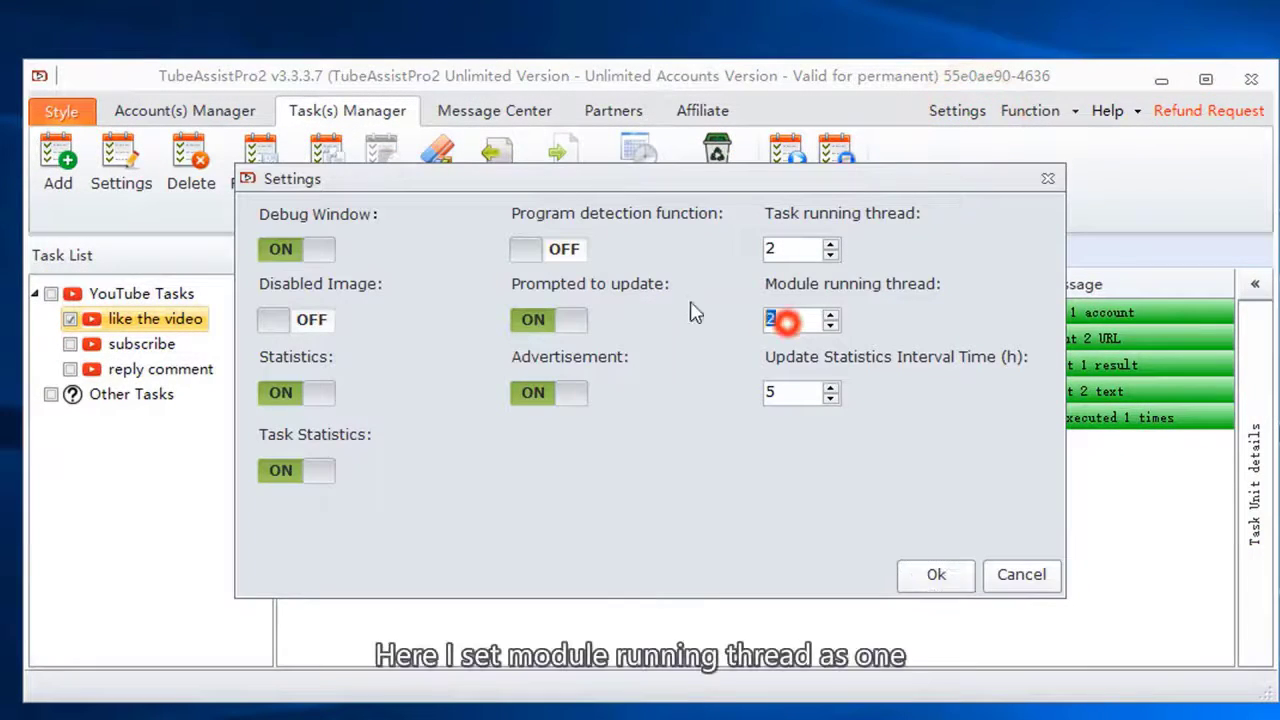
pyautogui.write('1')
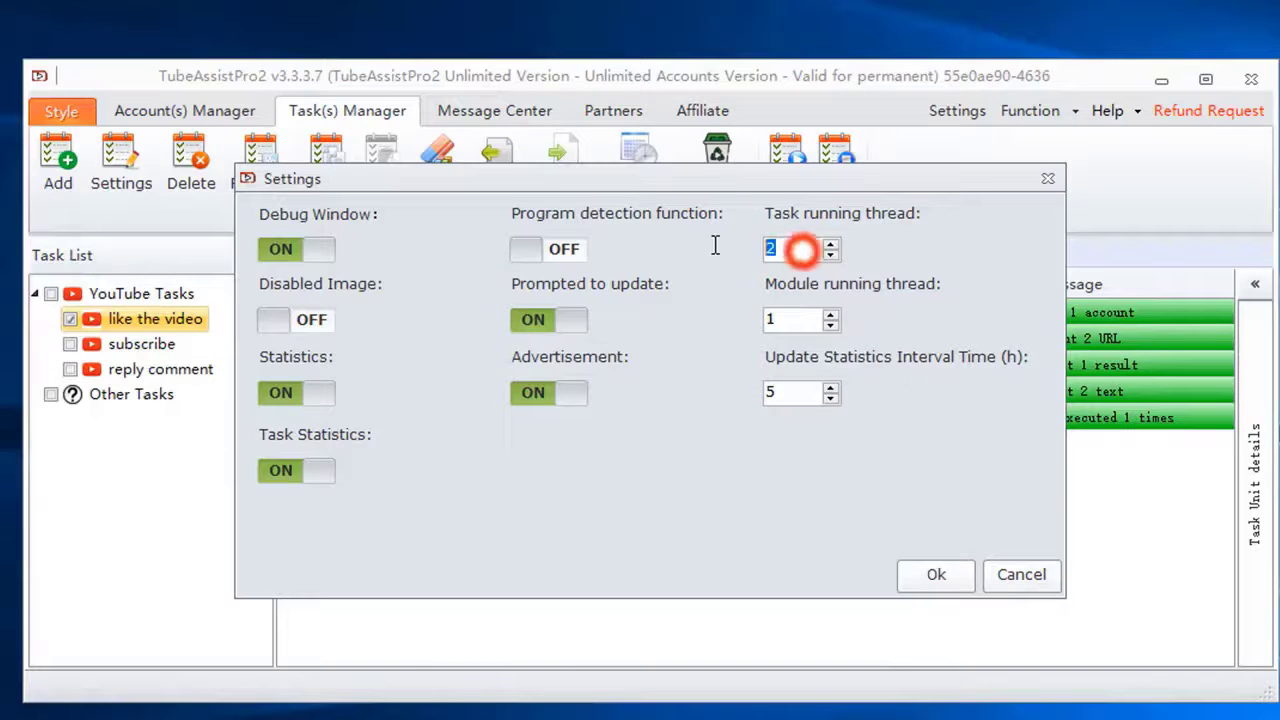
pyautogui.click(936, 574)
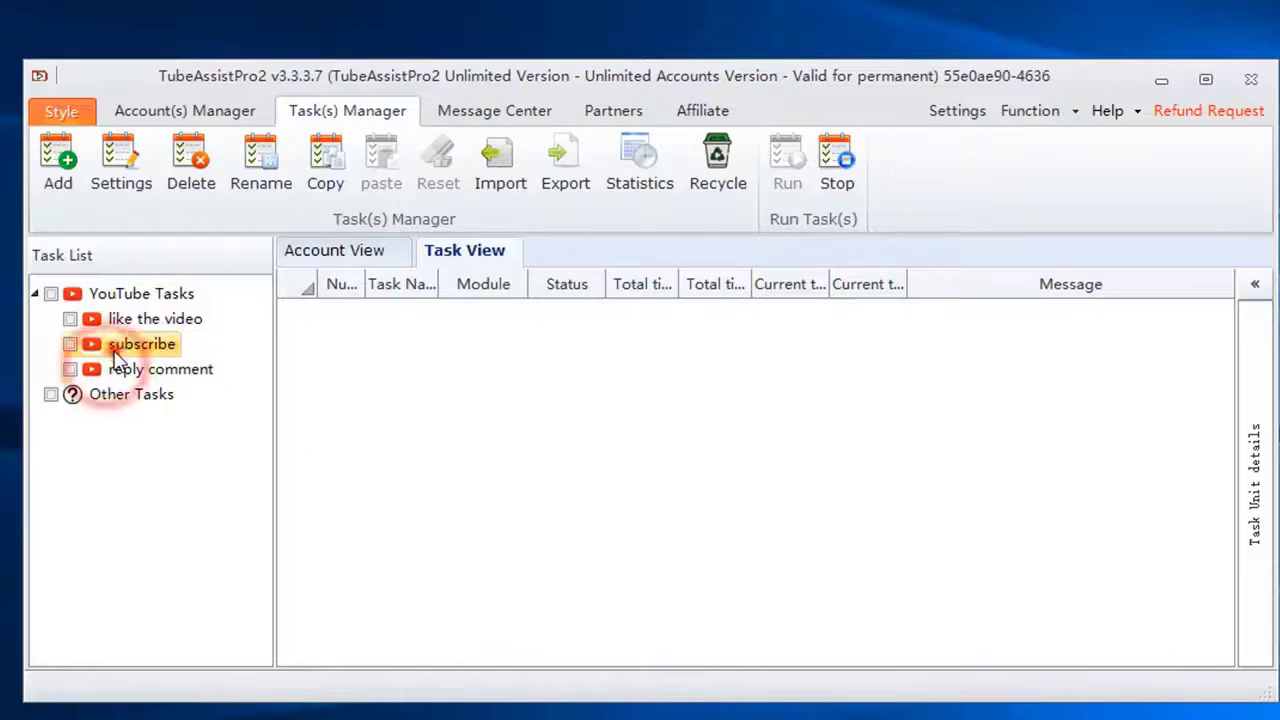
# Step: Check the subscribe and reply comment tasks and run them immediately with Run now
pyautogui.click(338, 250)
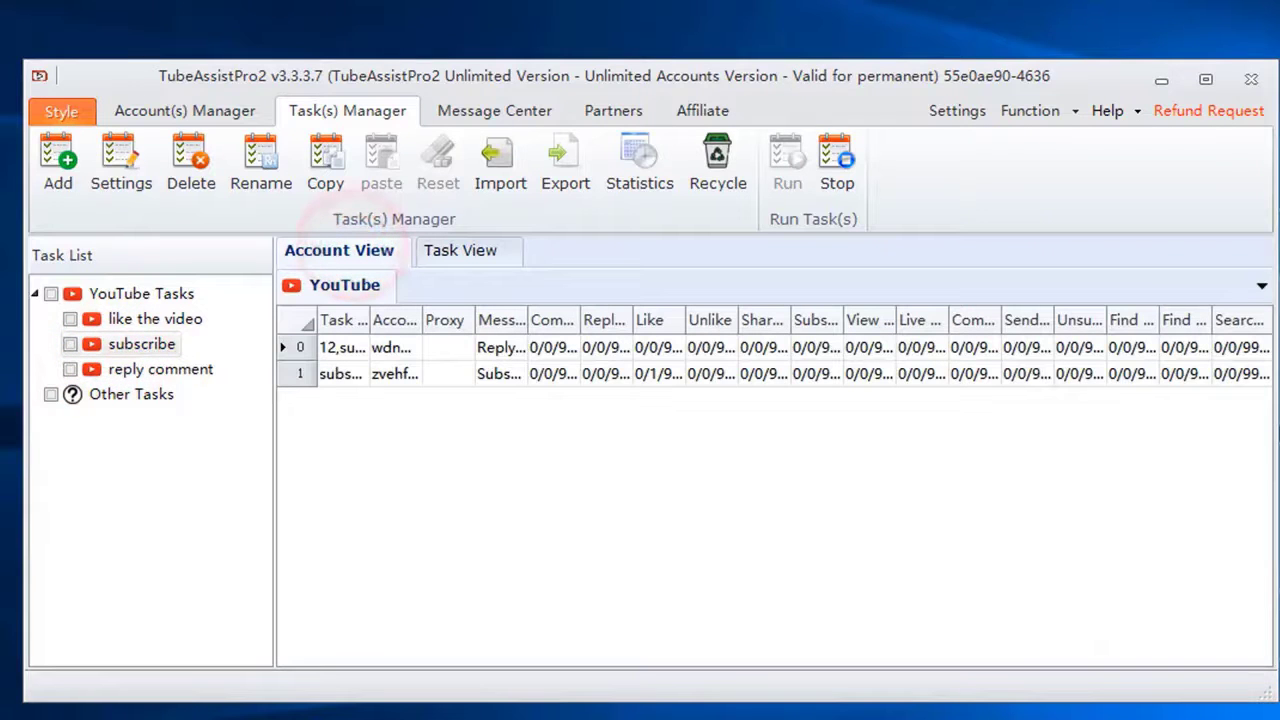
pyautogui.click(70, 344)
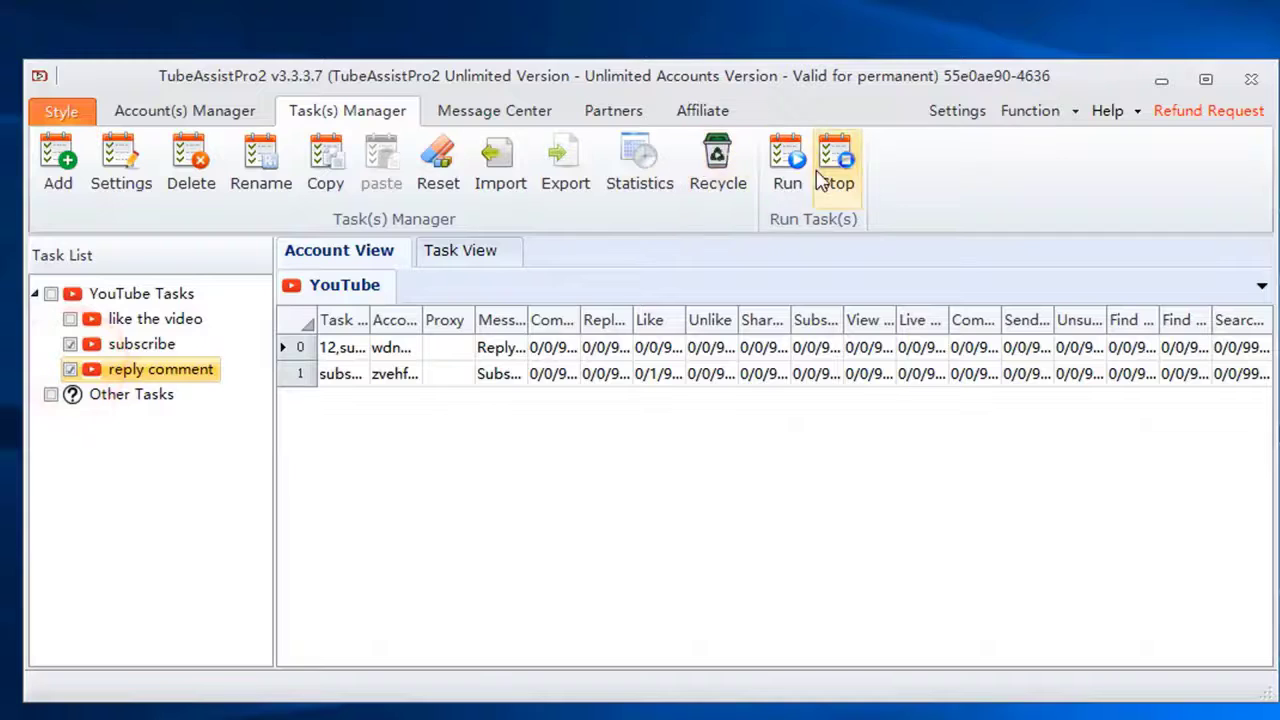
pyautogui.click(788, 160)
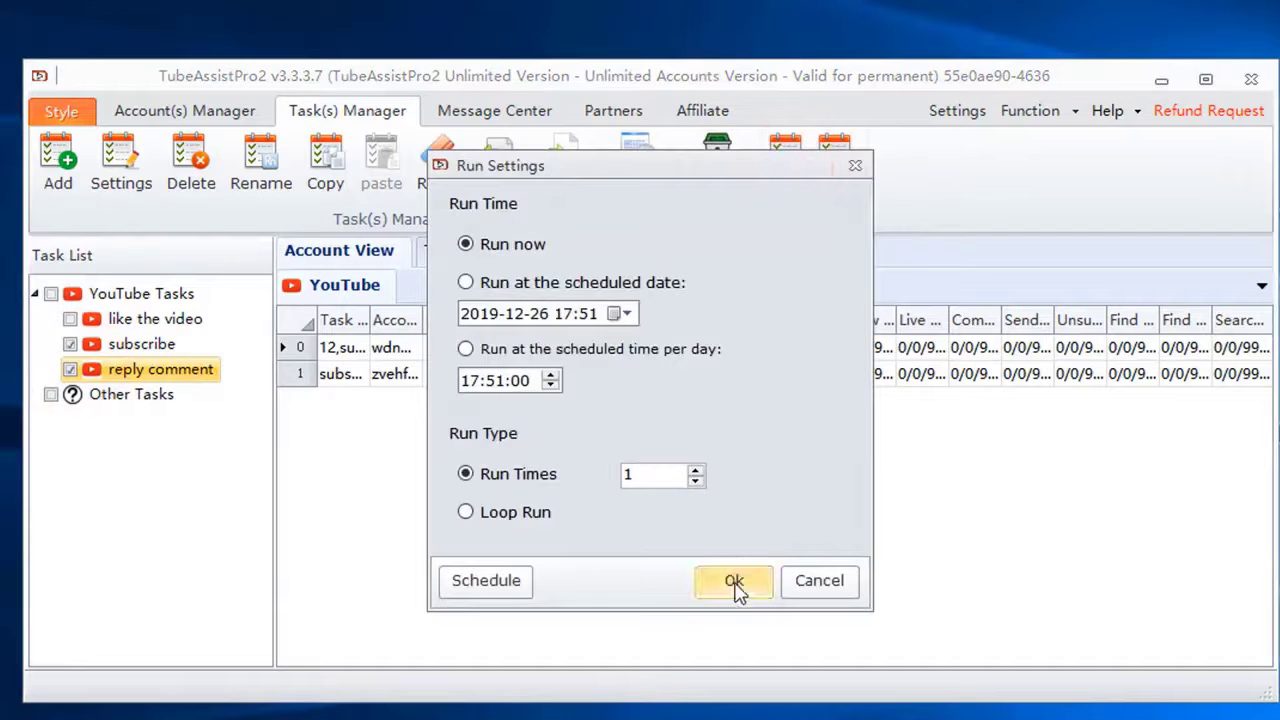
pyautogui.click(732, 580)
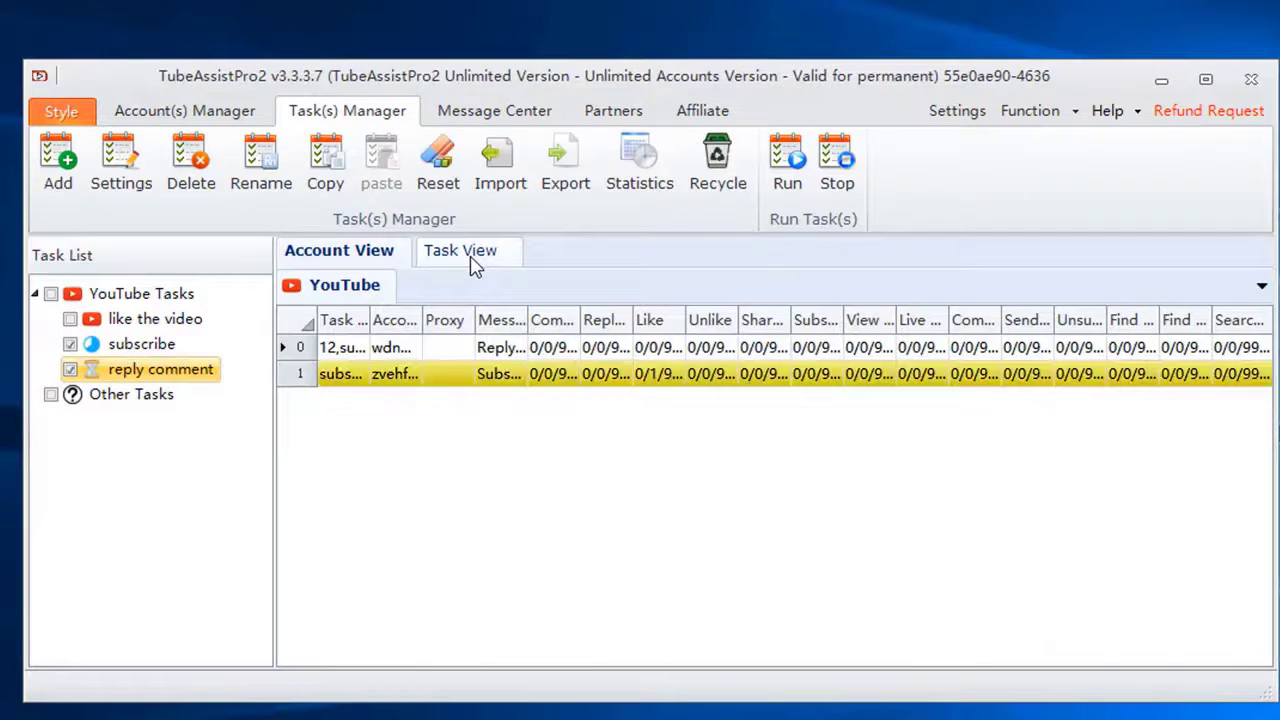
# Step: Show the per-task running progress in Task View
pyautogui.click(464, 250)
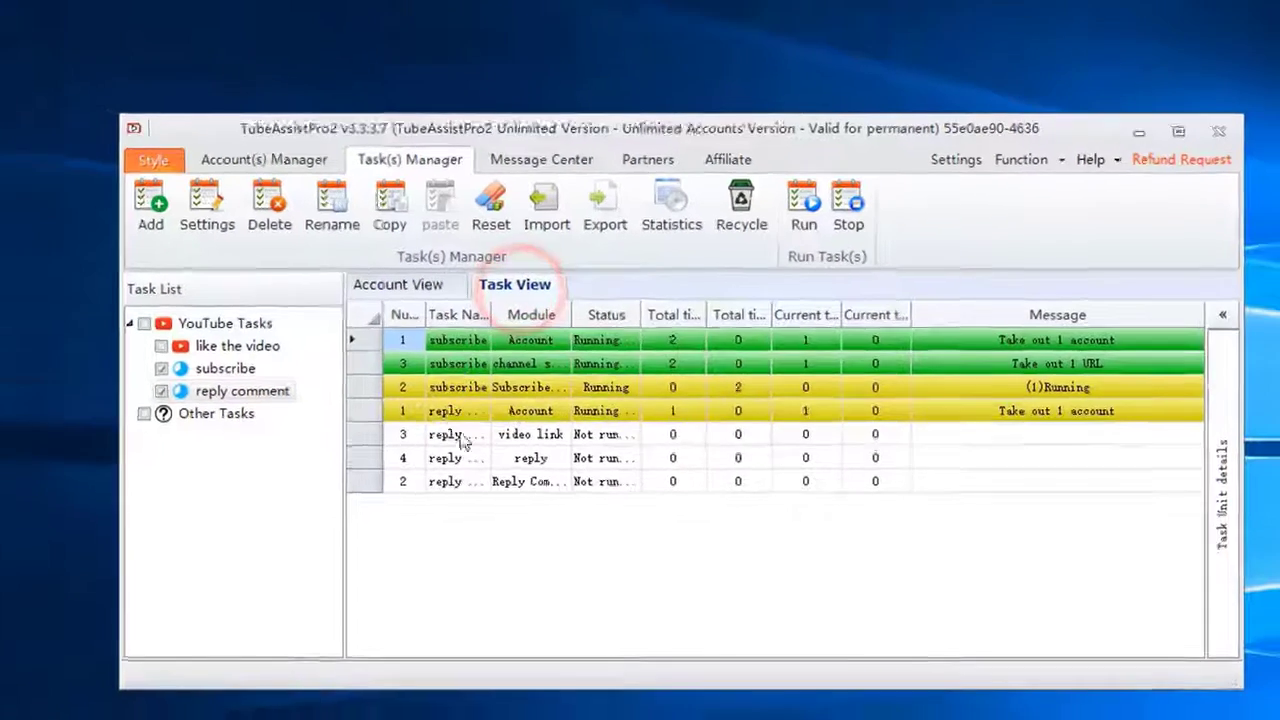
pyautogui.click(804, 204)
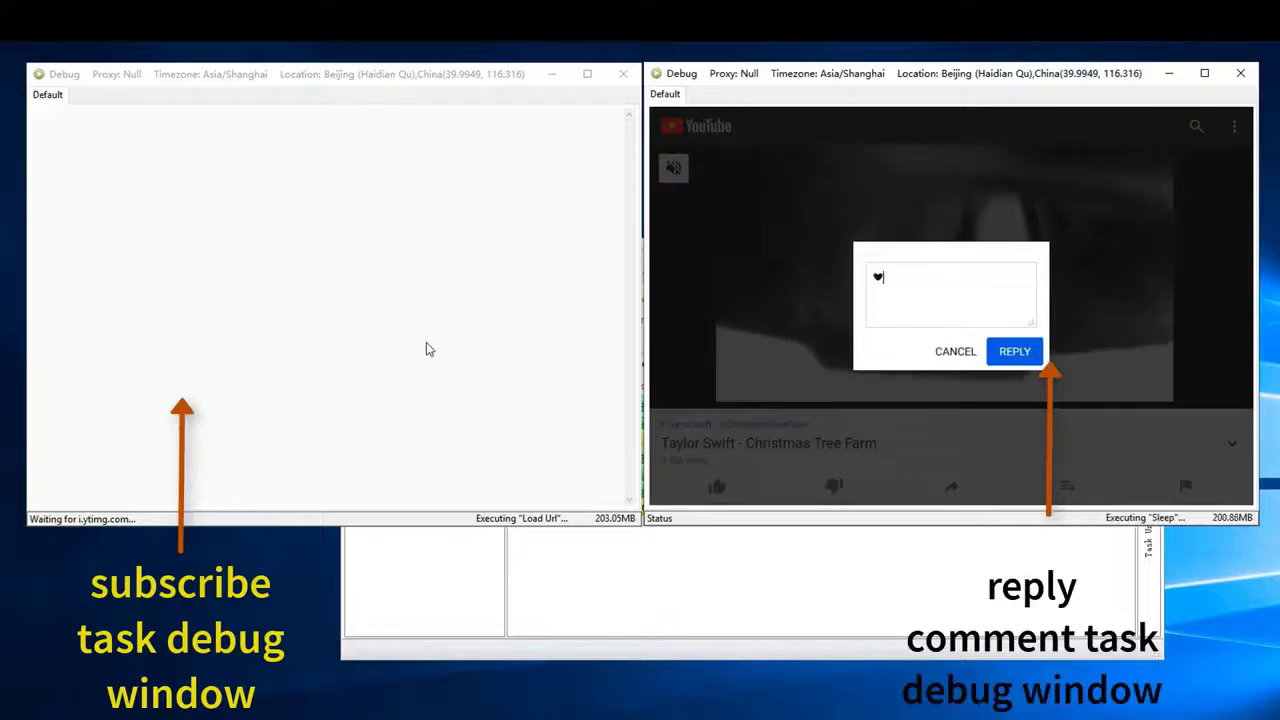
pyautogui.click(1014, 352)
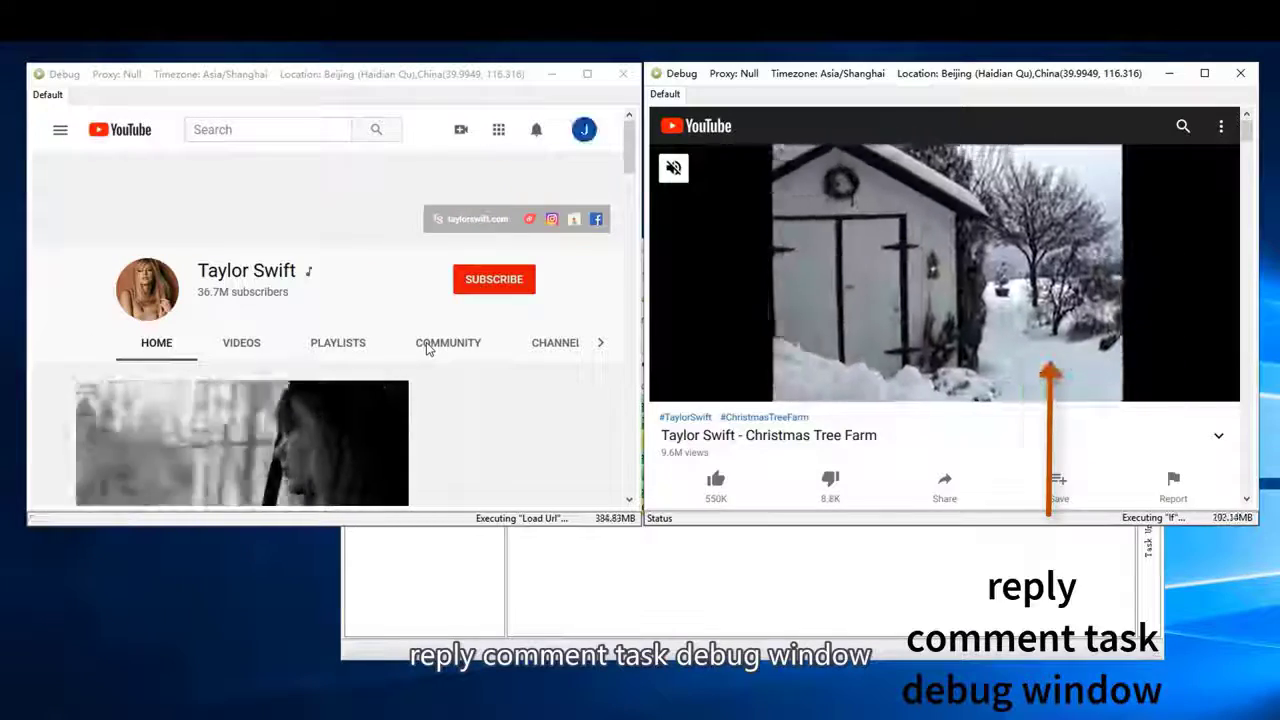